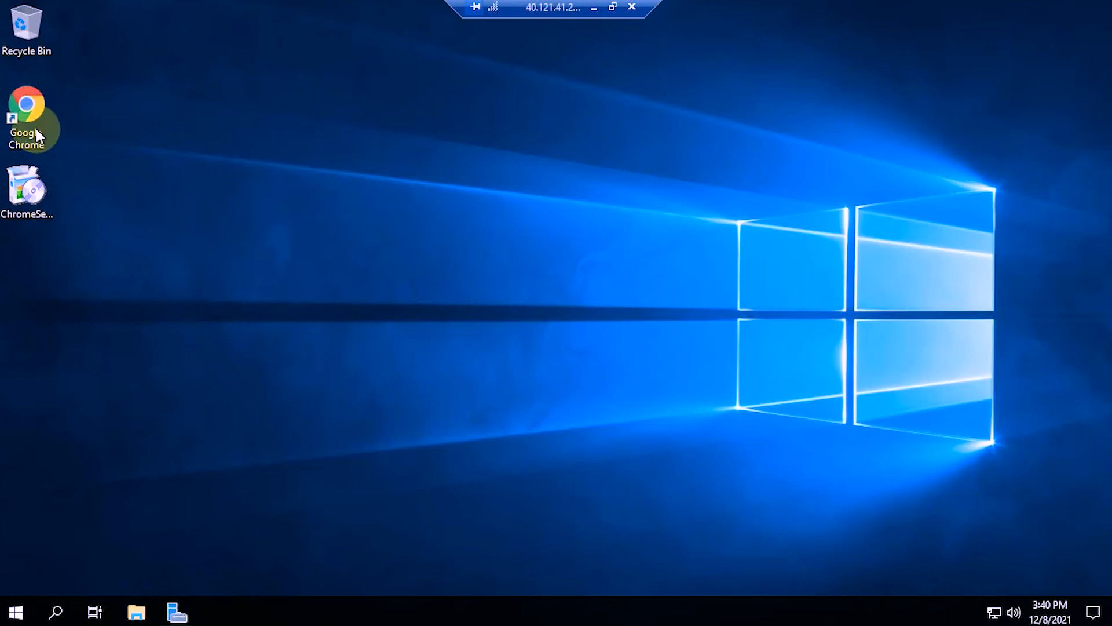
Step: Launch Chrome and make it the default web browser instead of Internet Explorer
double_click(27, 113)
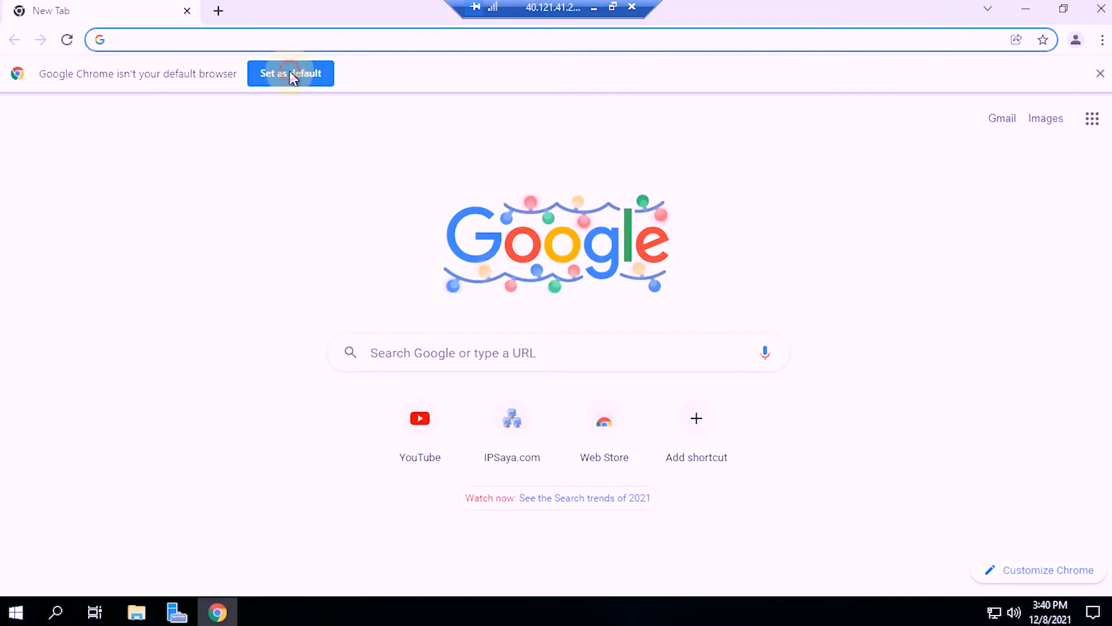
left_click(290, 73)
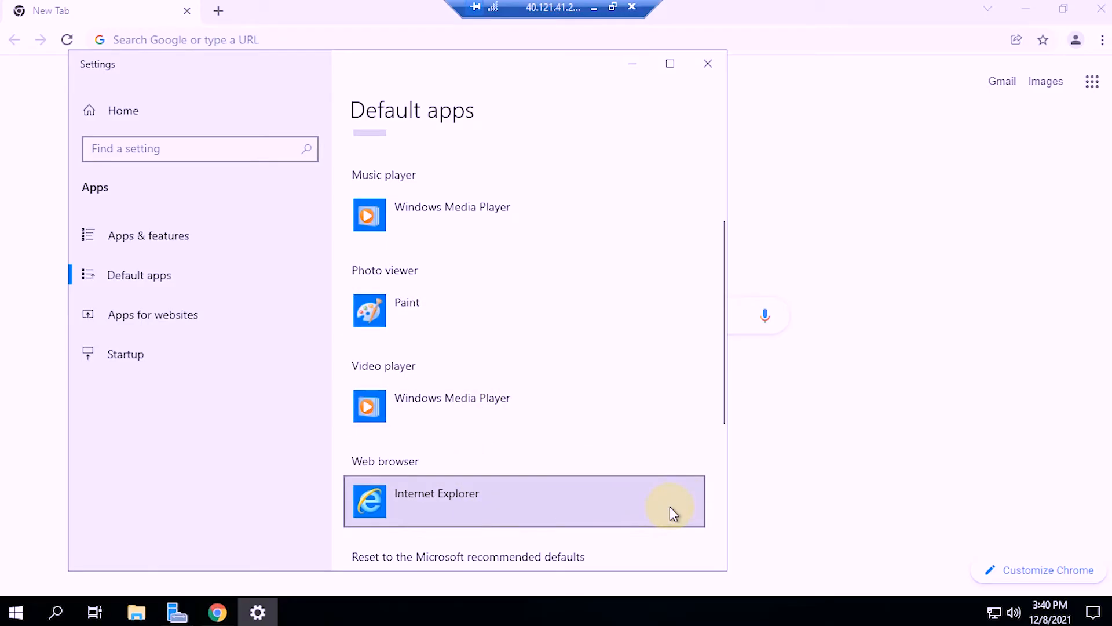
left_click(524, 501)
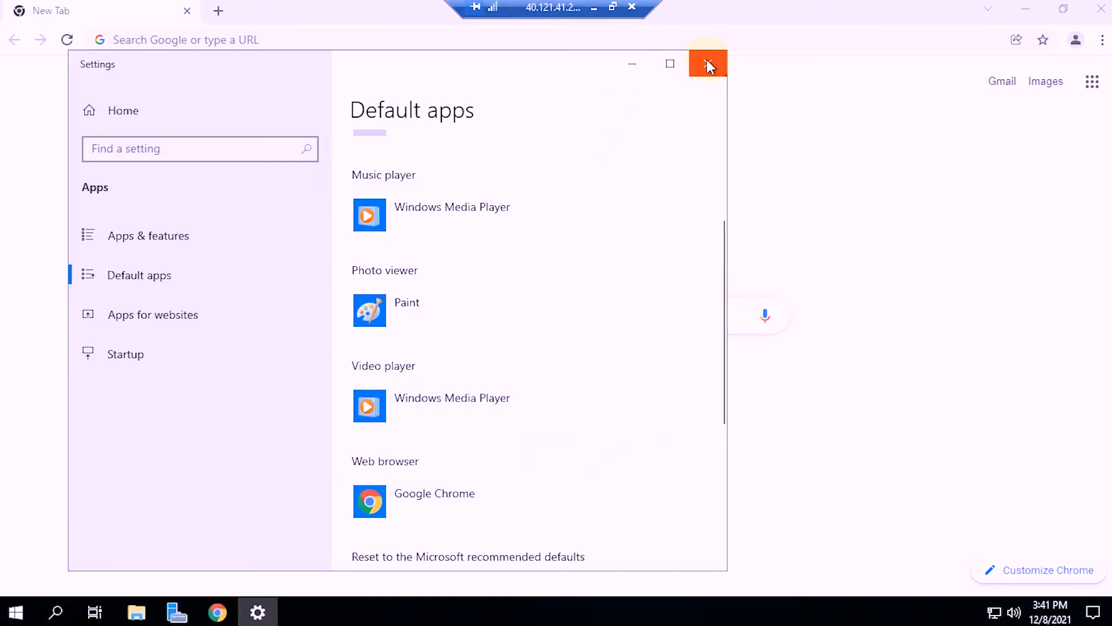
Step: Close Default apps and add a Chrome profile named '1' without signing in
left_click(707, 64)
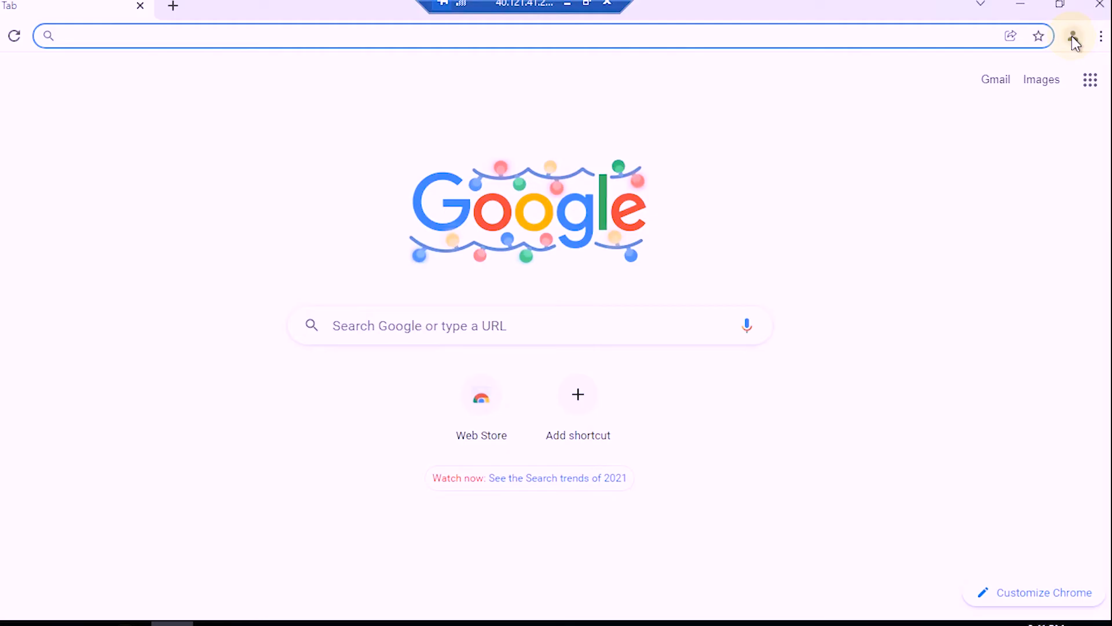
left_click(1074, 35)
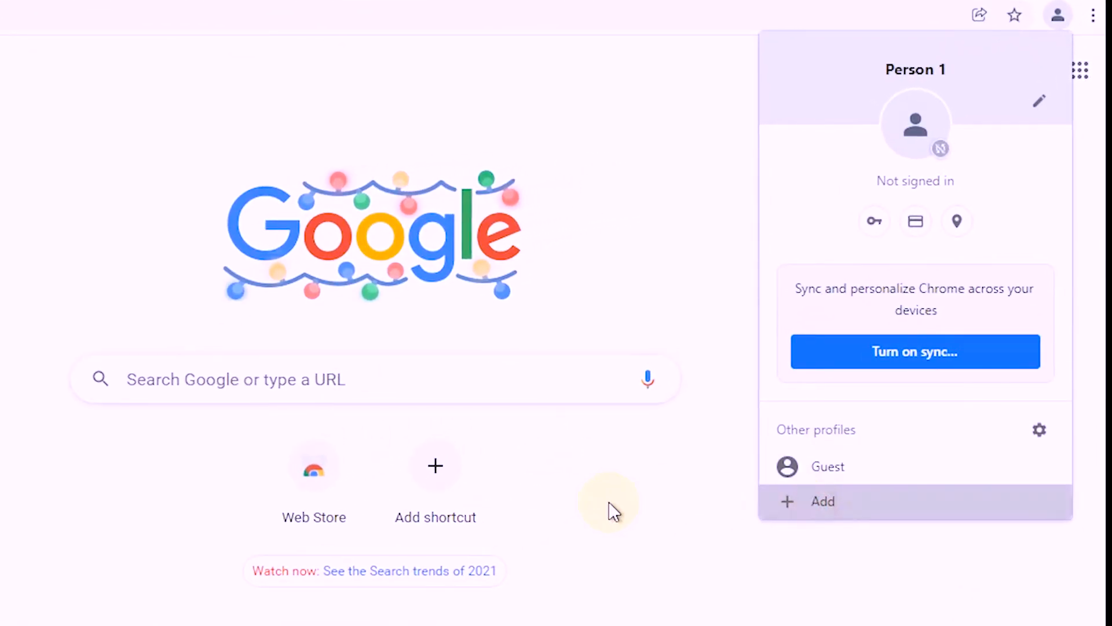
left_click(822, 501)
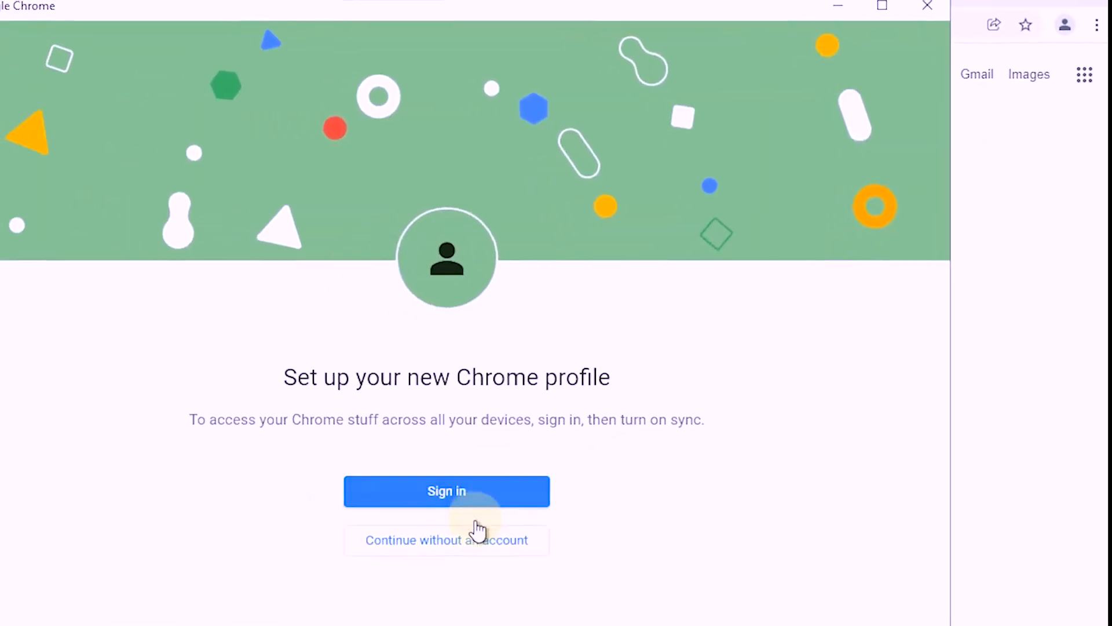
left_click(446, 539)
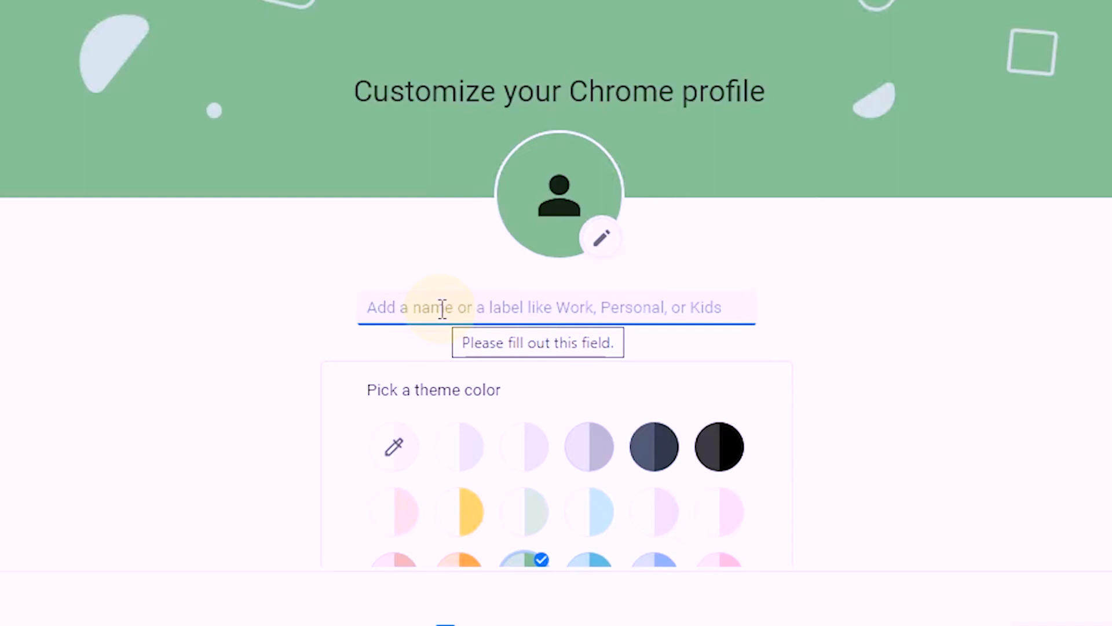
type("1")
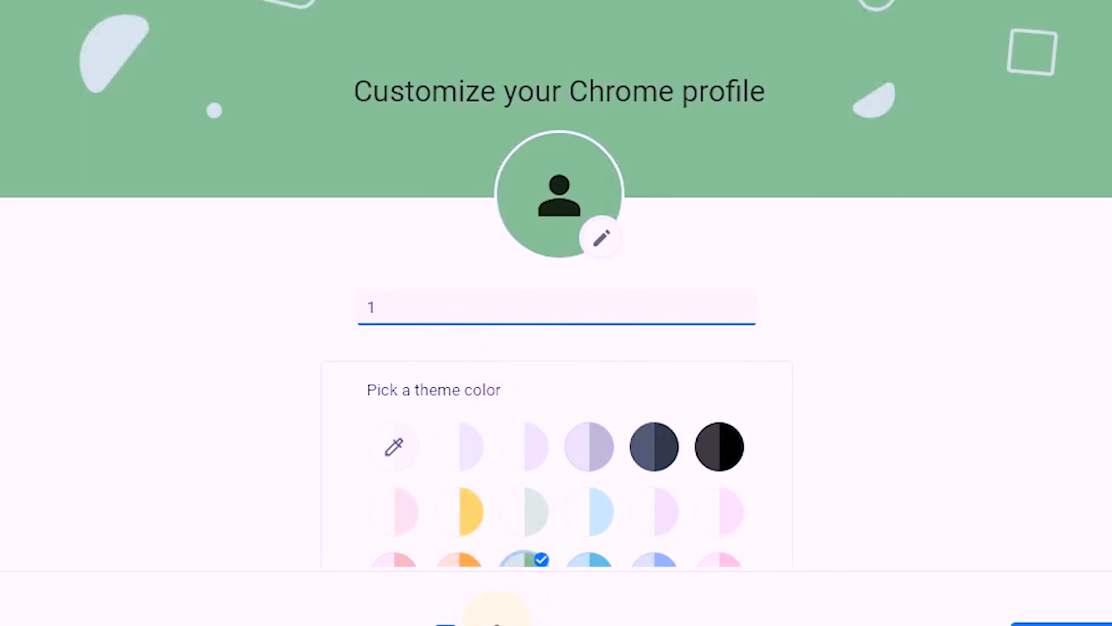
scroll("down", 3)
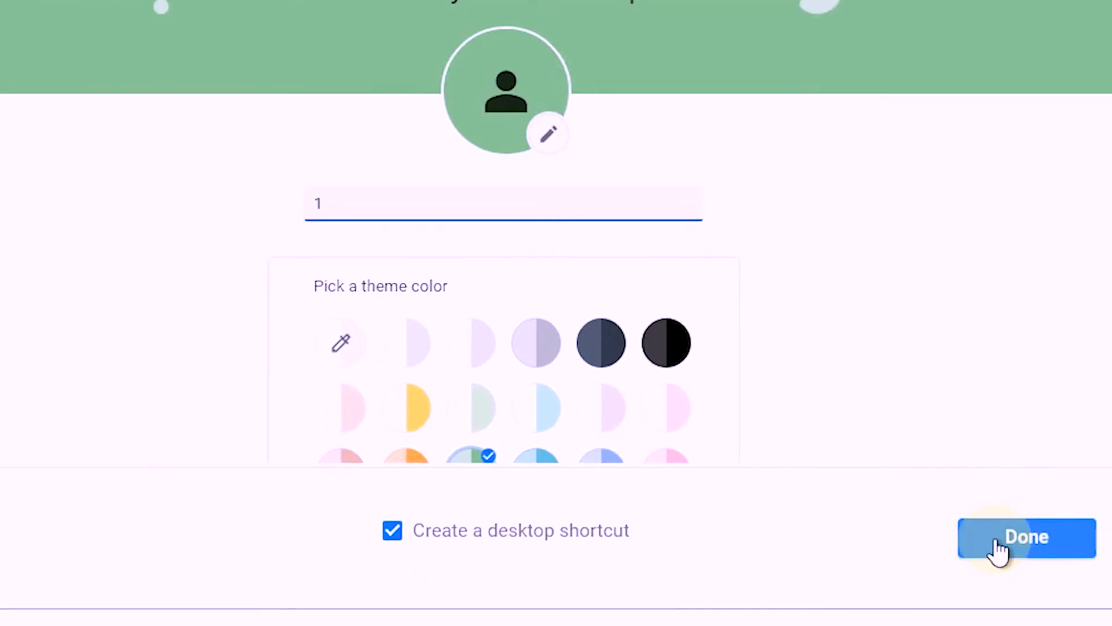
left_click(1026, 537)
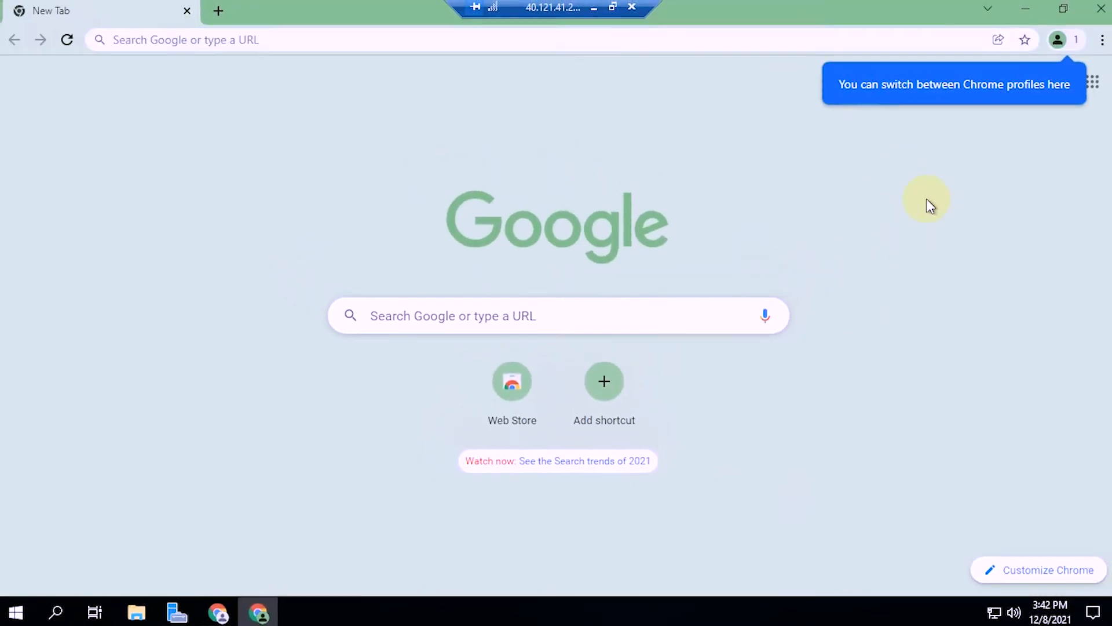
Step: Search the Web Store for 'zenmate' and add ZenMate Free VPN to Chrome
left_click(512, 383)
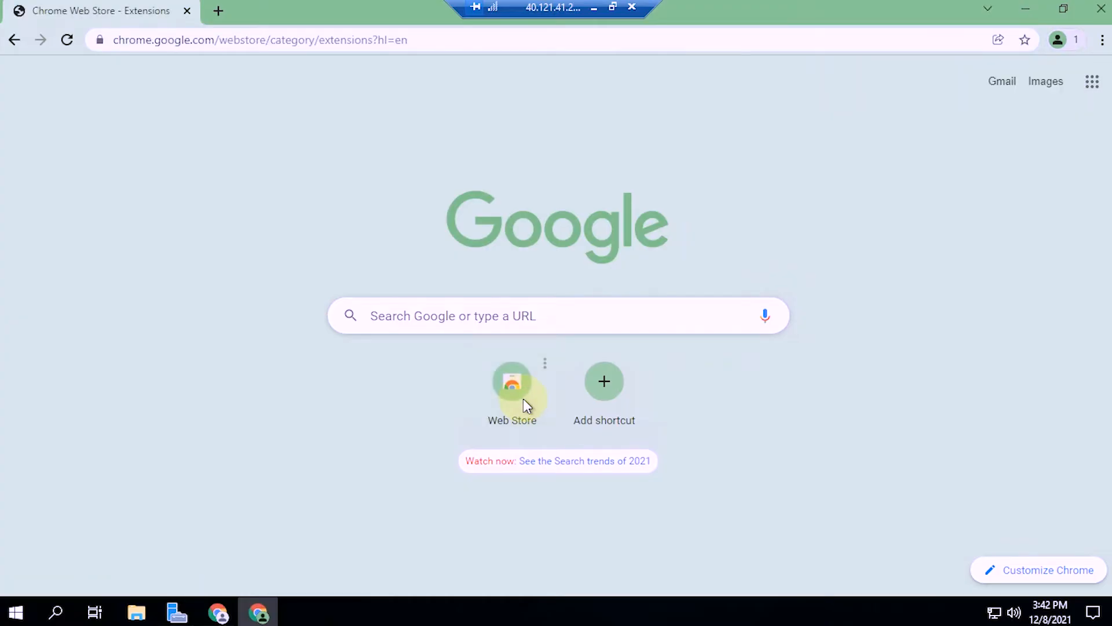
left_click(512, 390)
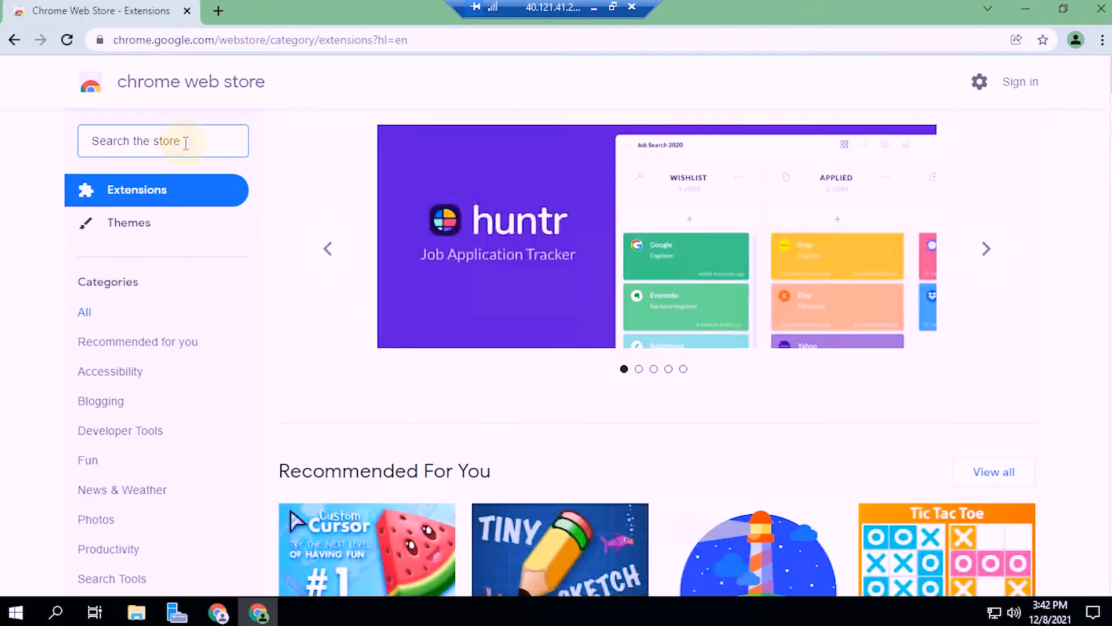
type("zenmate")
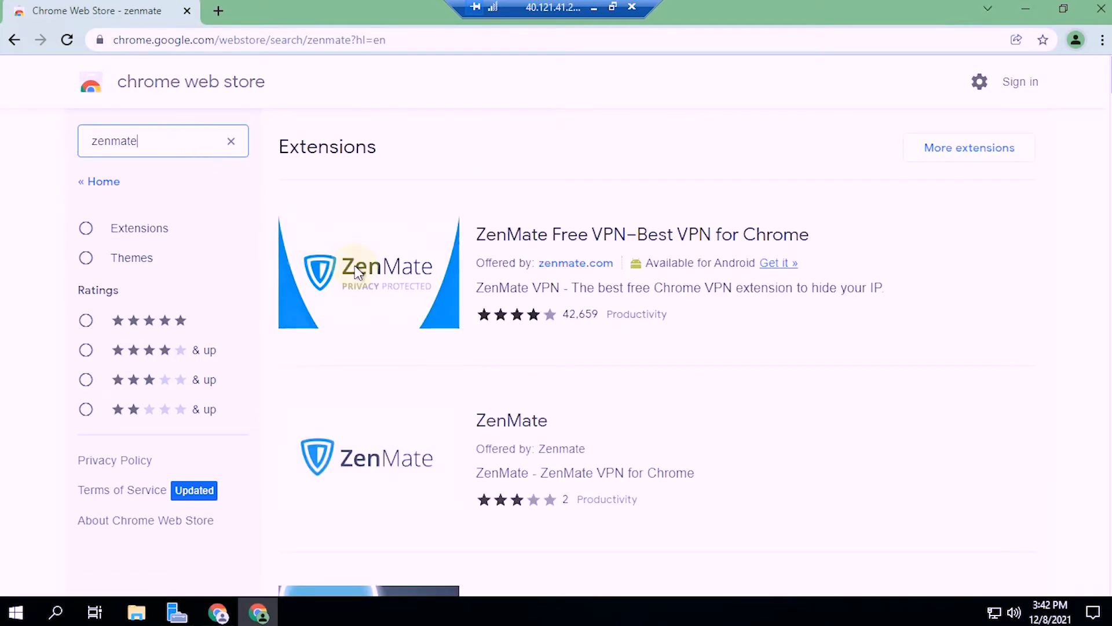
left_click(368, 272)
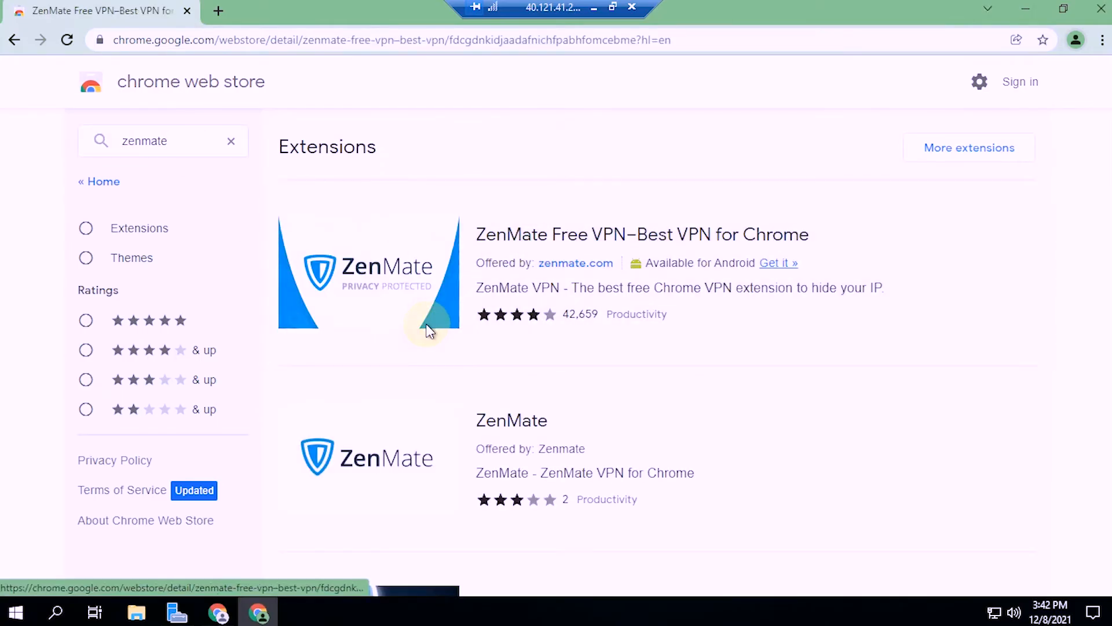
left_click(642, 234)
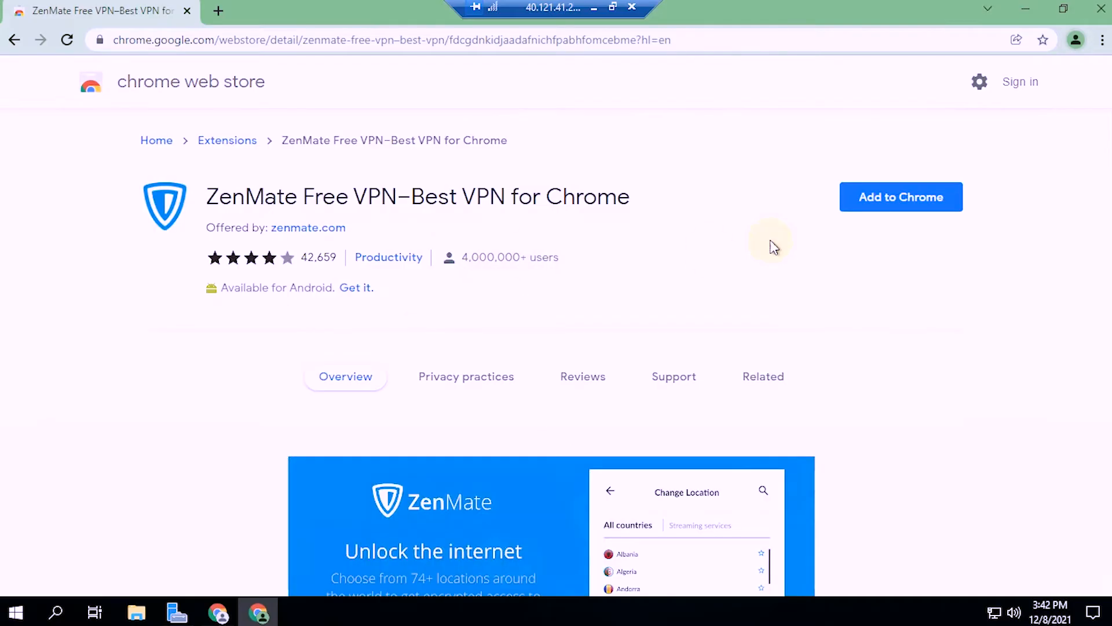
left_click(901, 196)
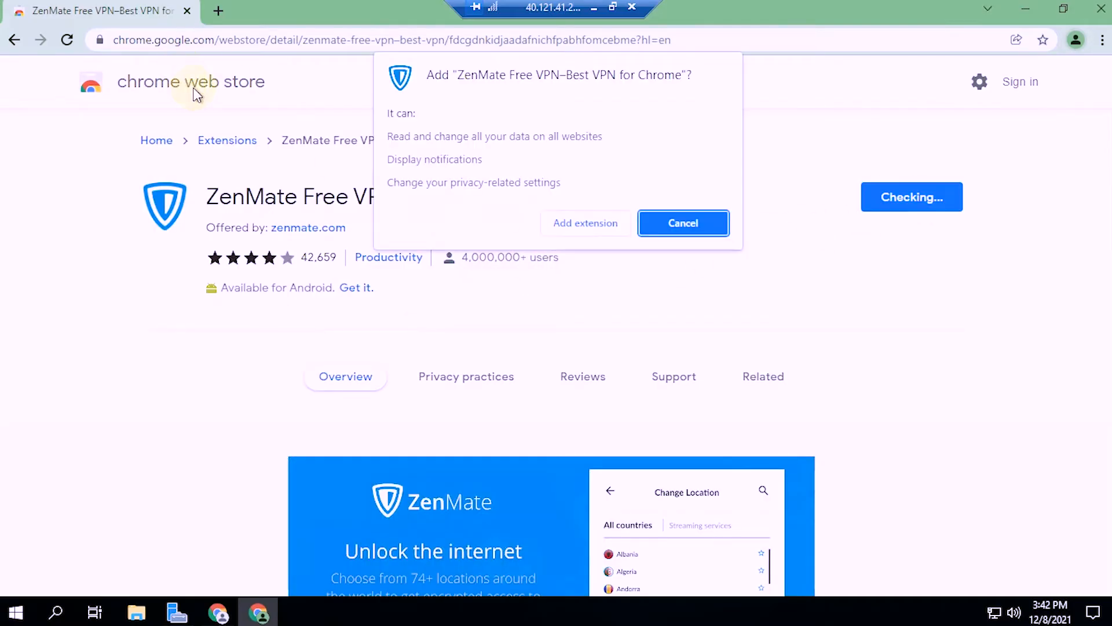
Step: Open the store home link from its context menu and close the ZenMate store tab
right_click(191, 81)
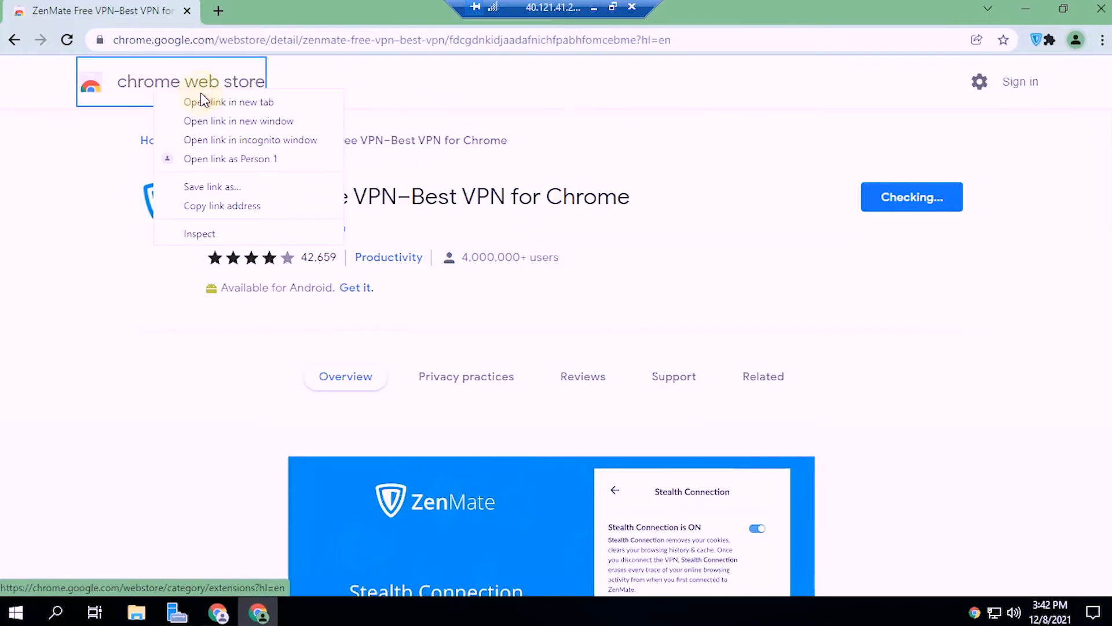
left_click(230, 101)
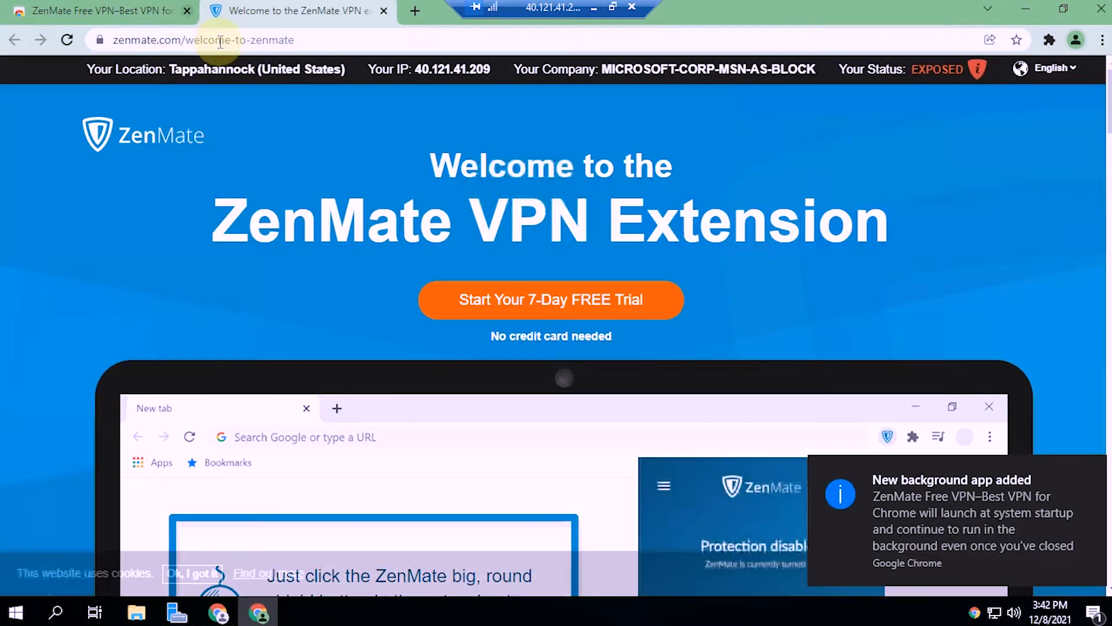
left_click(187, 11)
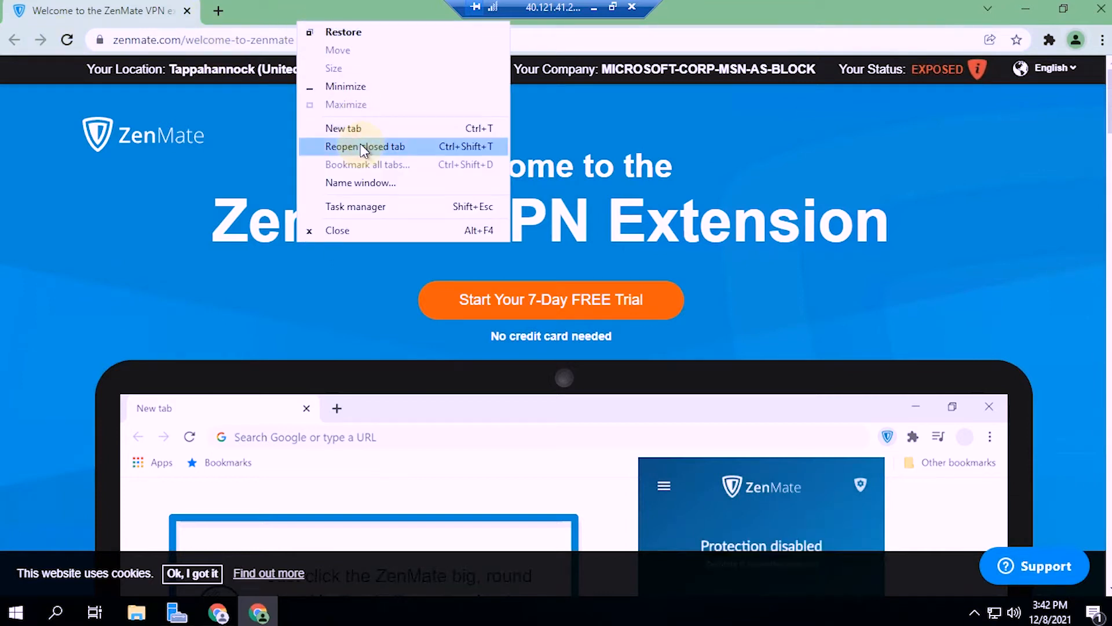
Step: Search 'use', add User-Agent Switcher and Manager, and return to the store home page
left_click(365, 146)
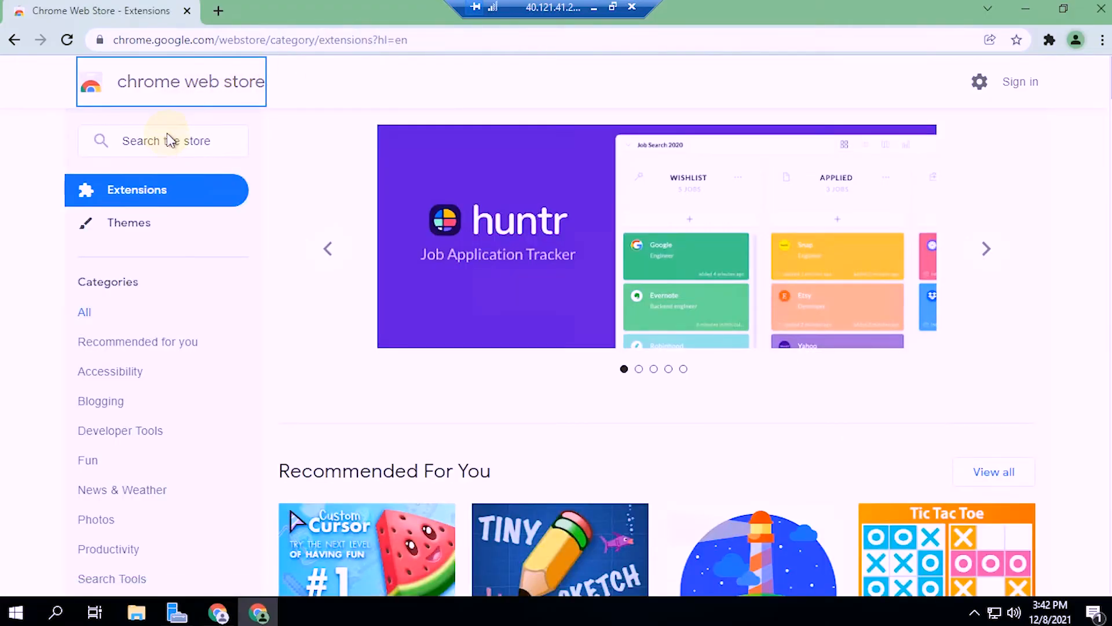
type("user agent")
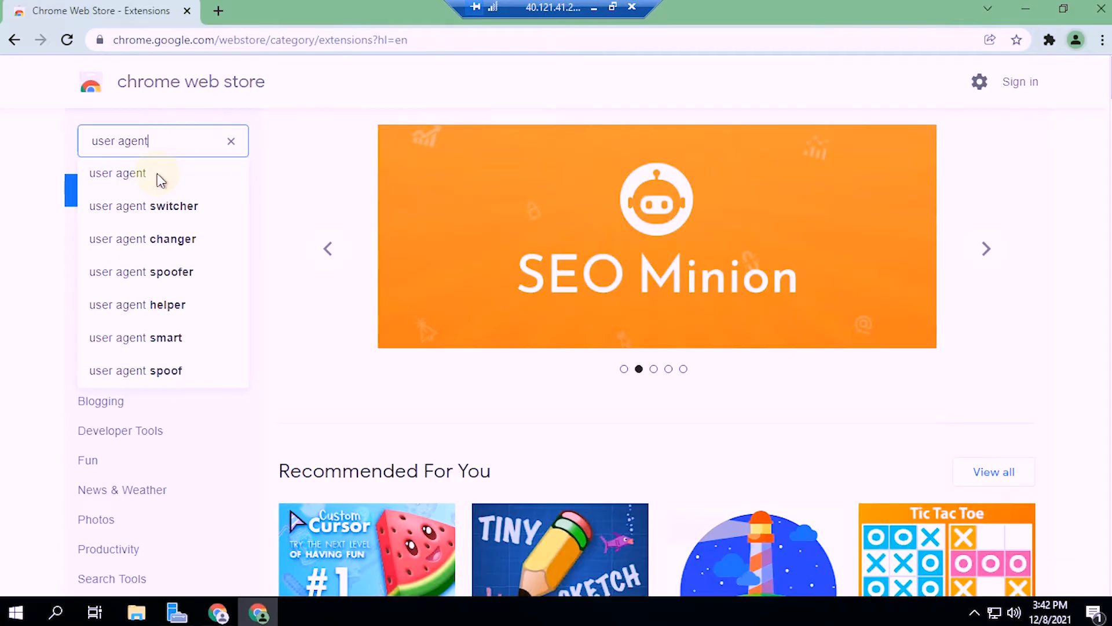
left_click(117, 173)
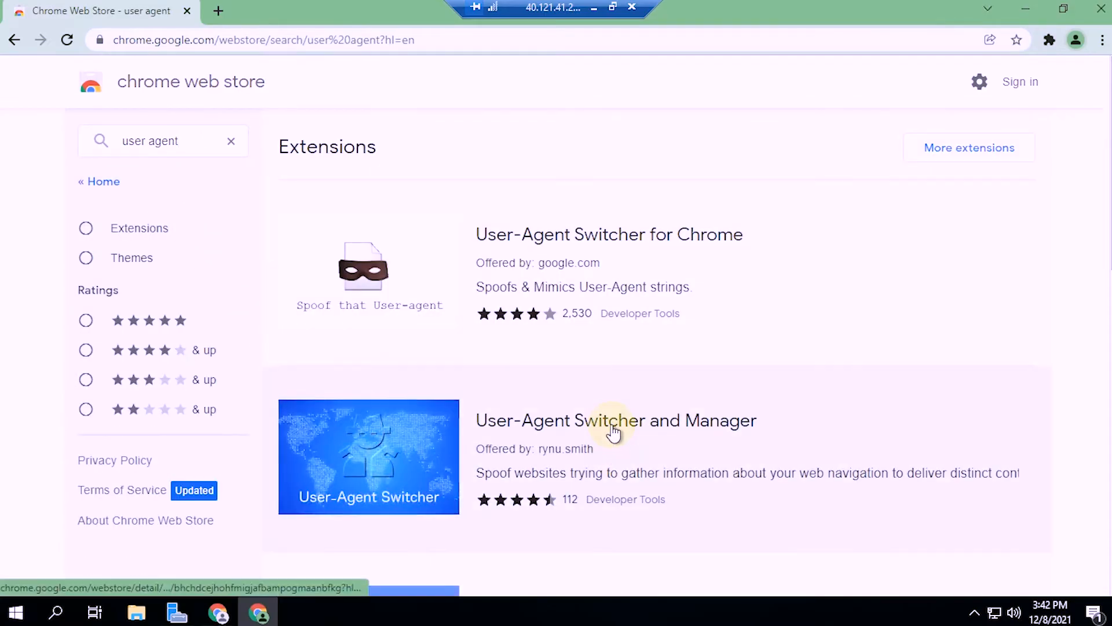
left_click(616, 420)
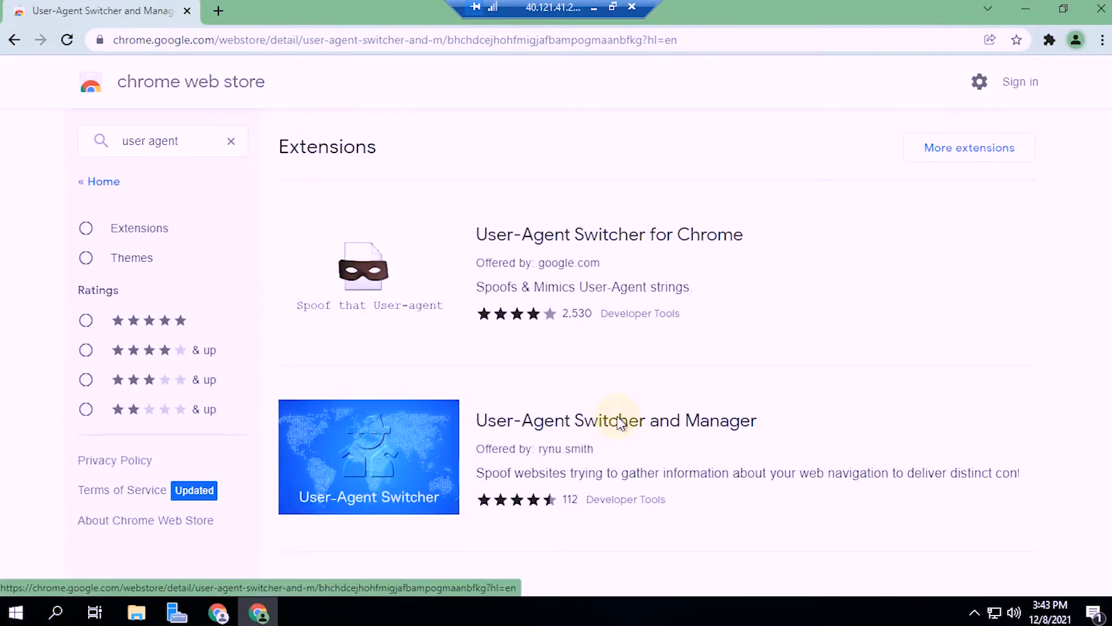
left_click(616, 420)
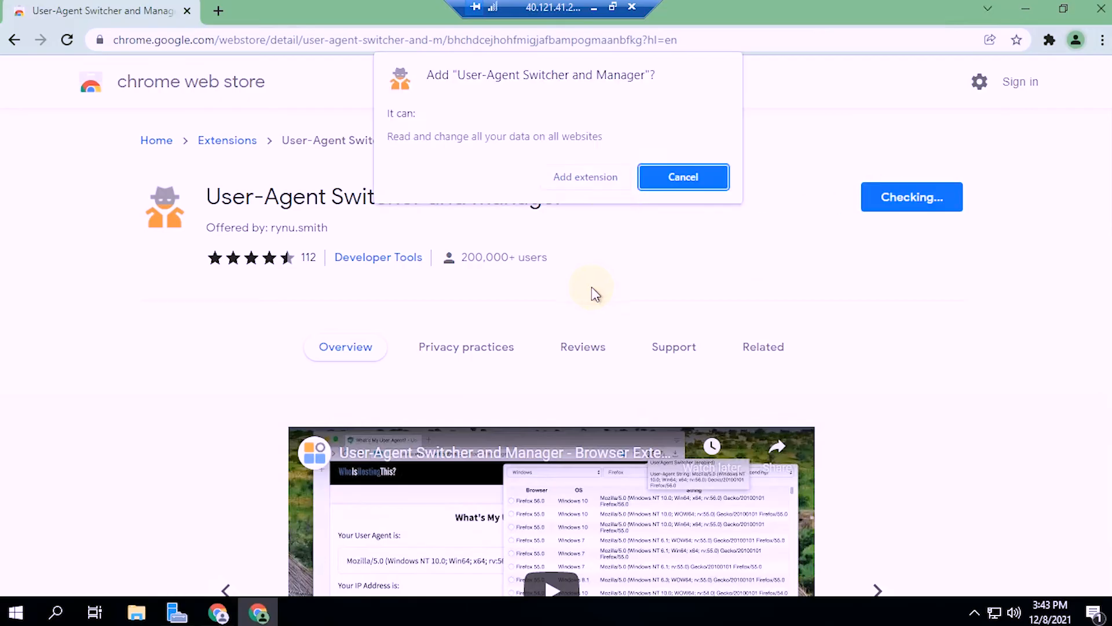
left_click(682, 177)
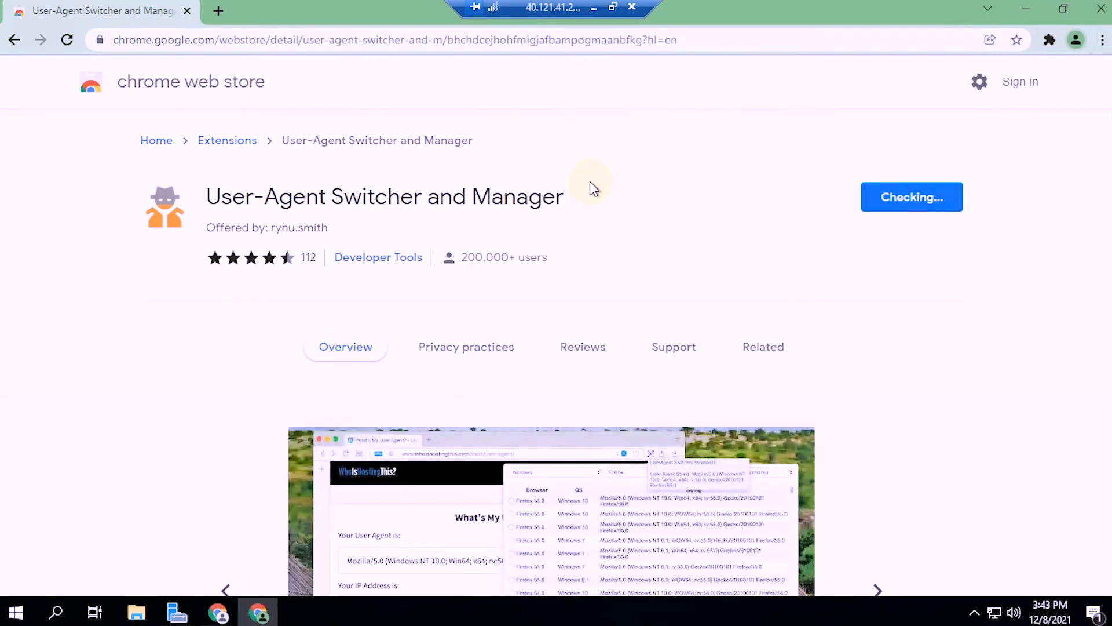
left_click(911, 196)
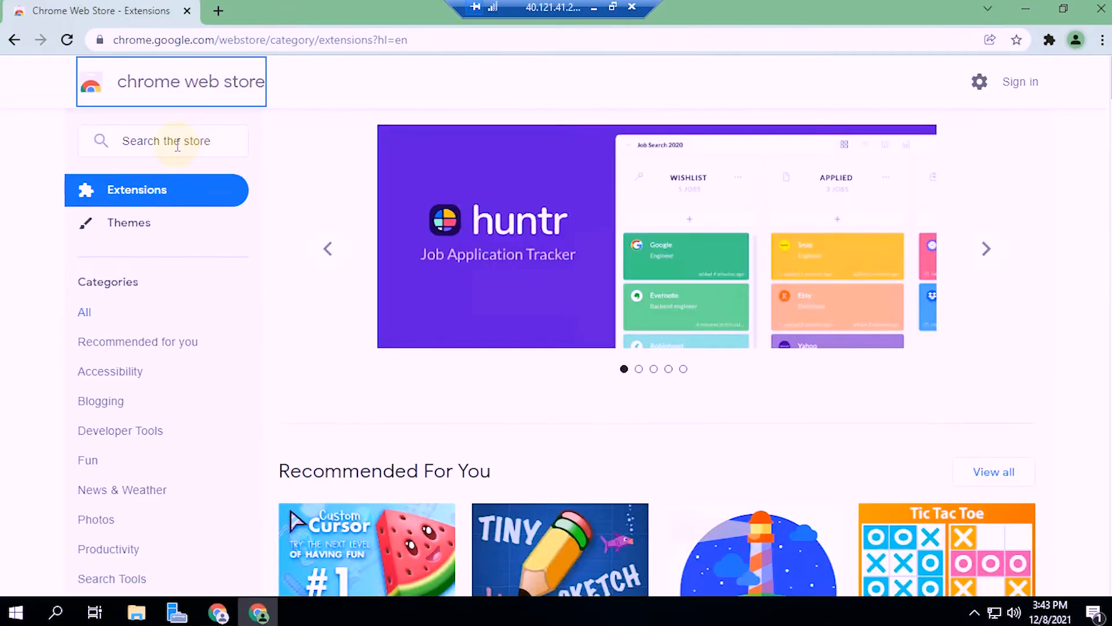
Step: Search 'spoo', add the Spoof Timezone extension, and close its welcome page
left_click(163, 141)
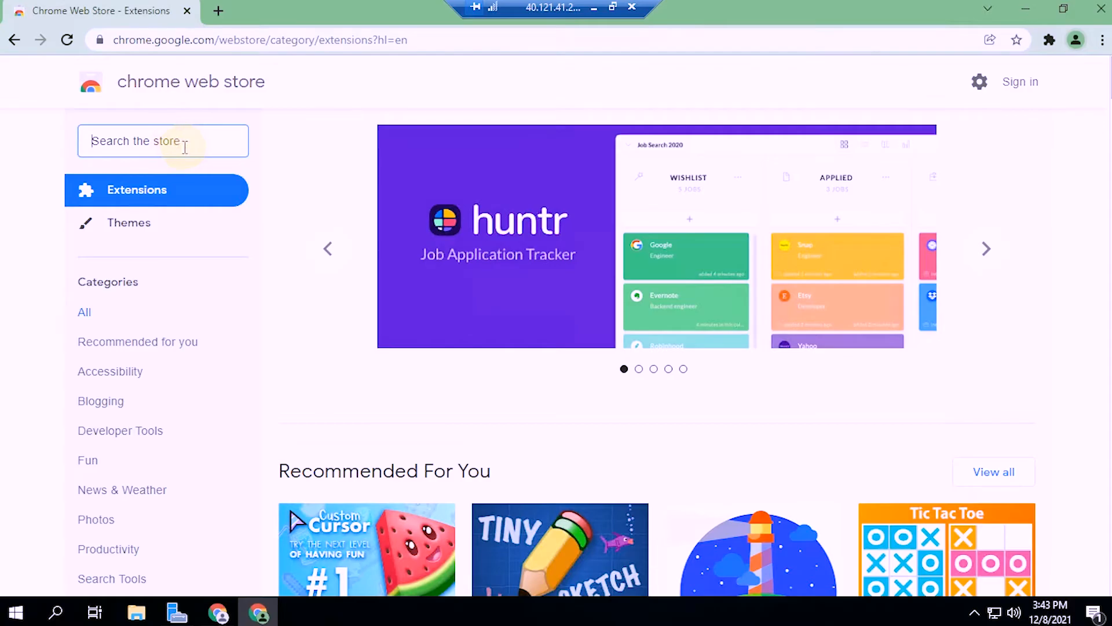
type("spoof timezone")
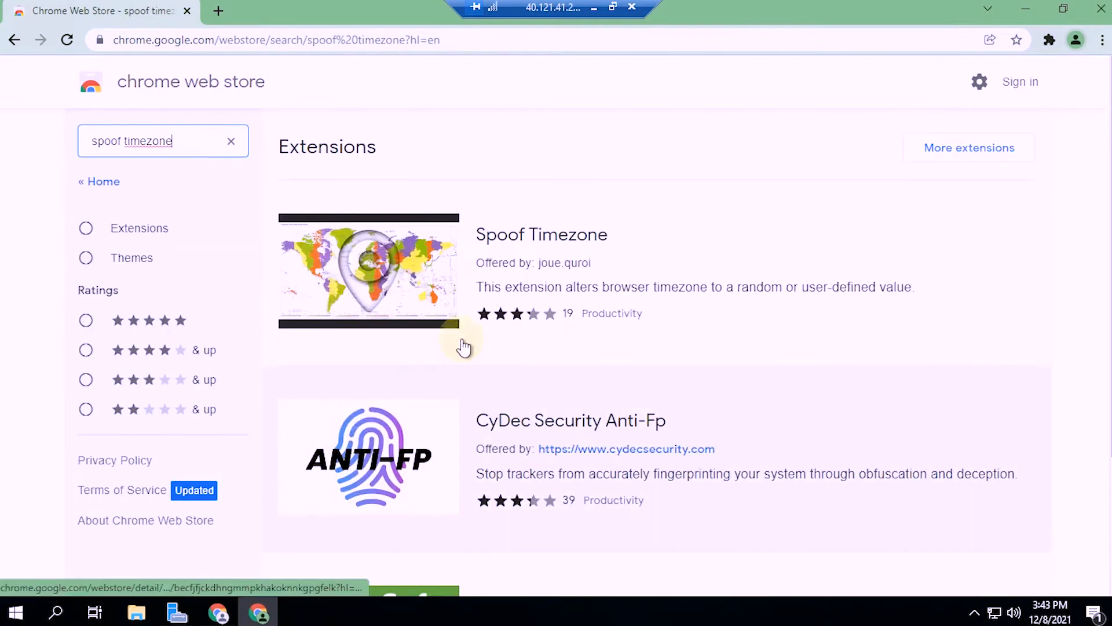
left_click(541, 234)
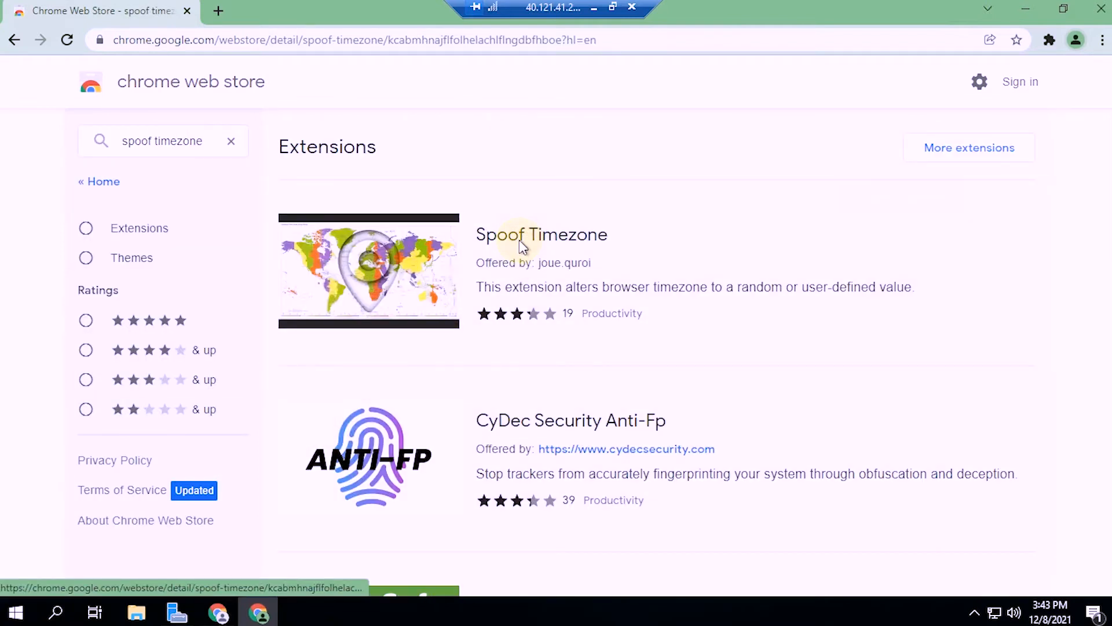
left_click(541, 234)
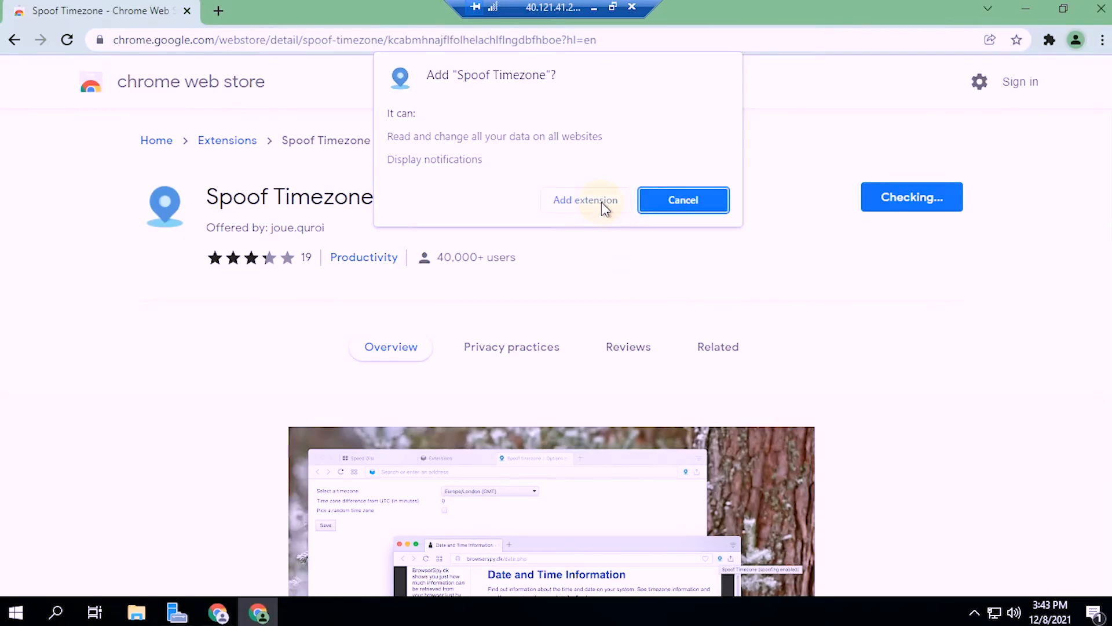
left_click(585, 199)
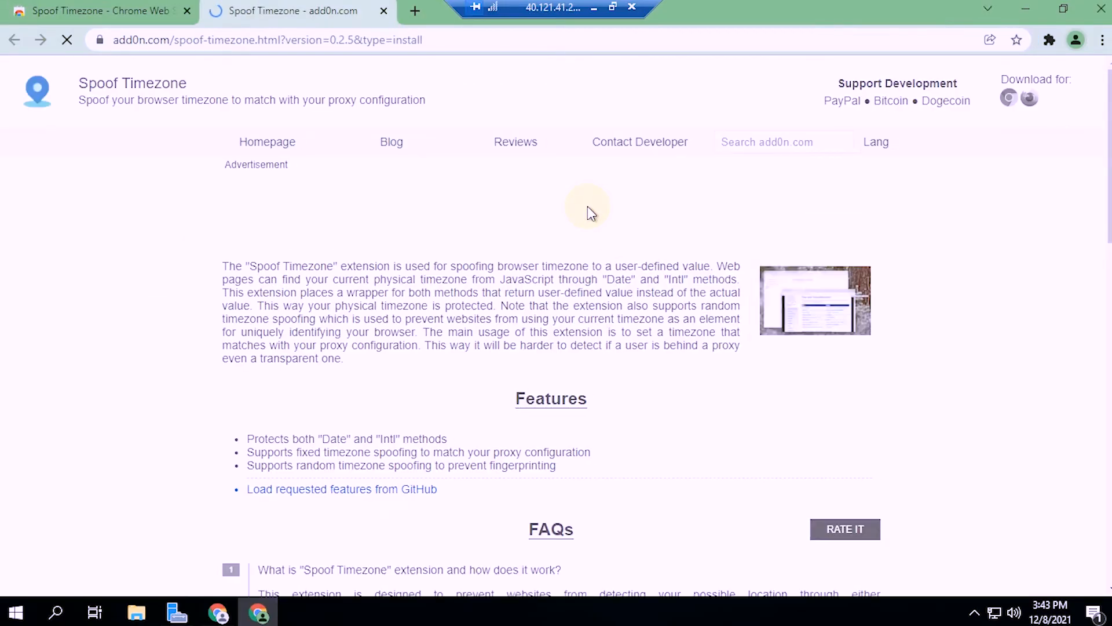
left_click(284, 10)
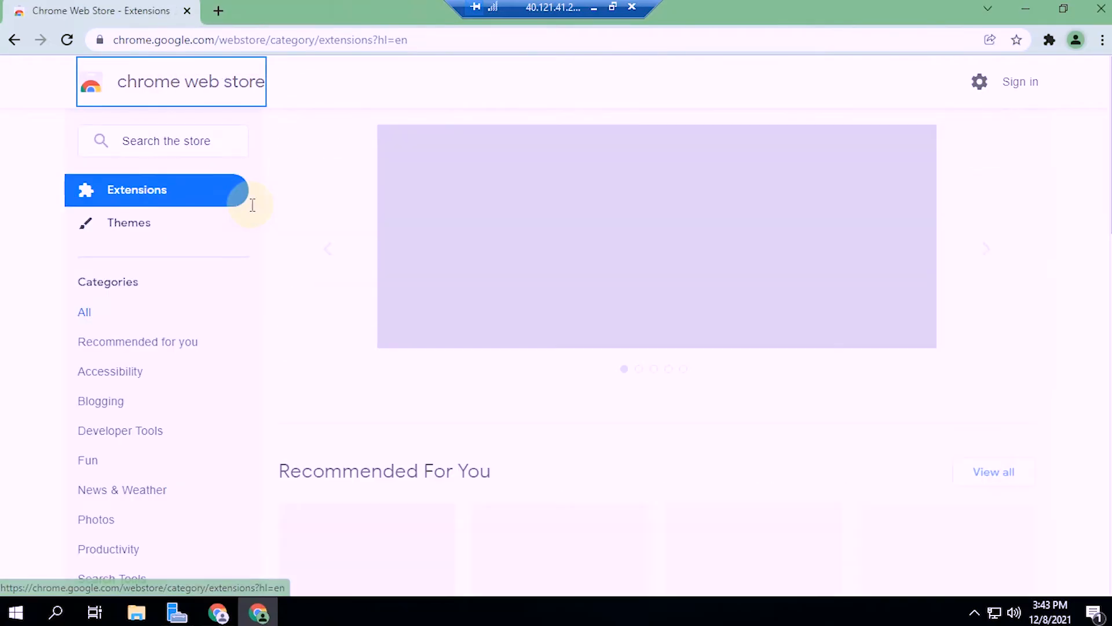
Step: Search 'cle', add Clean All - History & Cache Cleaner, and pin Spoof Timezone
type("cle")
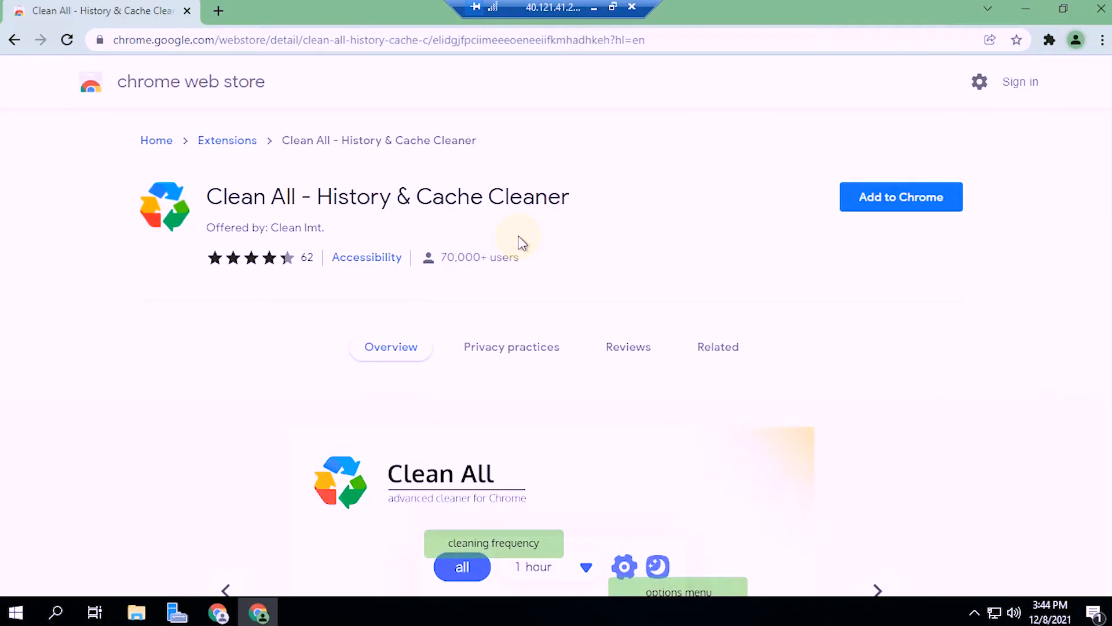
left_click(901, 196)
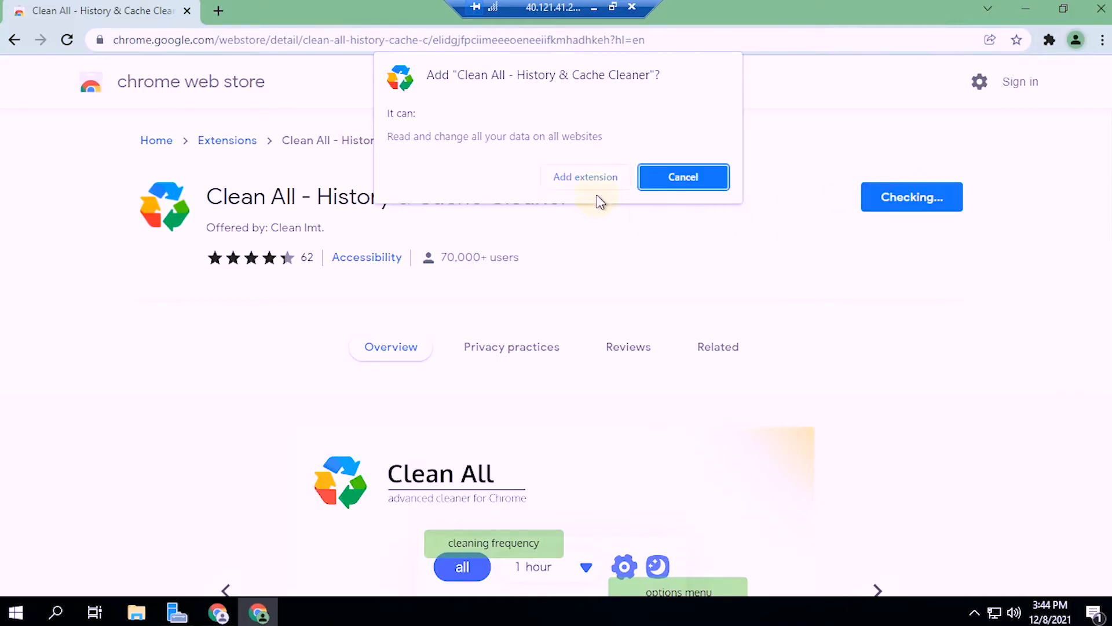
left_click(585, 177)
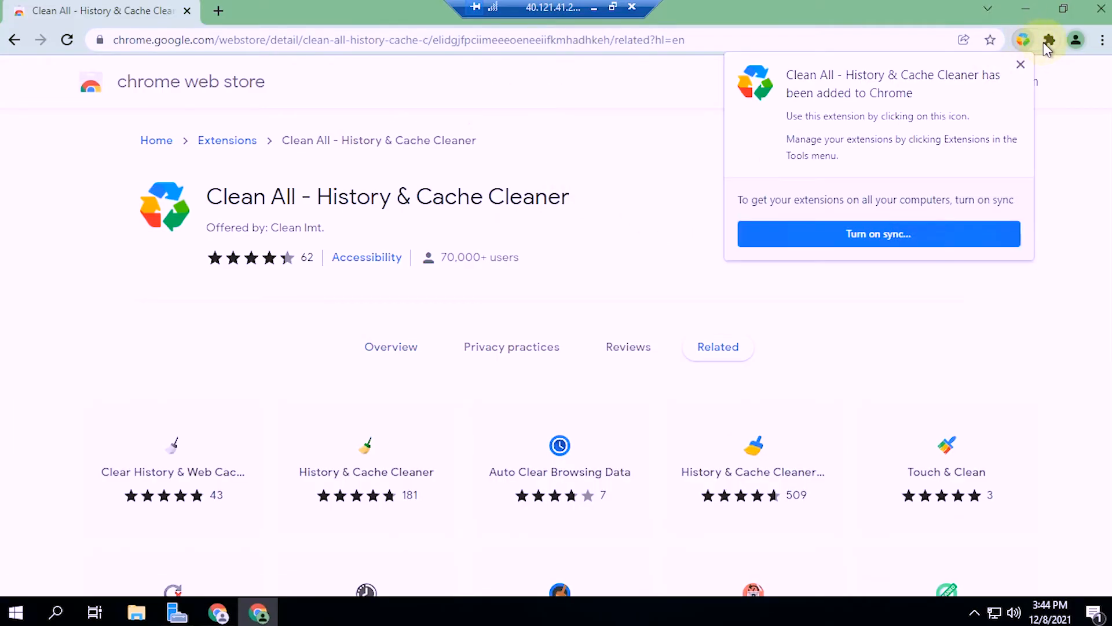
left_click(1049, 40)
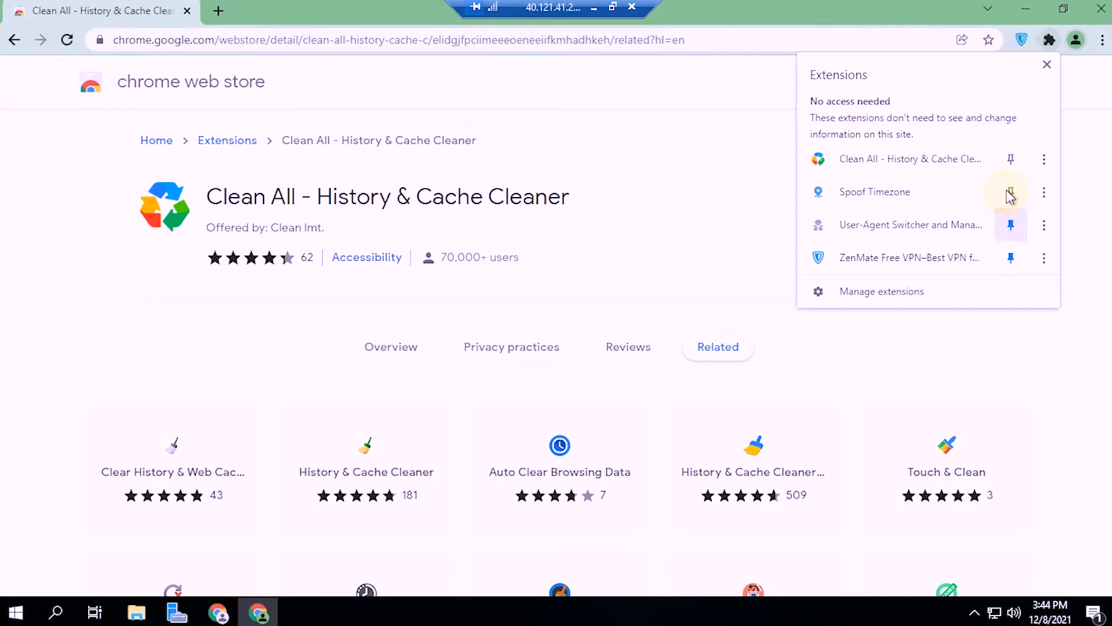
left_click(1010, 195)
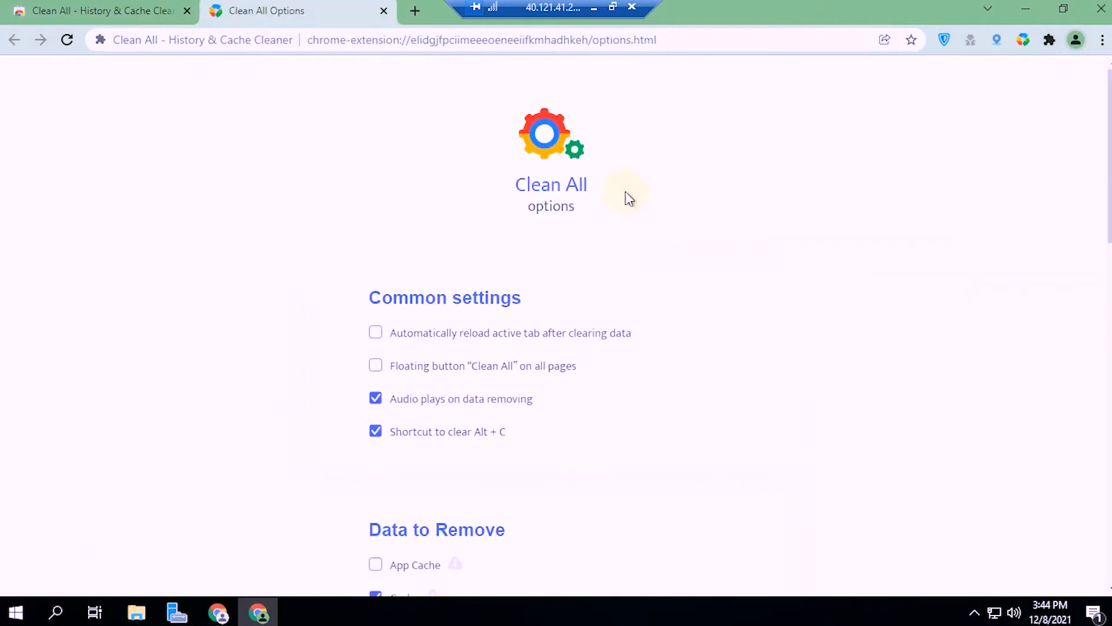
Step: On the Clean All options page, enable automatic tab reload after clearing data
scroll("down", 3)
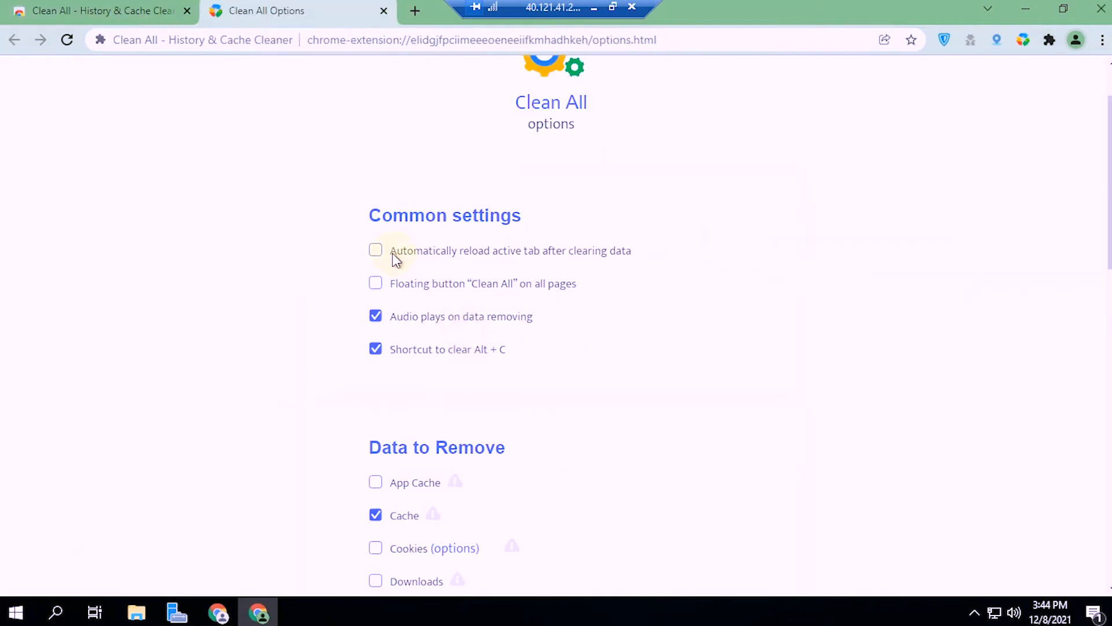
left_click(375, 250)
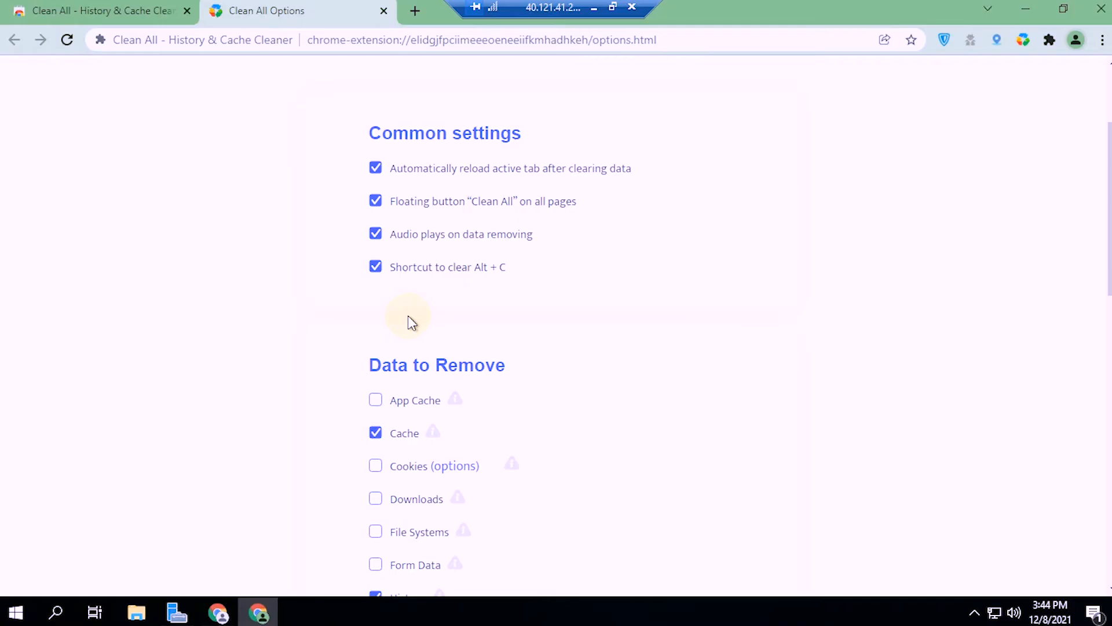
scroll("down", 3)
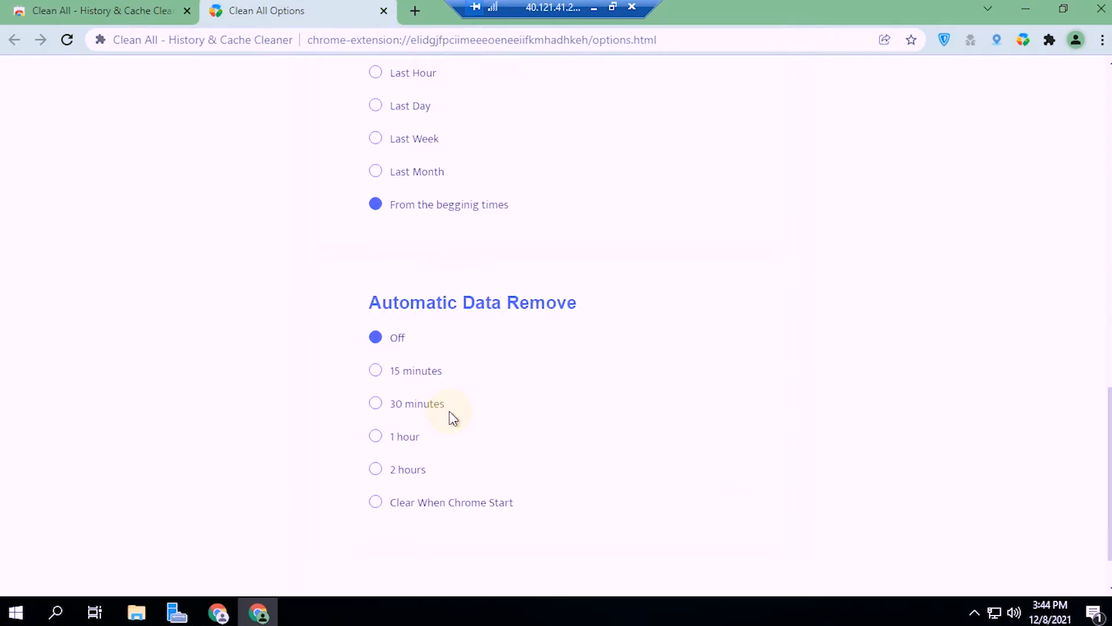
scroll("up", 3)
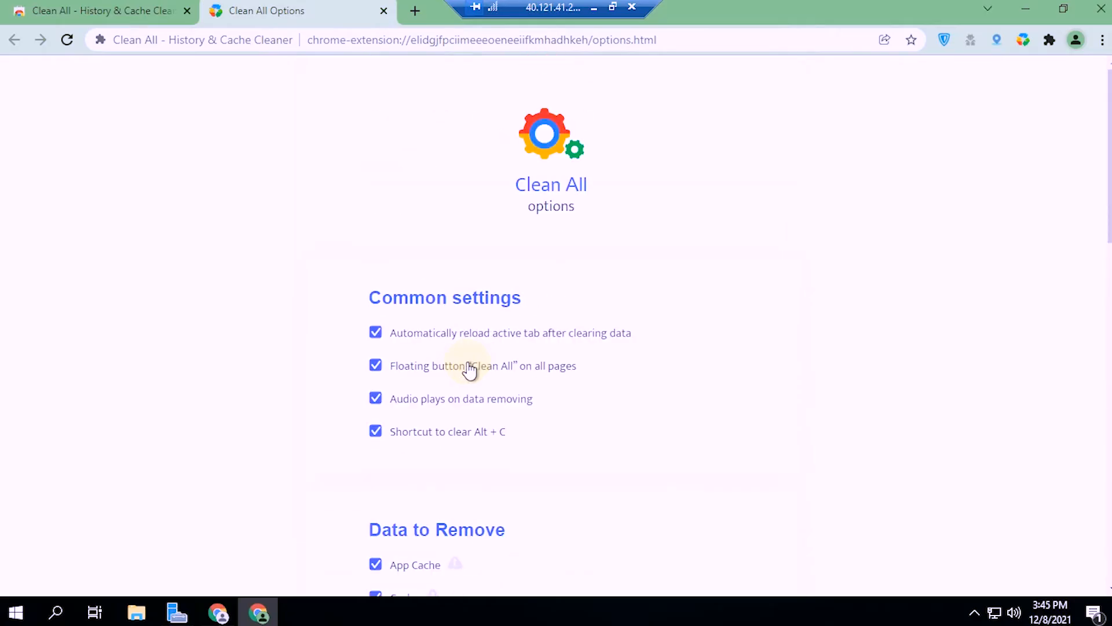
mouse_move(944, 40)
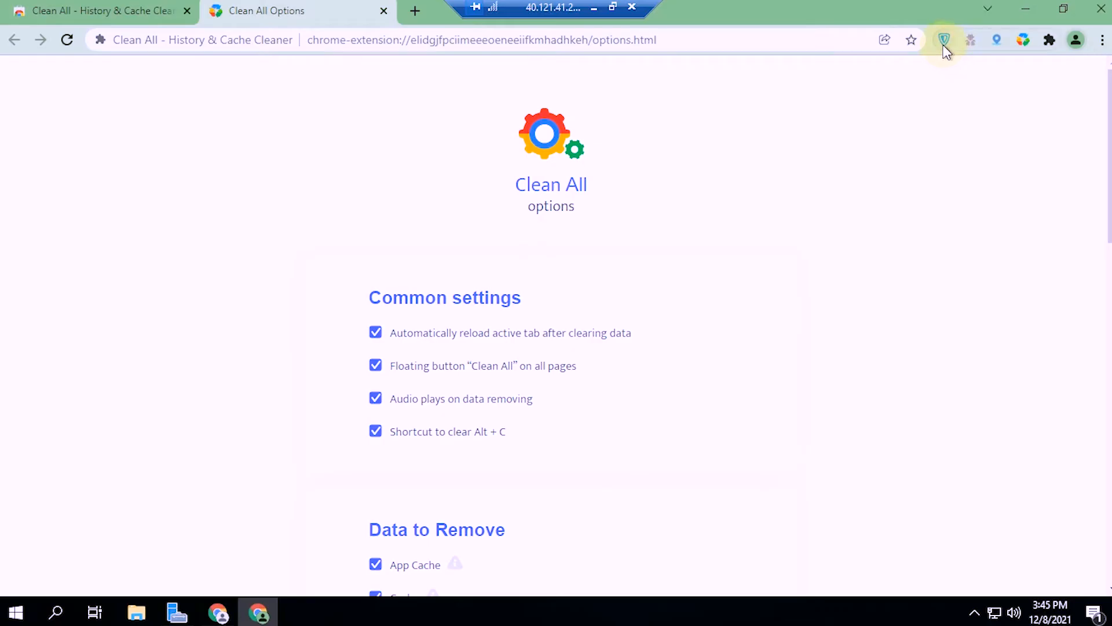
mouse_move(945, 40)
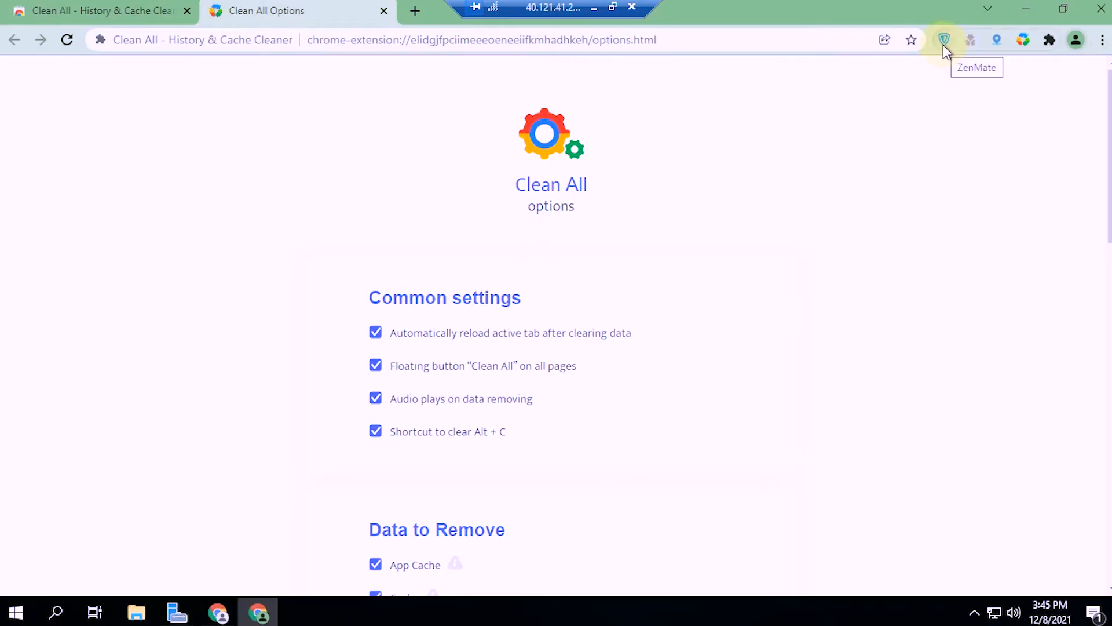
Step: Open ZenMate from the toolbar, skip its quick tour, and start the free trial
left_click(944, 40)
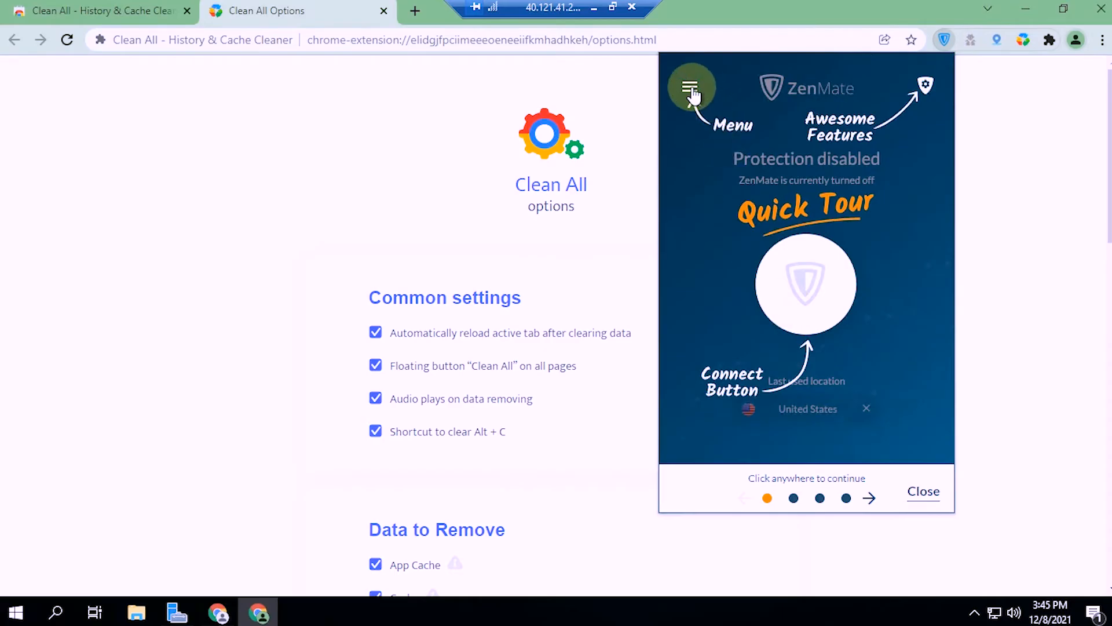
left_click(805, 284)
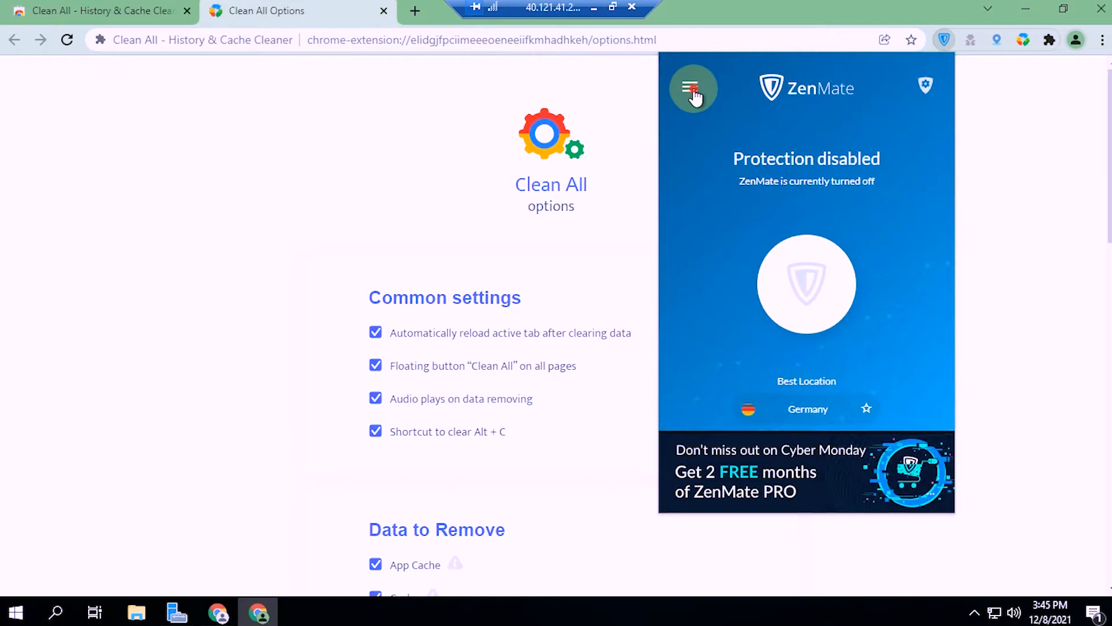
left_click(693, 88)
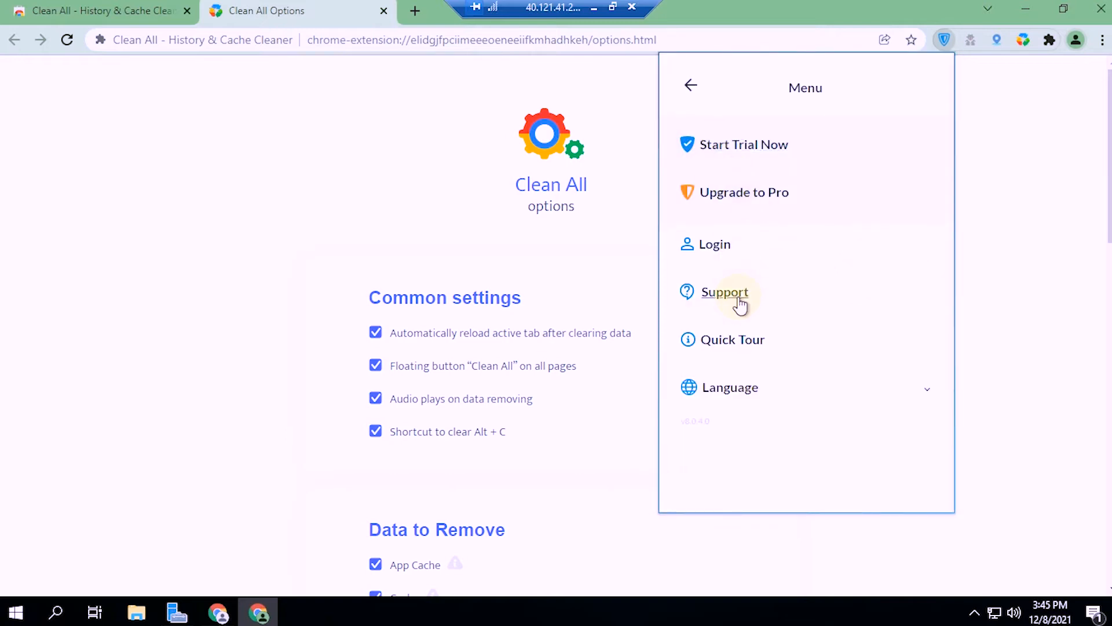
mouse_move(743, 144)
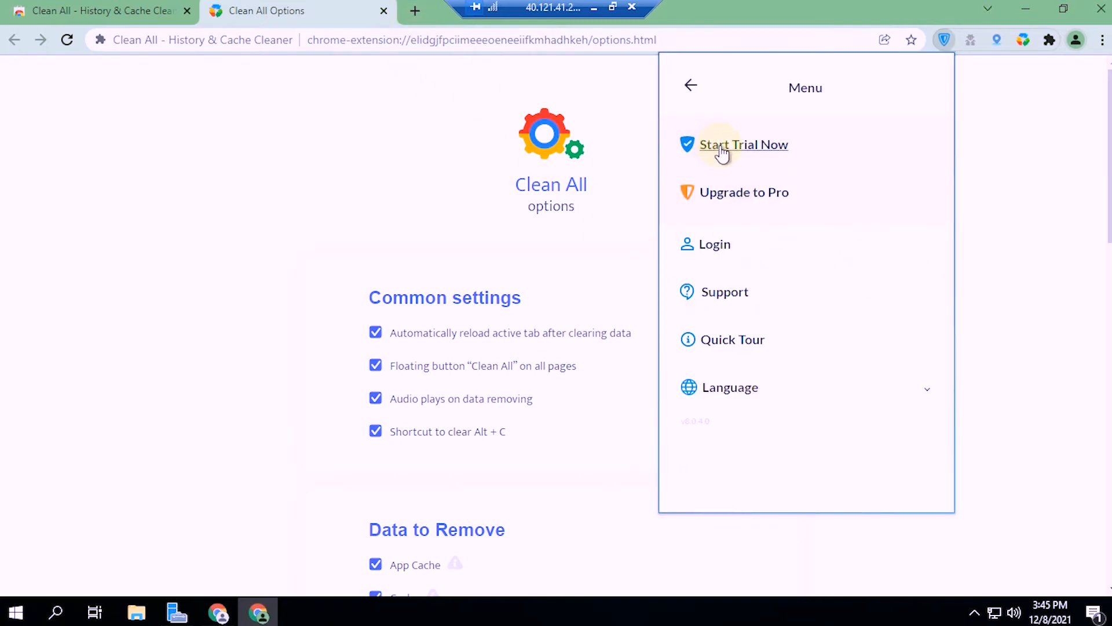
left_click(743, 144)
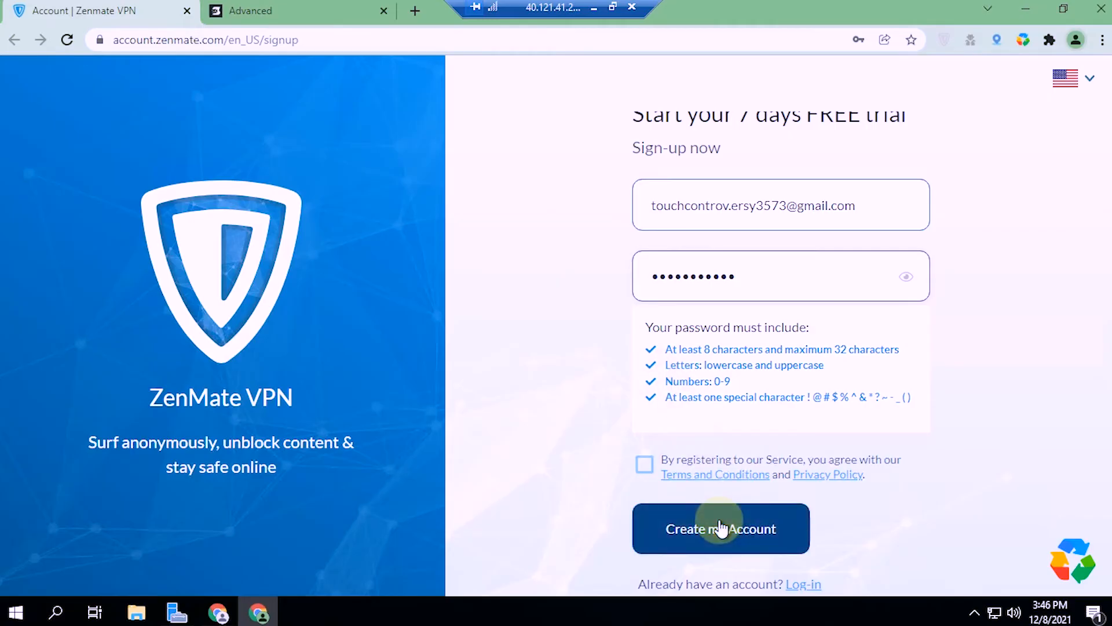
Step: Tick the ZenMate terms checkbox and submit Create my Account, retrying until it goes through
left_click(644, 464)
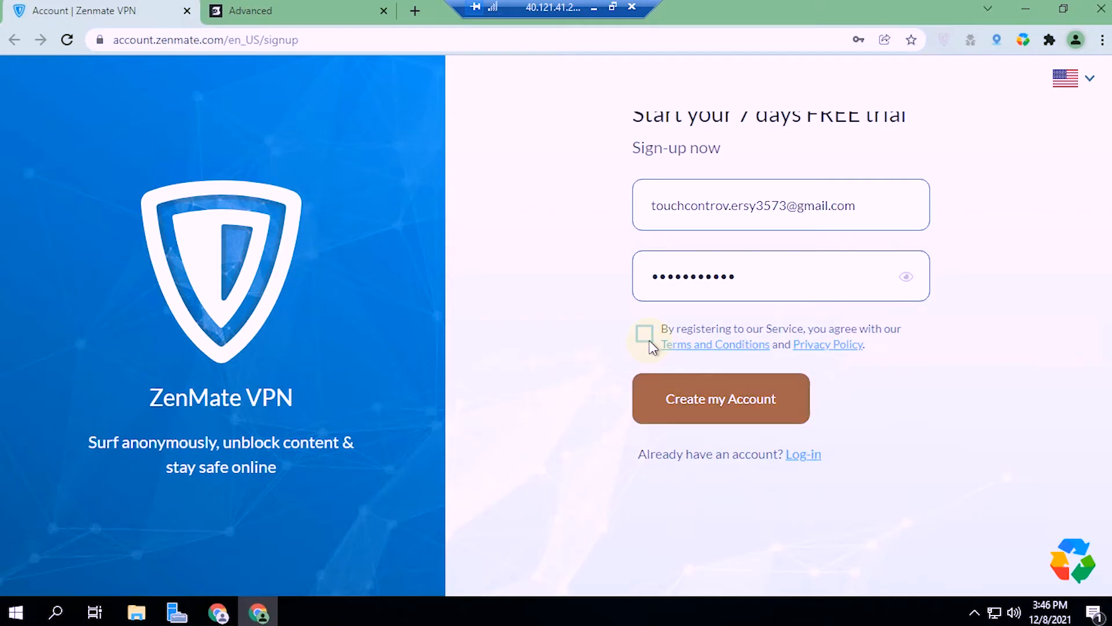
left_click(644, 333)
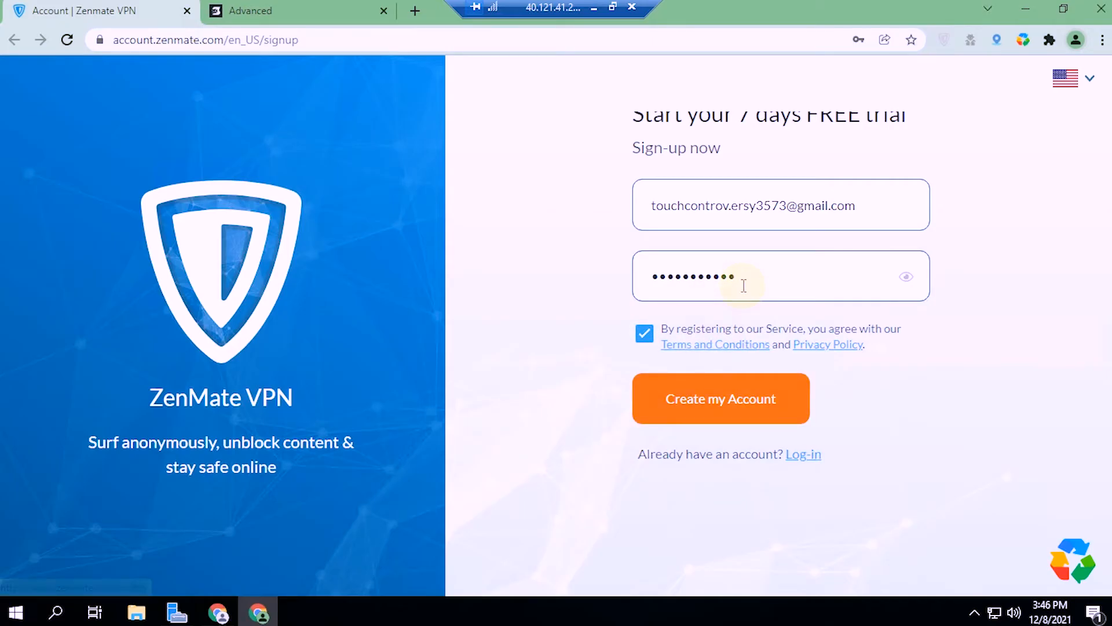
left_click(720, 398)
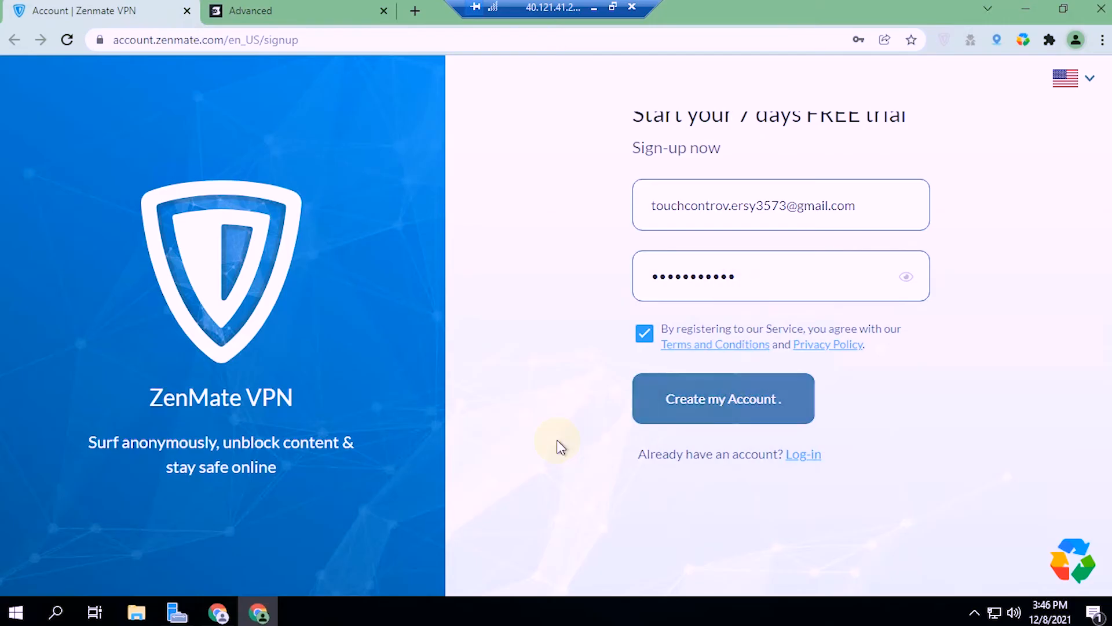
left_click(723, 398)
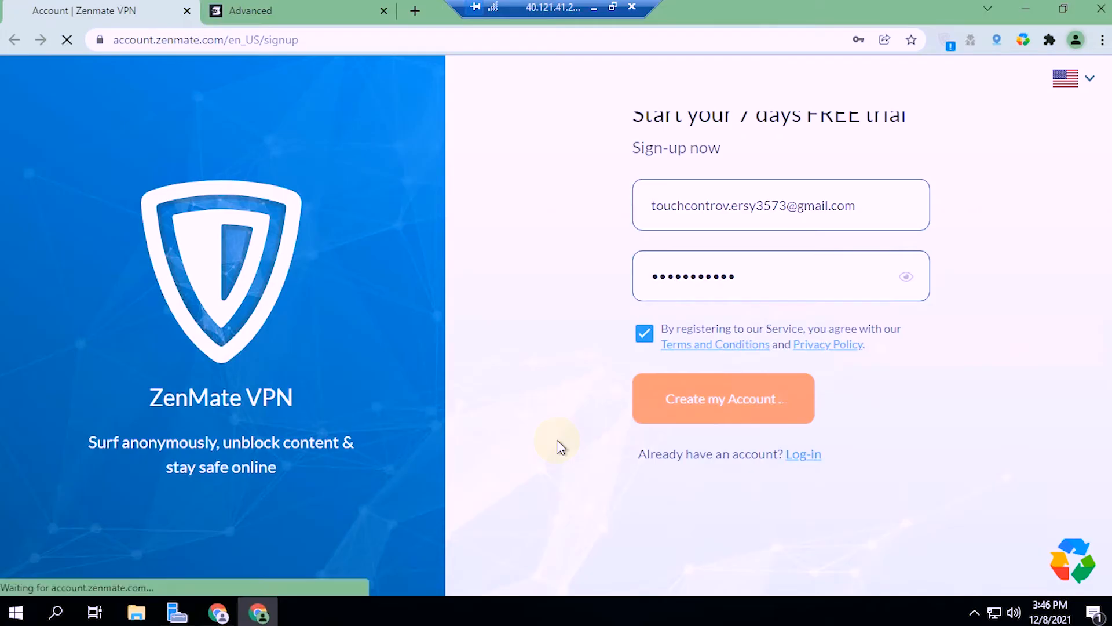
left_click(723, 398)
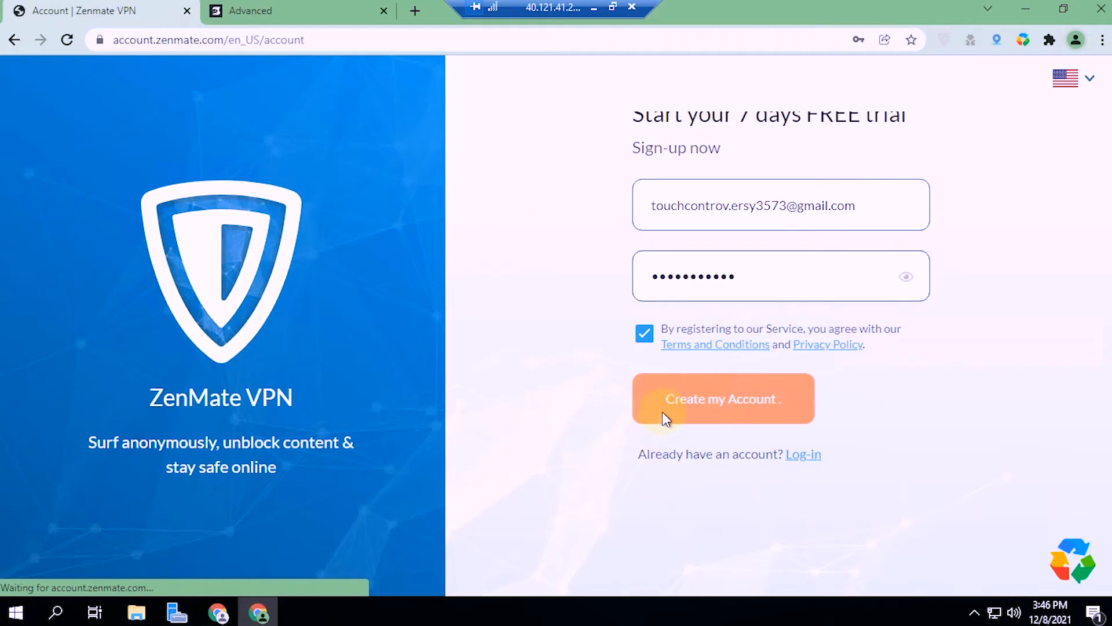
left_click(722, 398)
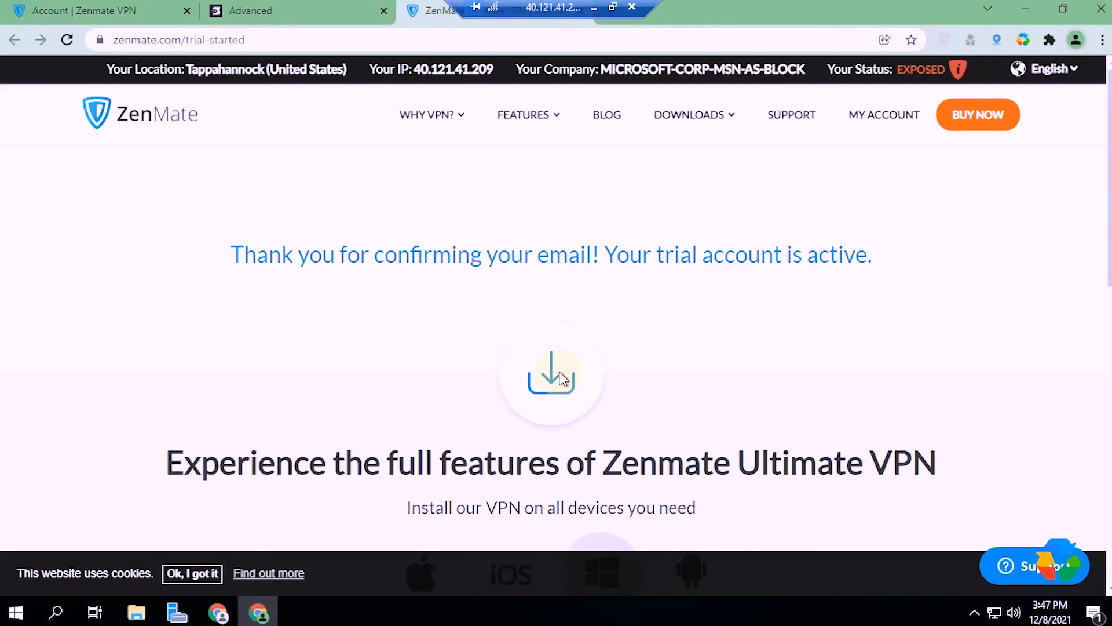
Step: Check ZenMate account details showing the Dec 15, 2021 trial end, then close the tab
scroll("down", 3)
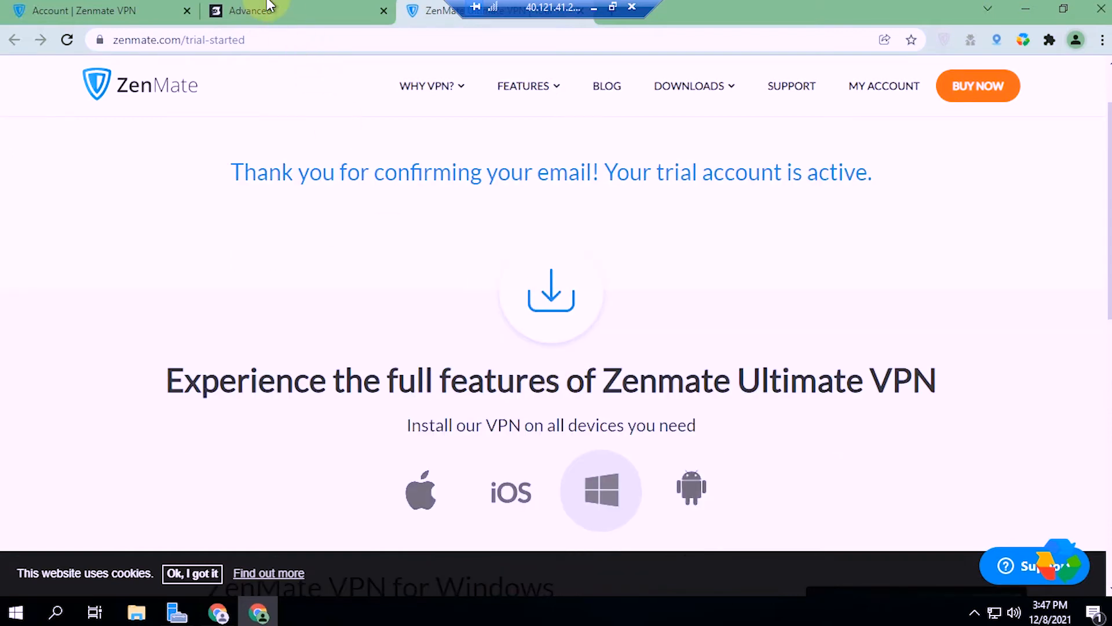
mouse_move(884, 86)
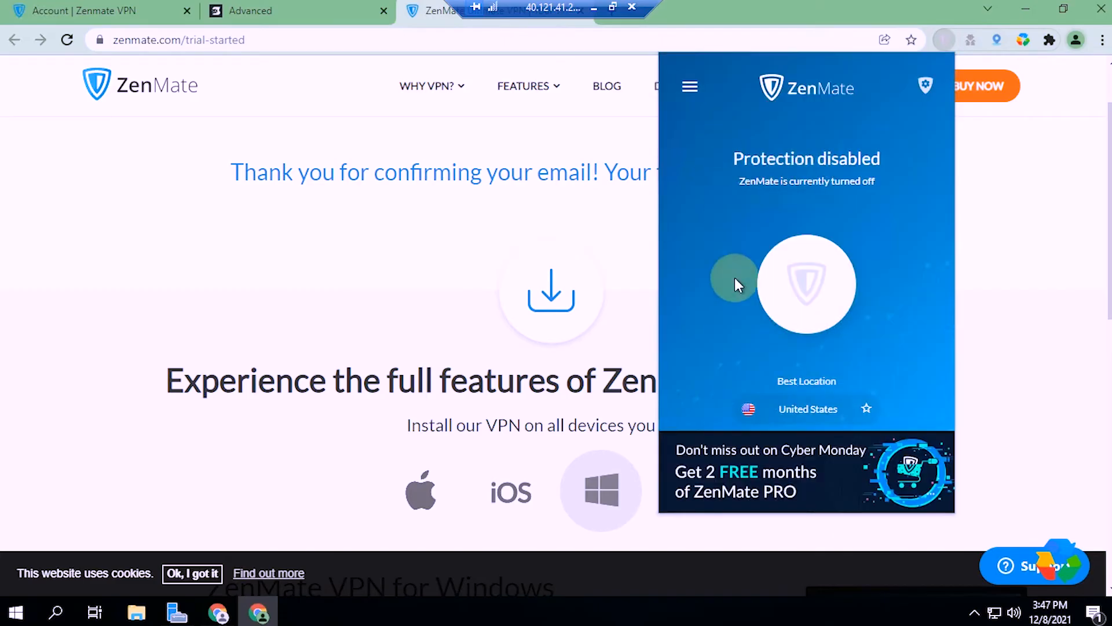
left_click(689, 87)
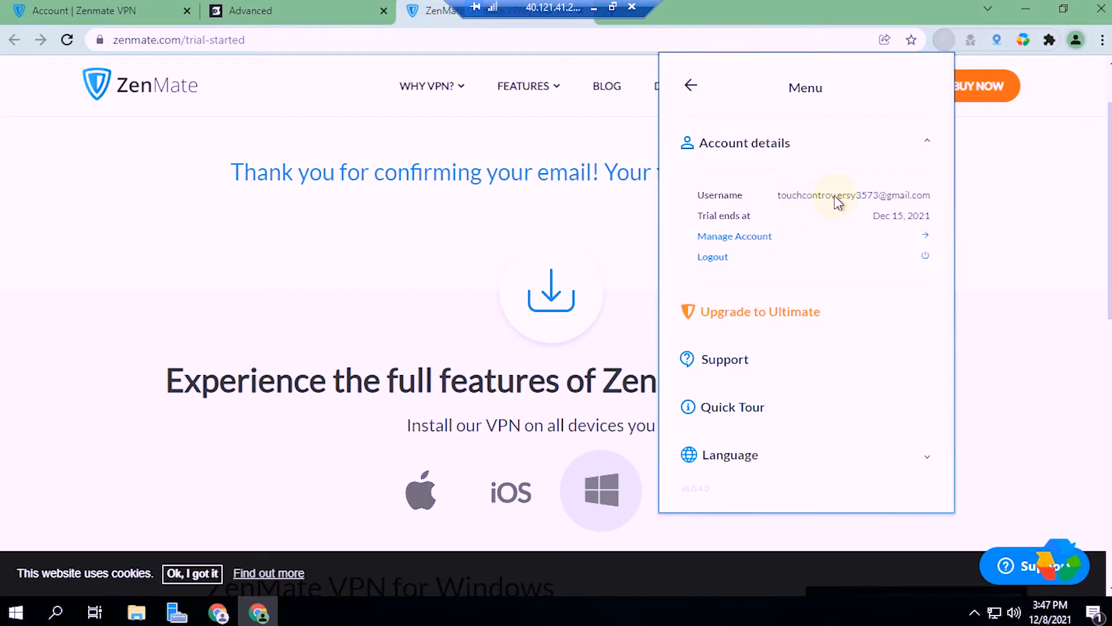
mouse_move(864, 216)
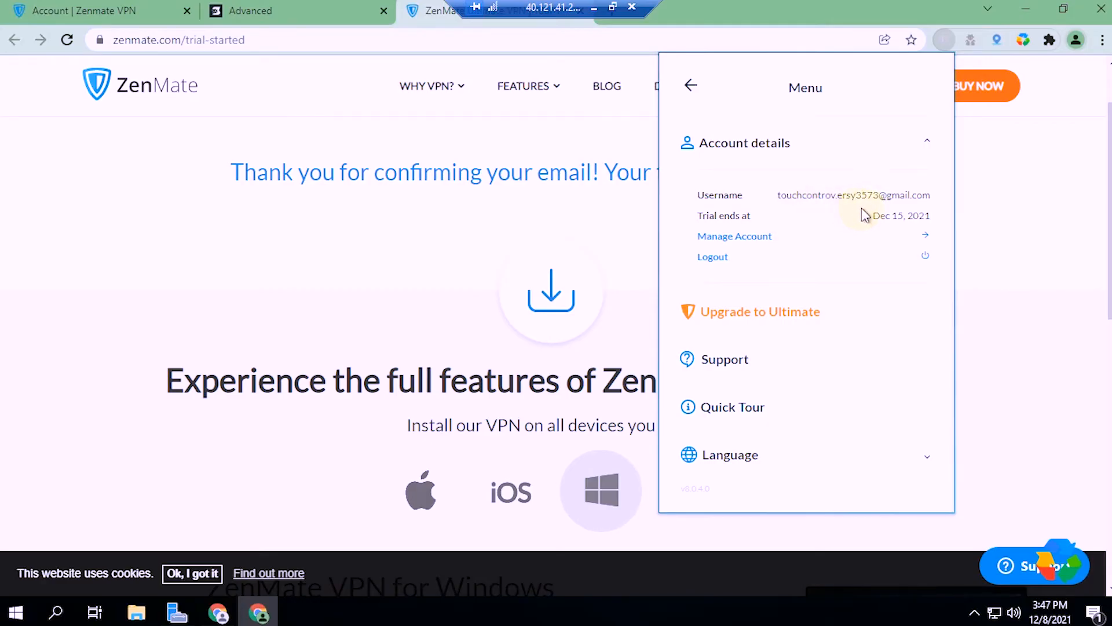
double_click(901, 215)
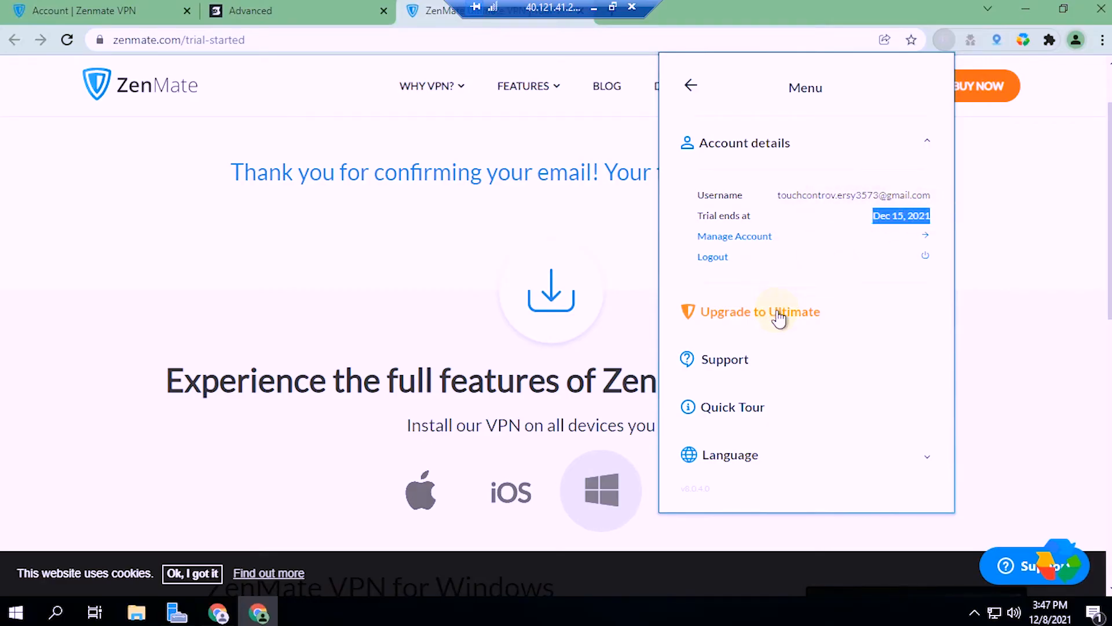
left_click(436, 10)
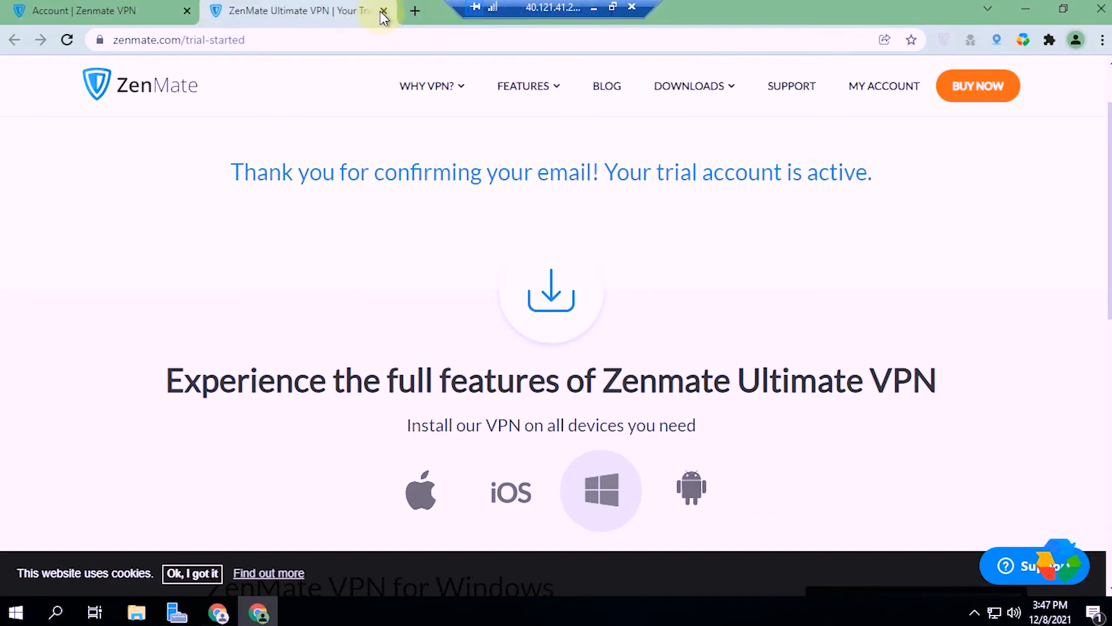
mouse_move(244, 102)
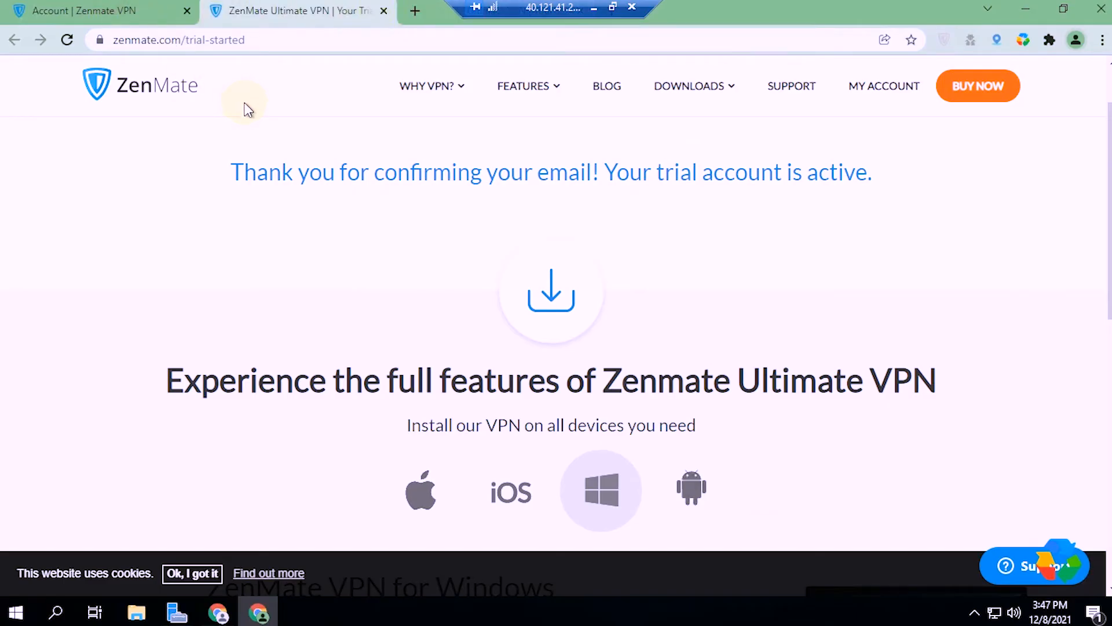
Step: Use Clean All to wipe cache, cookies, downloads, history and storage but keep passwords, then close Chrome
left_click(85, 10)
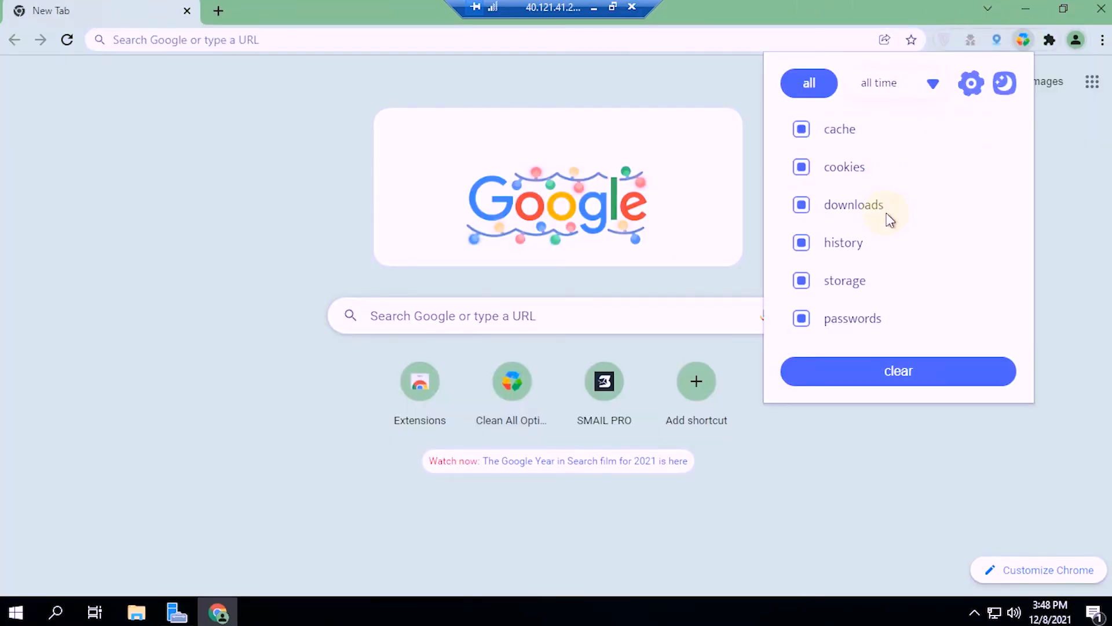
left_click(801, 318)
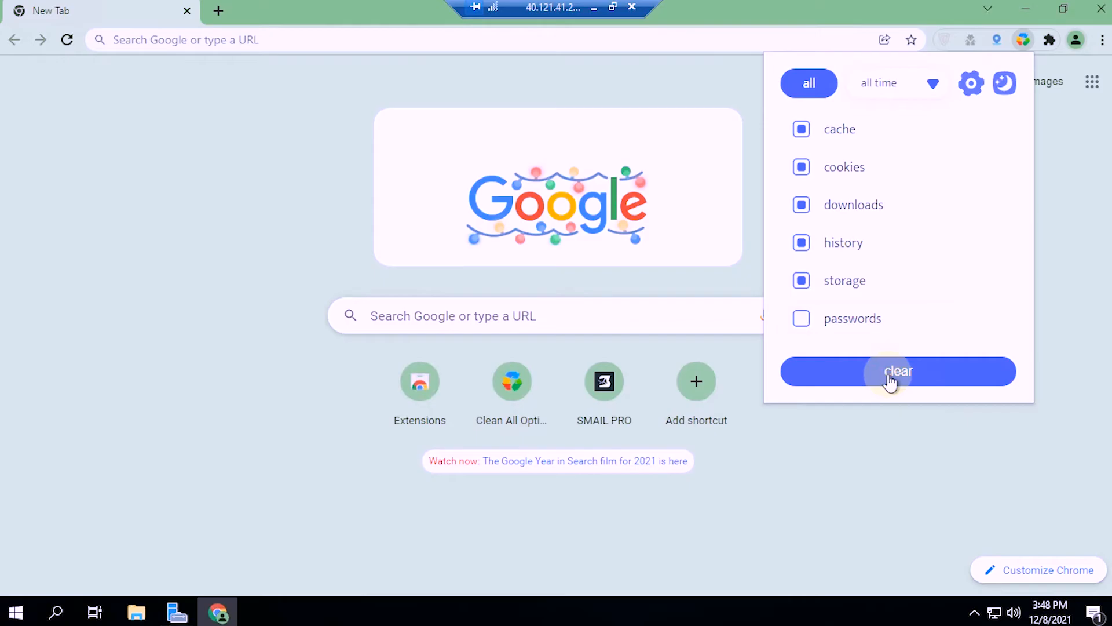
left_click(898, 371)
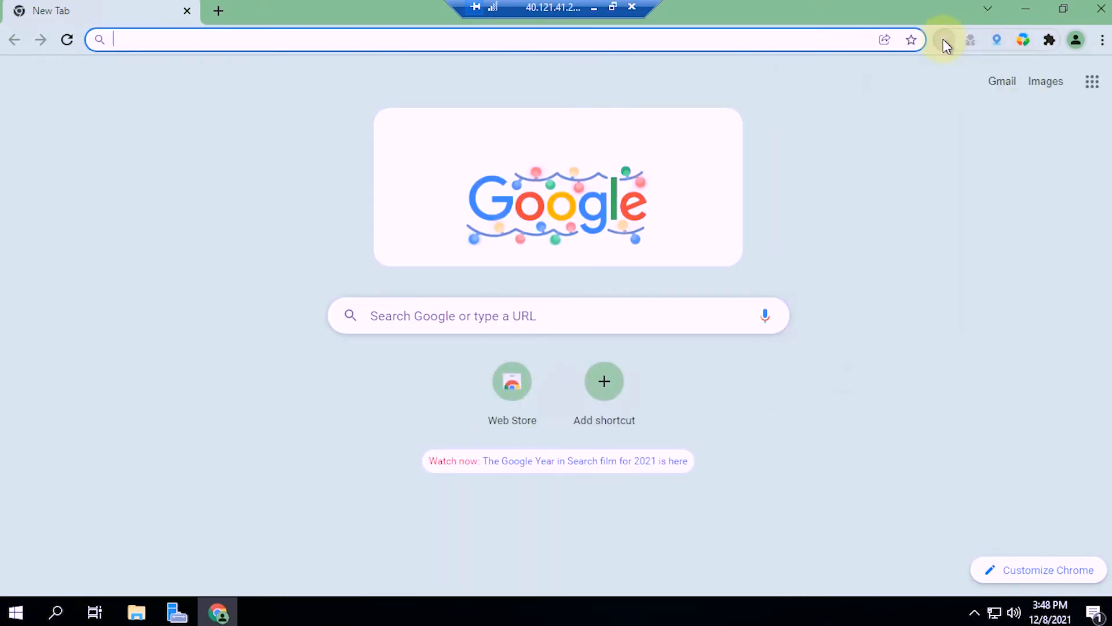
left_click(945, 40)
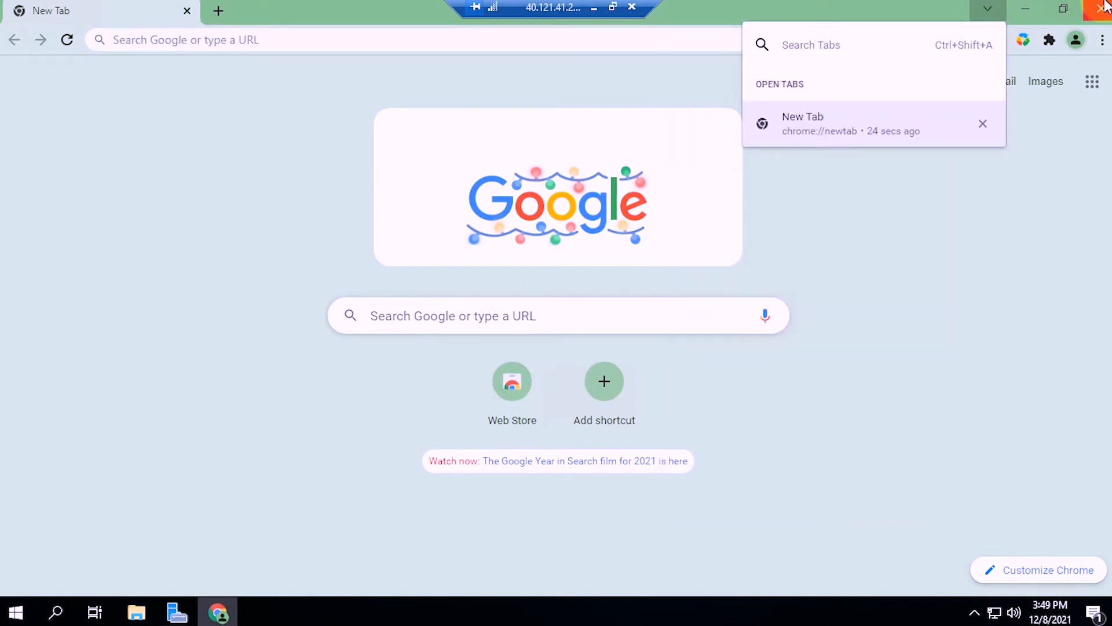
left_click(1106, 7)
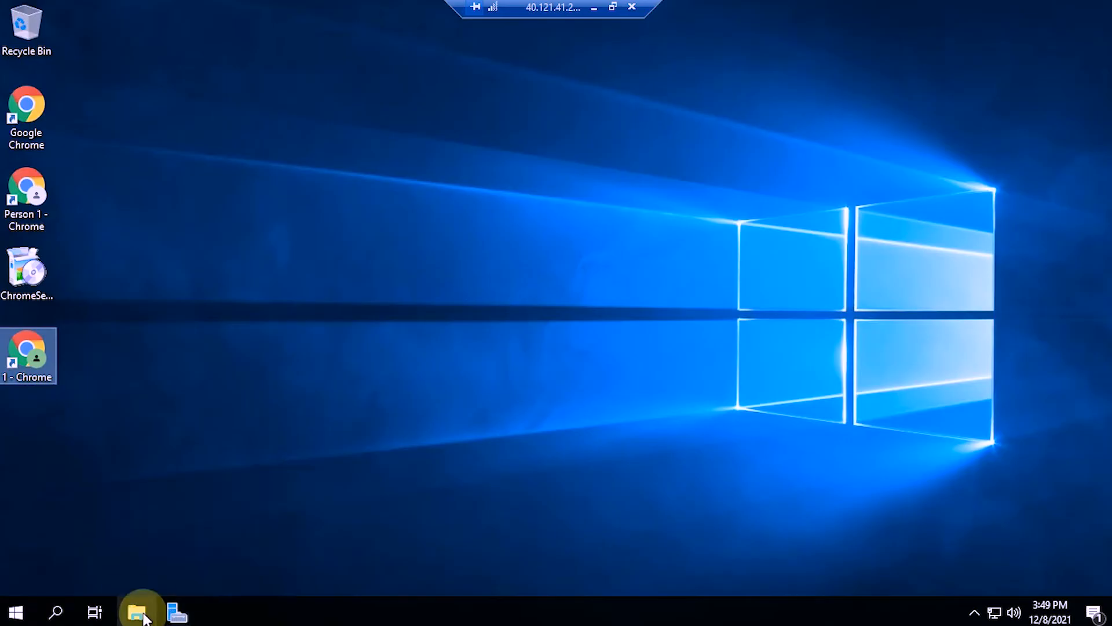
Step: Open File Explorer, go to This PC and open the Windows (C:) drive
left_click(141, 612)
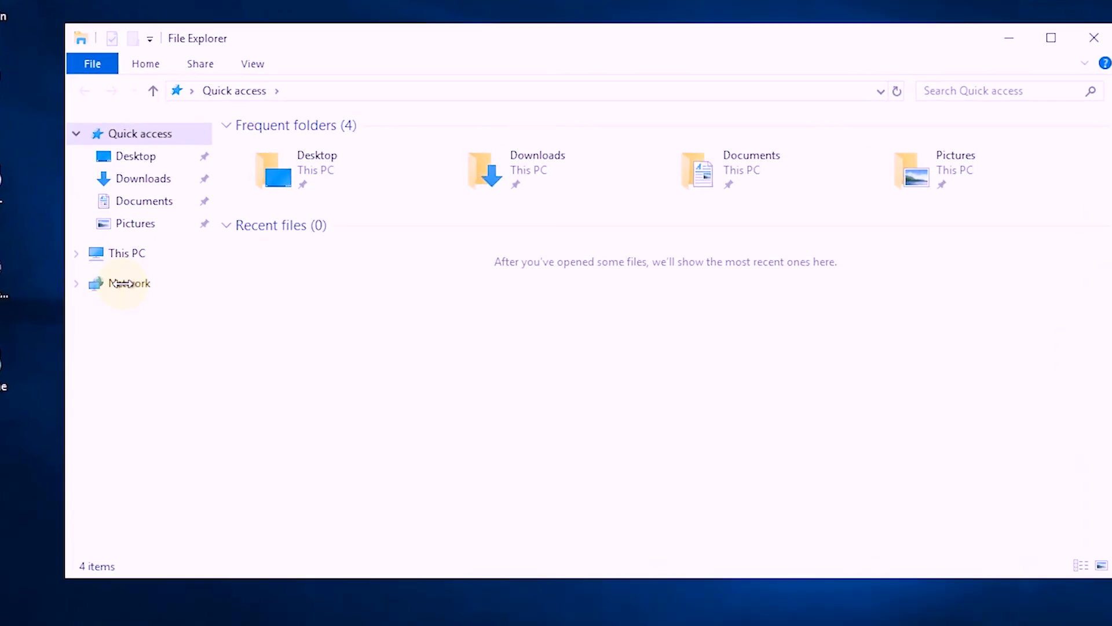
left_click(126, 253)
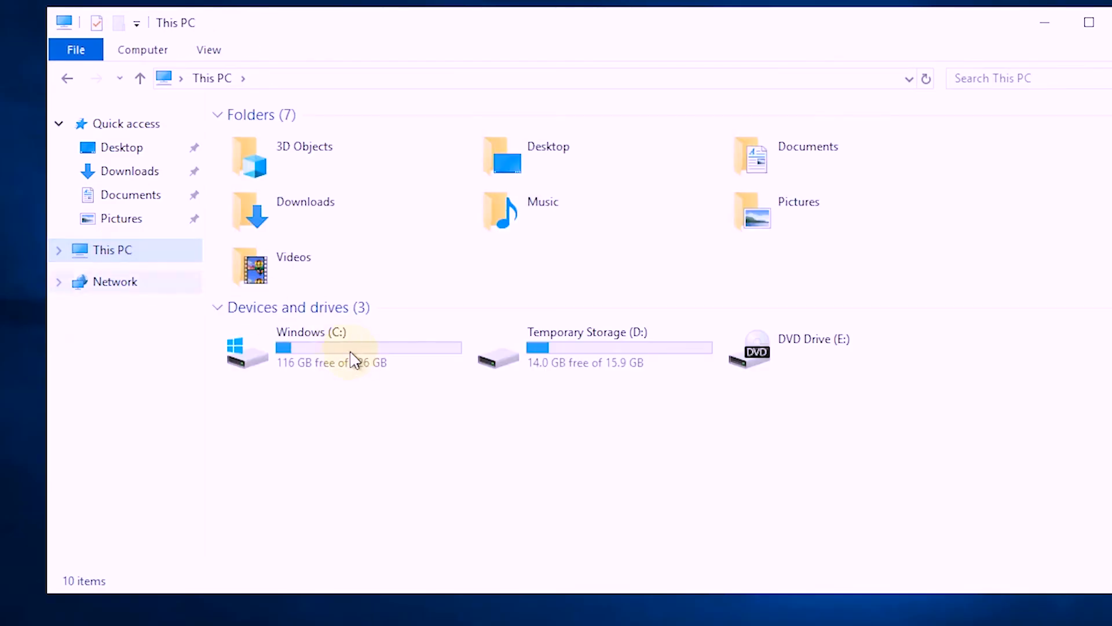
left_click(319, 348)
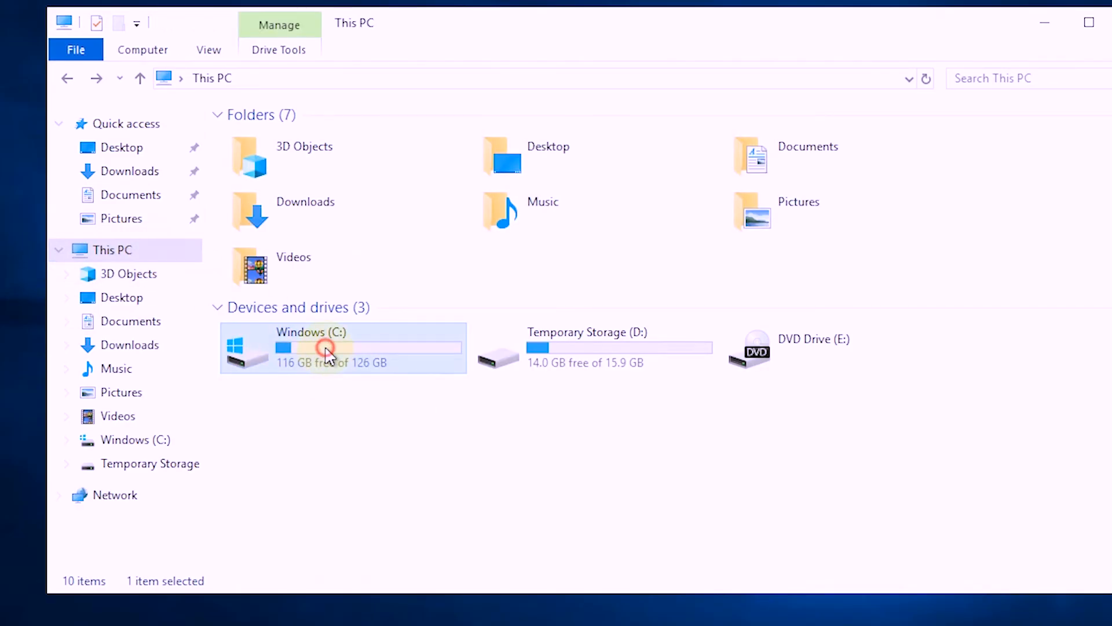
double_click(326, 348)
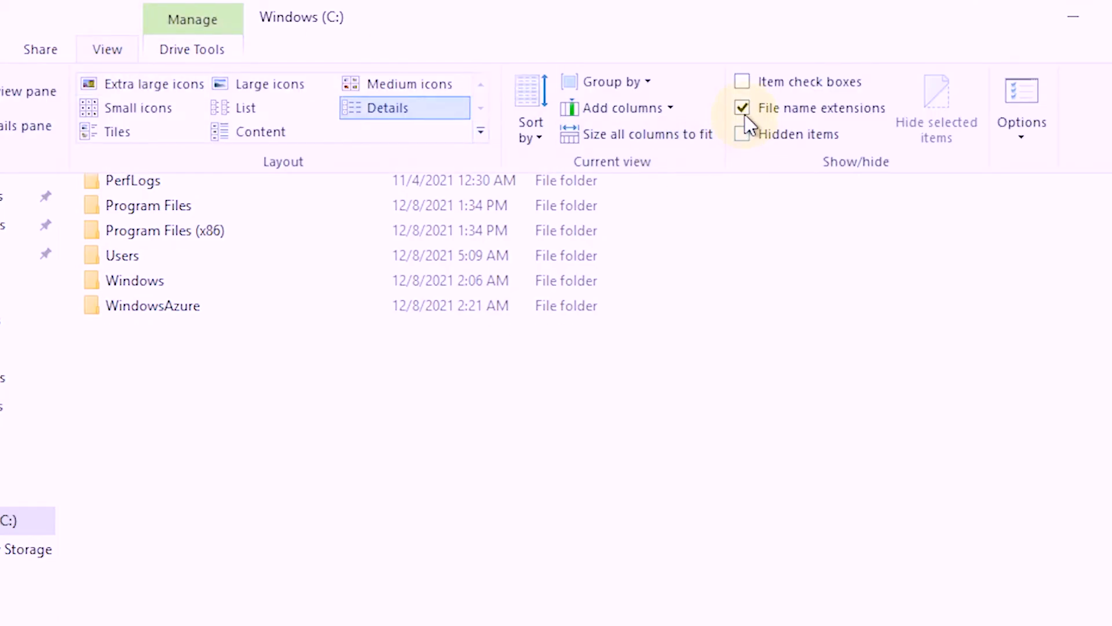
mouse_move(742, 135)
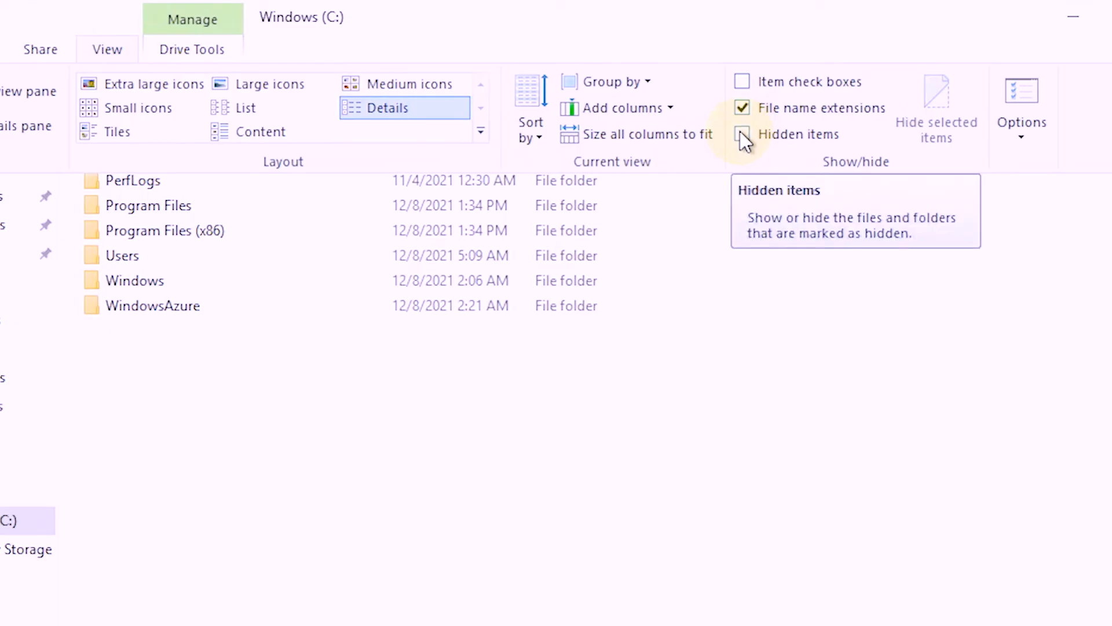
Step: Turn on Hidden items in the View tab to reveal ProgramData
left_click(742, 134)
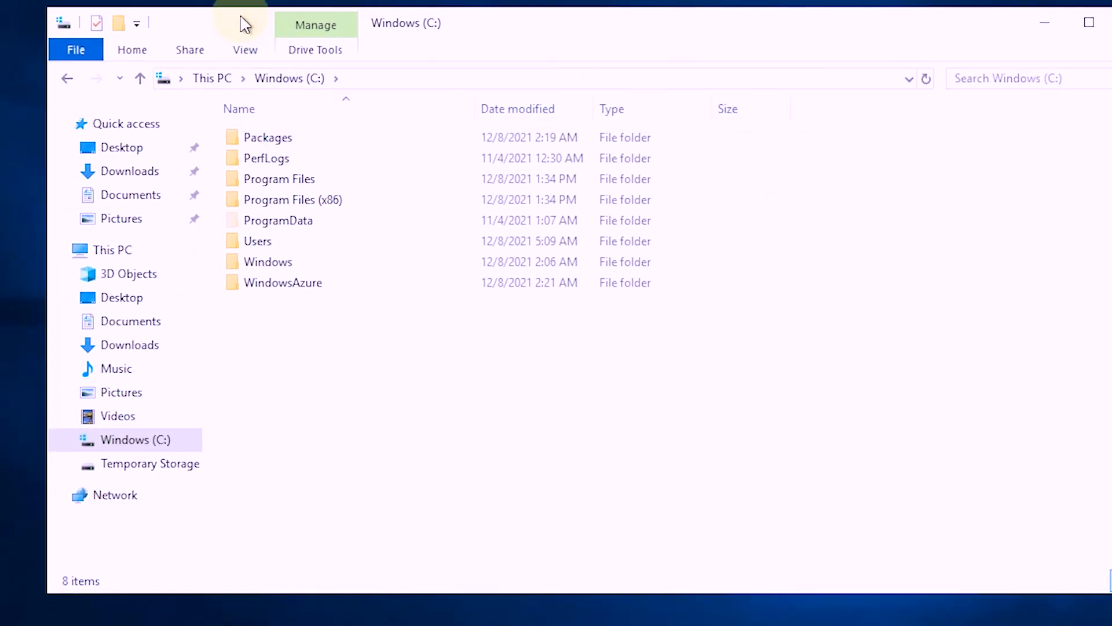
left_click(244, 50)
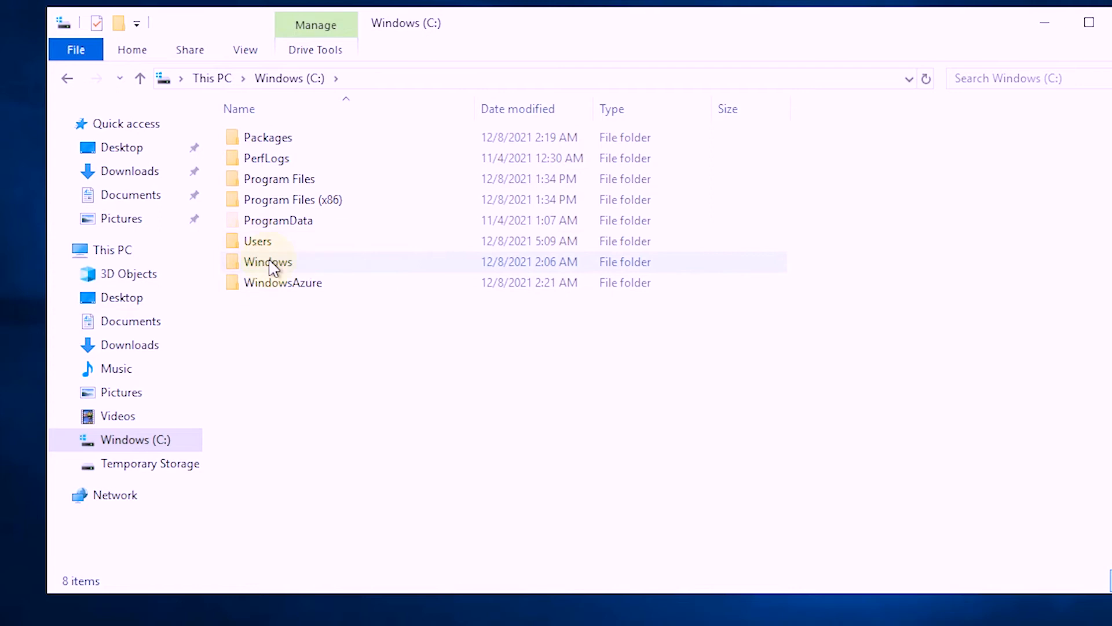
Step: Navigate Users, user folder, AppData, Local, Google, Chrome into User Data
double_click(257, 241)
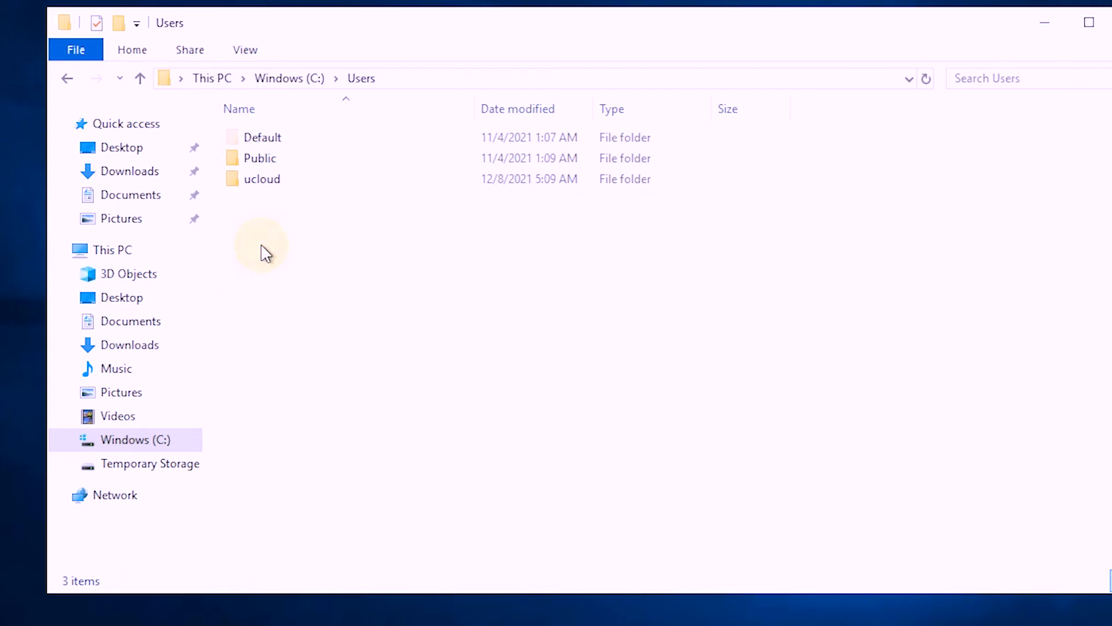
mouse_move(257, 142)
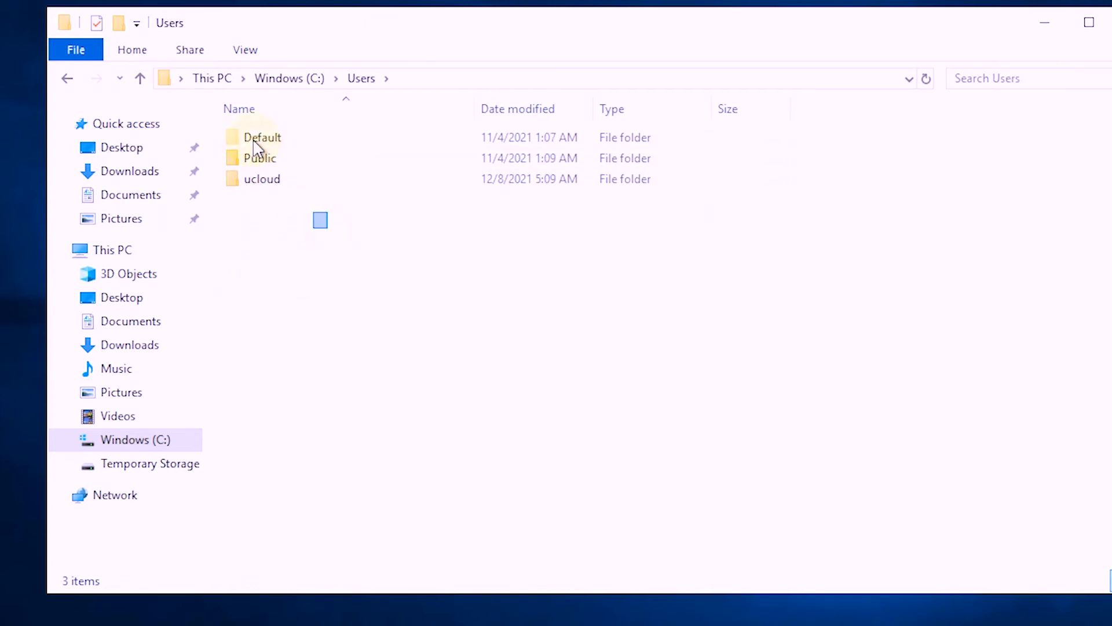
key("ctrl+a")
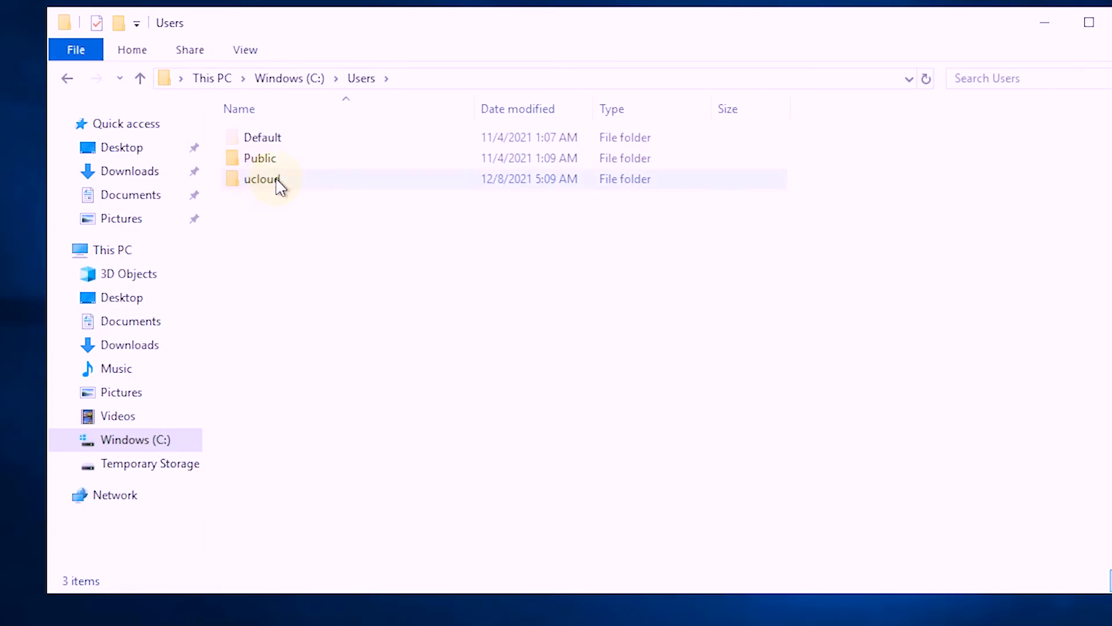
mouse_move(263, 179)
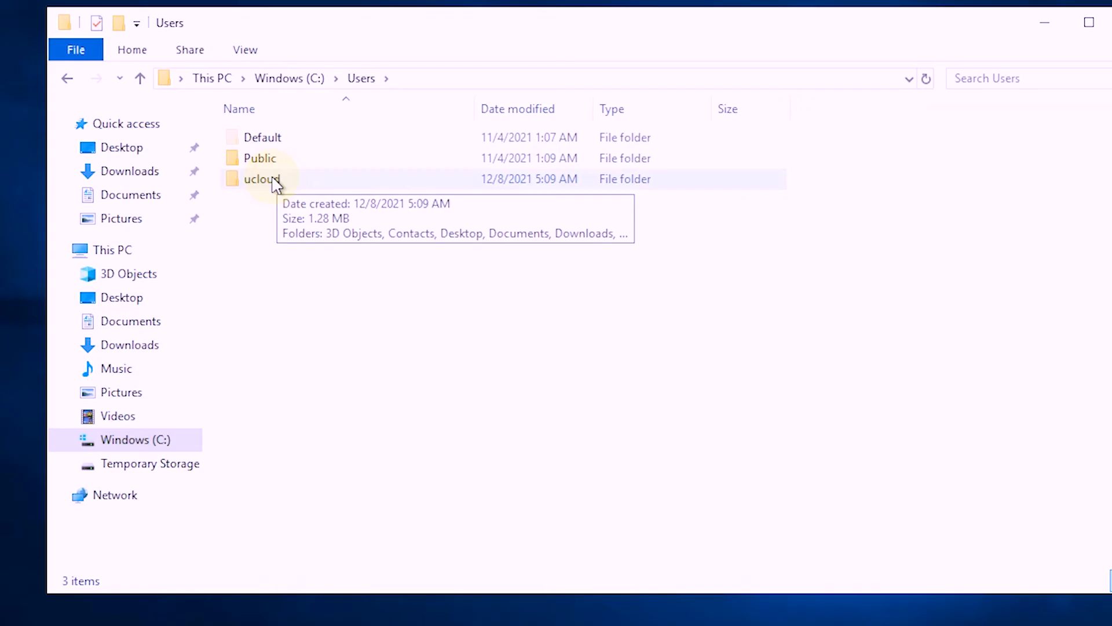
double_click(262, 179)
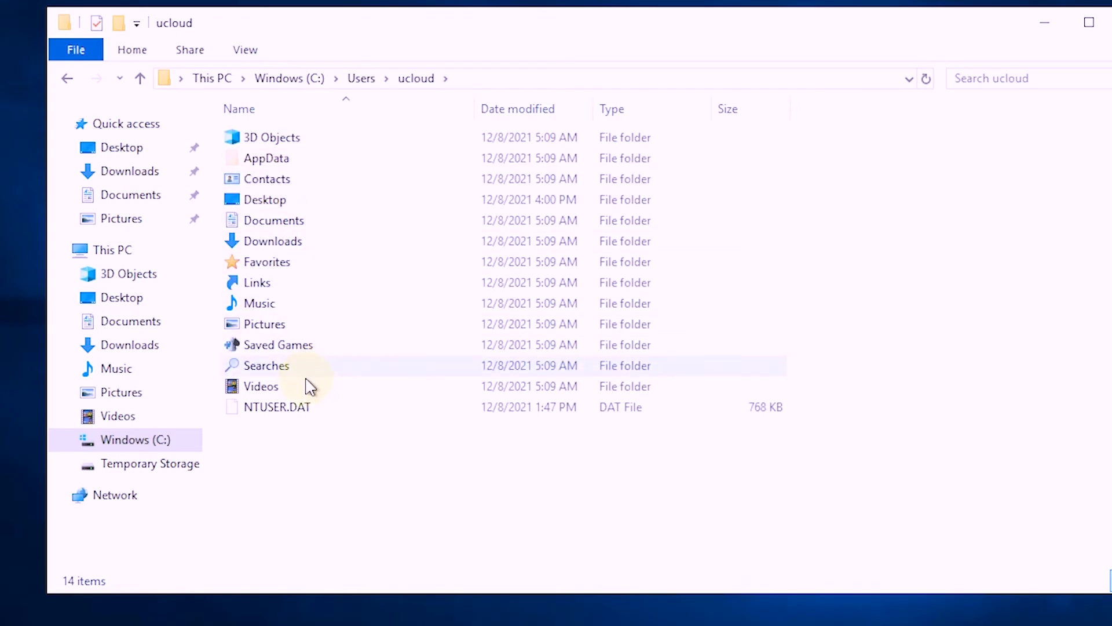
mouse_move(273, 241)
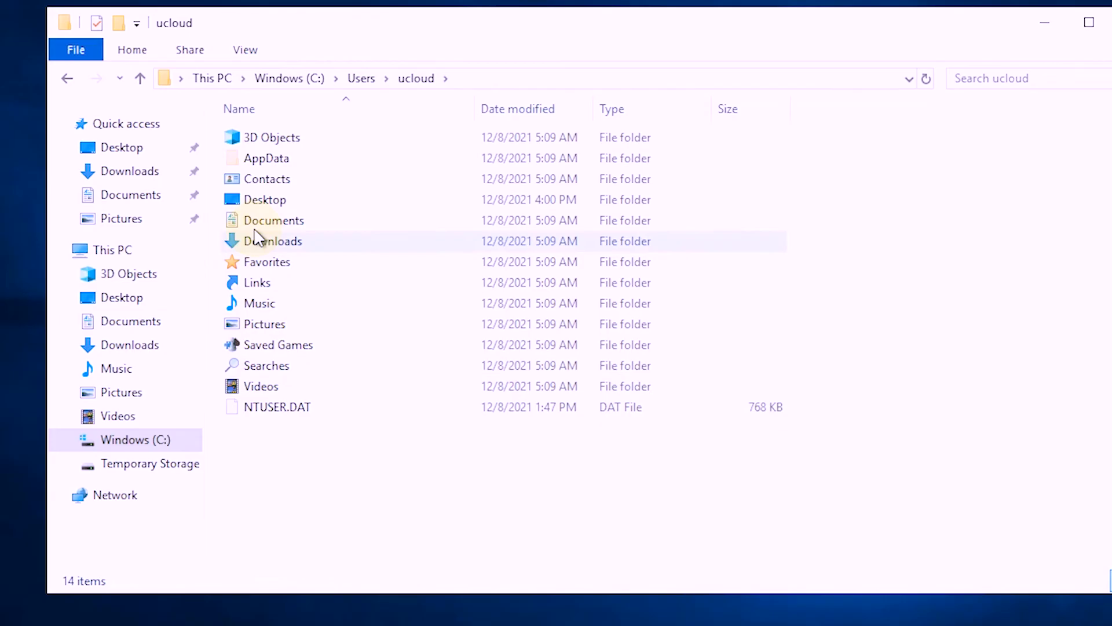
mouse_move(265, 157)
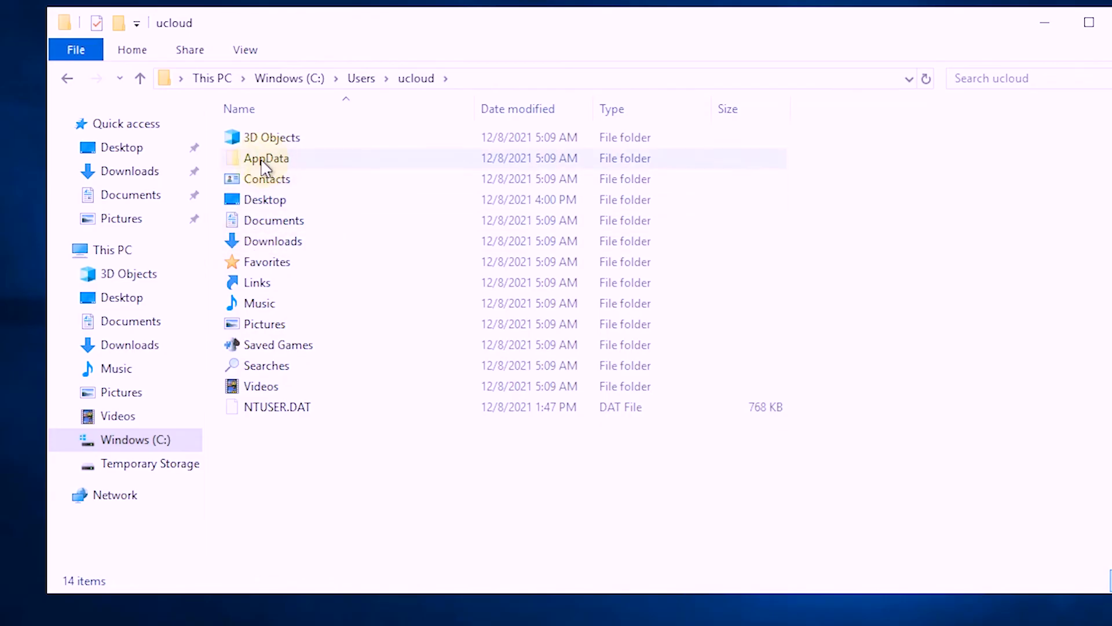
double_click(265, 157)
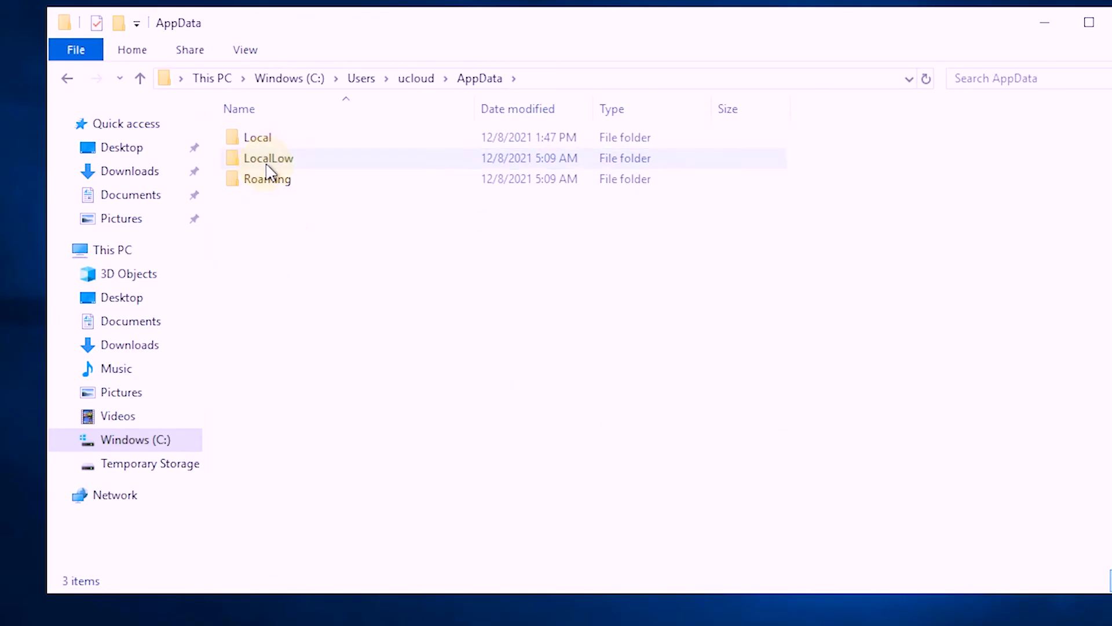
double_click(256, 137)
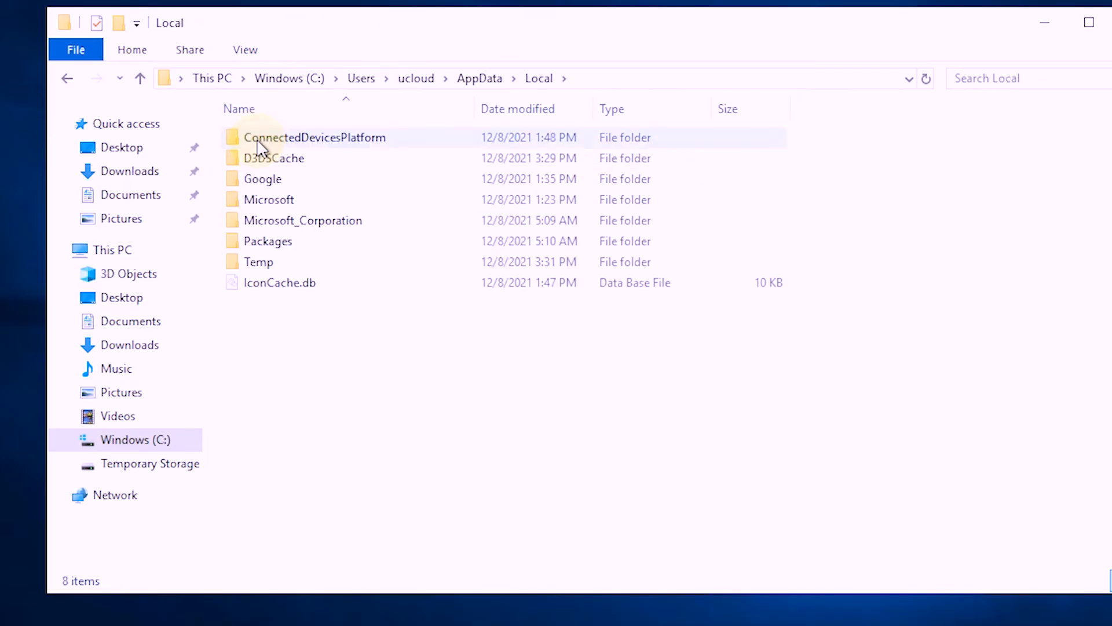
double_click(262, 179)
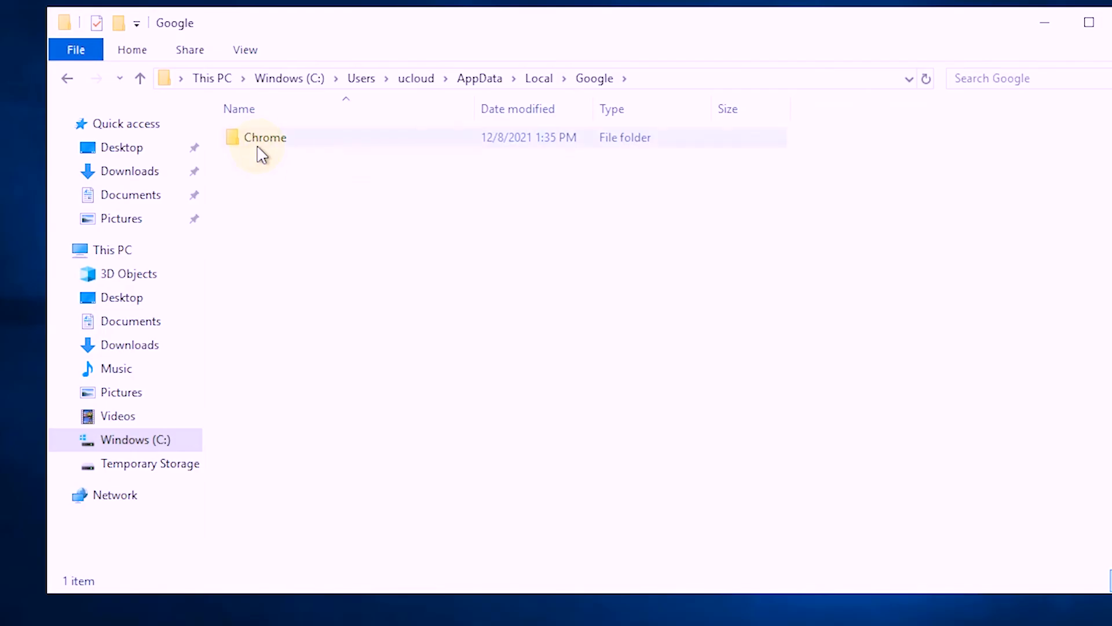
double_click(264, 137)
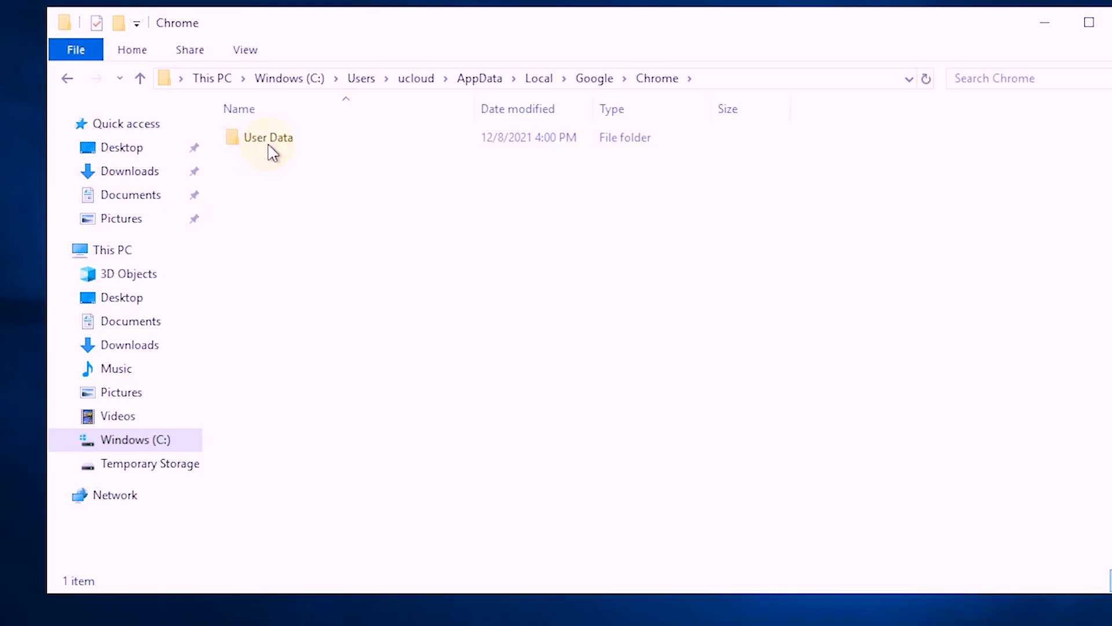
double_click(269, 137)
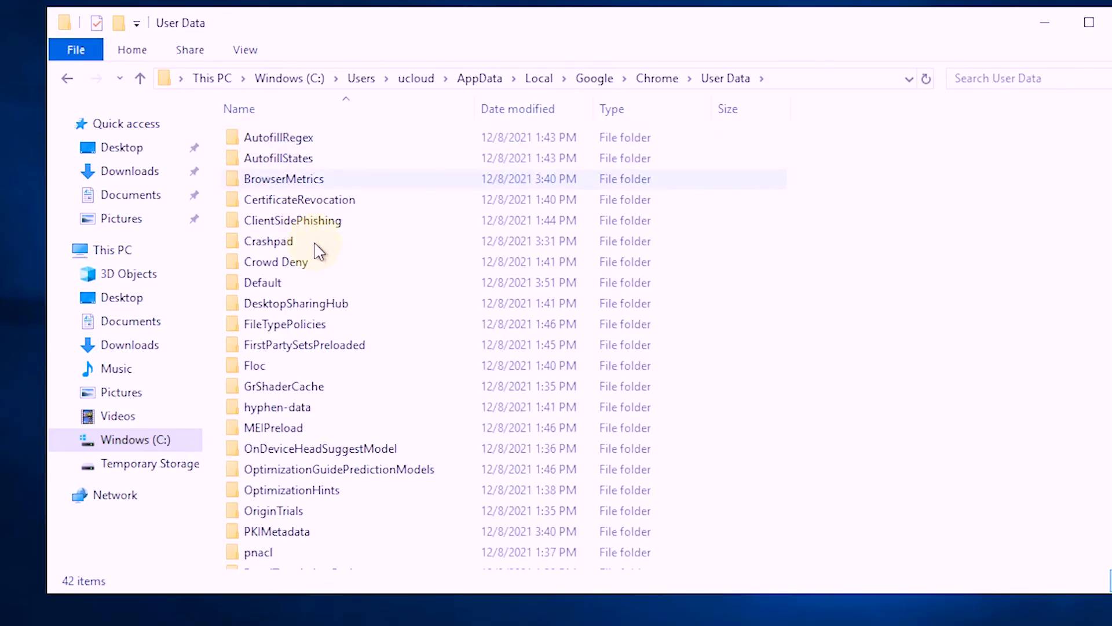
Step: Scroll down and select the Profile 1 folder
scroll("down", 3)
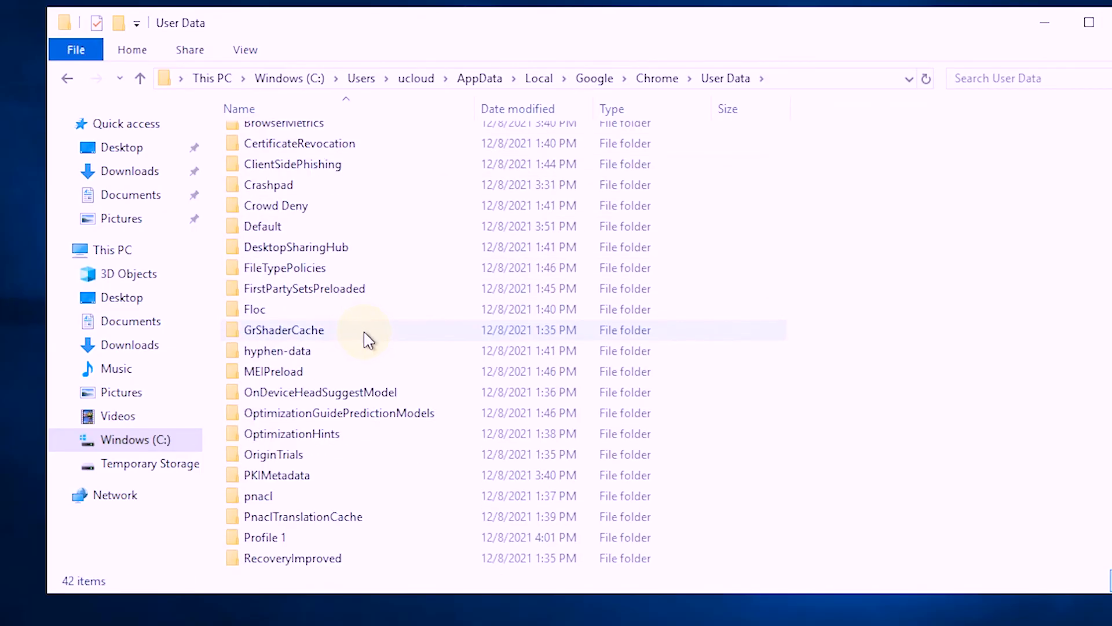
scroll("down", 3)
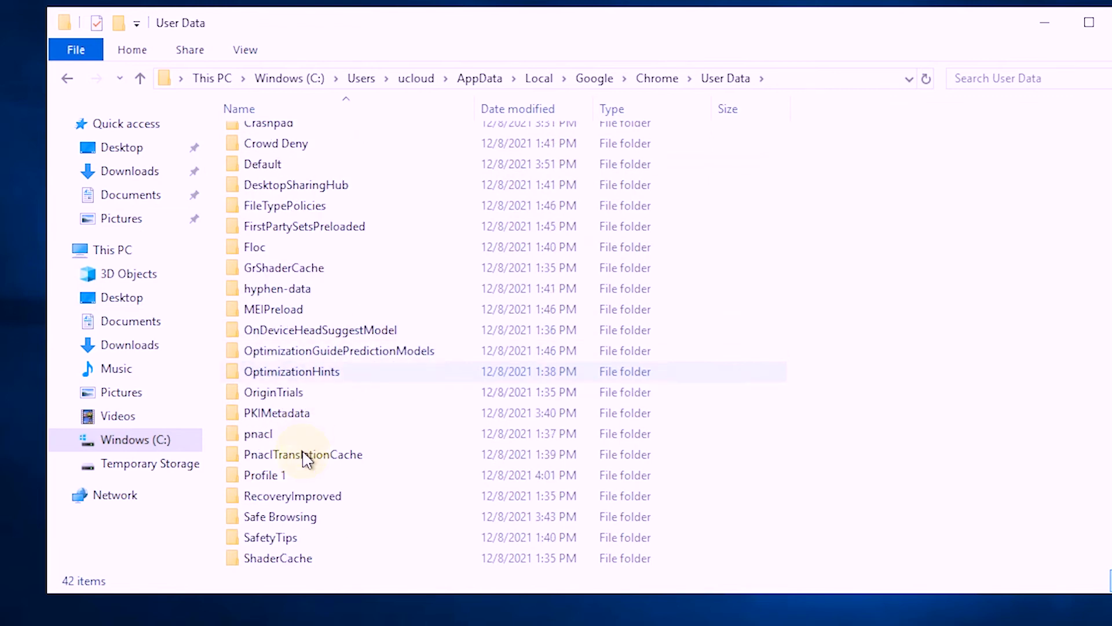
left_click(266, 475)
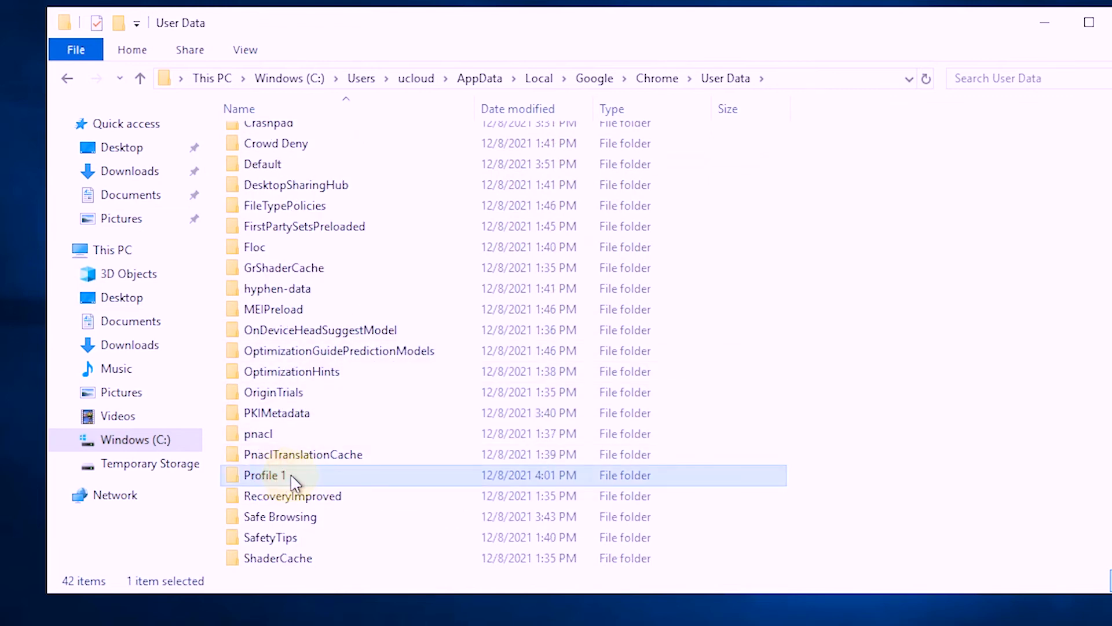
scroll("down", 3)
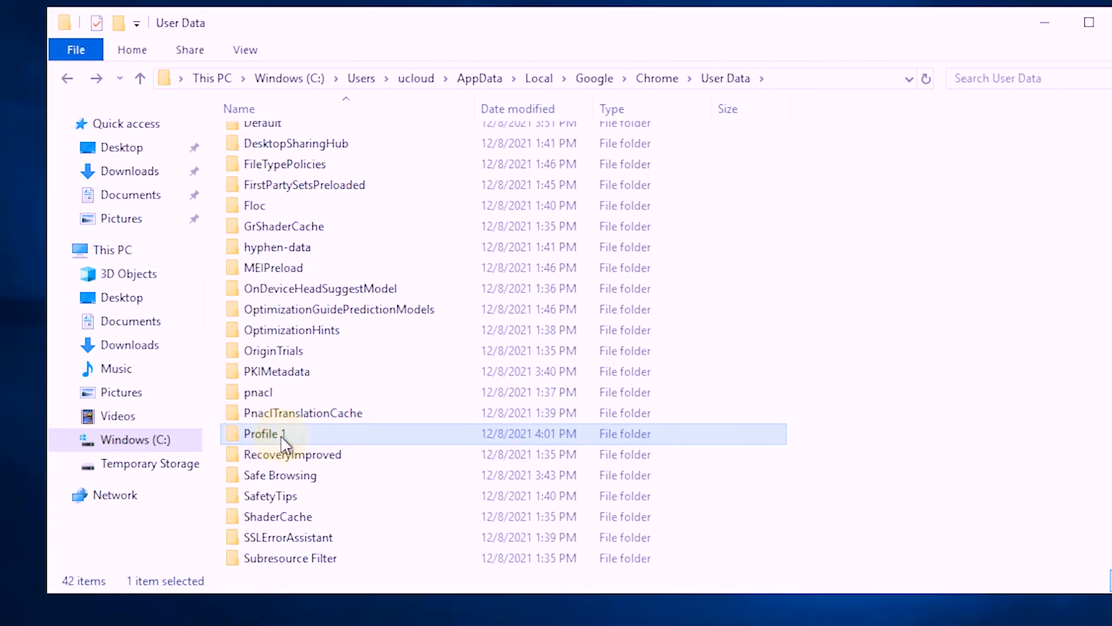
Step: Copy Profile 1 and paste it into the User Data folder
right_click(262, 434)
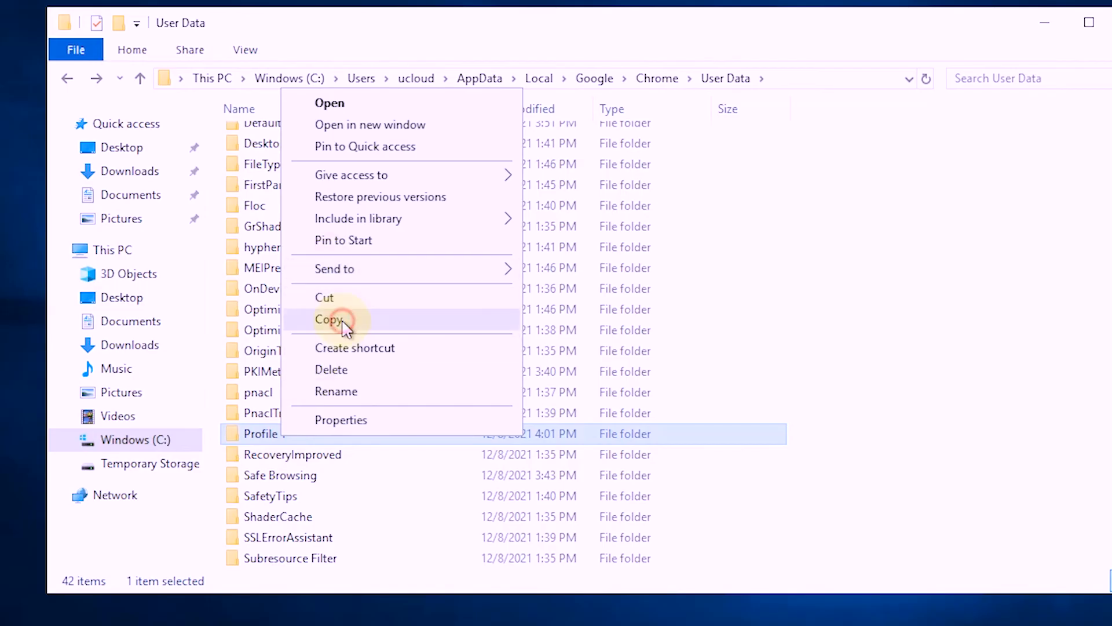
left_click(328, 320)
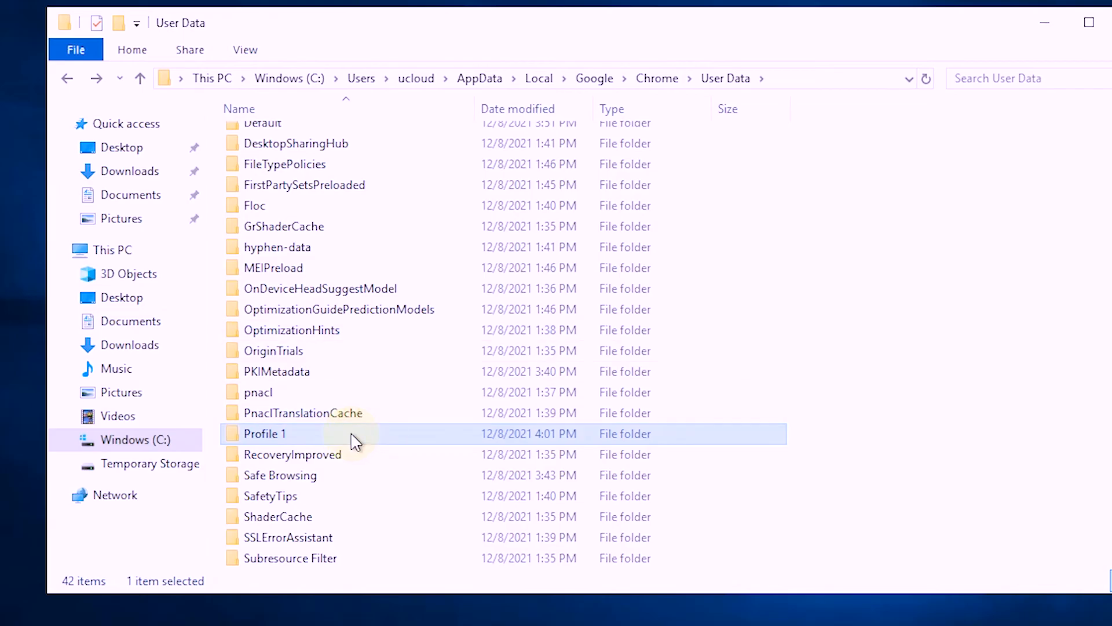
right_click(355, 440)
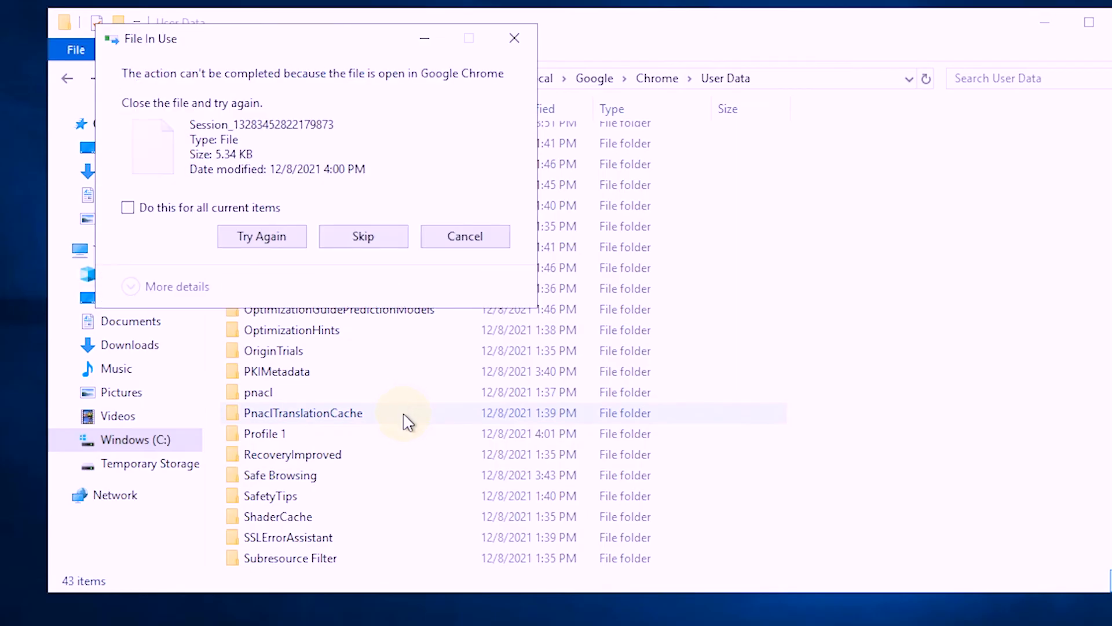
left_click(363, 236)
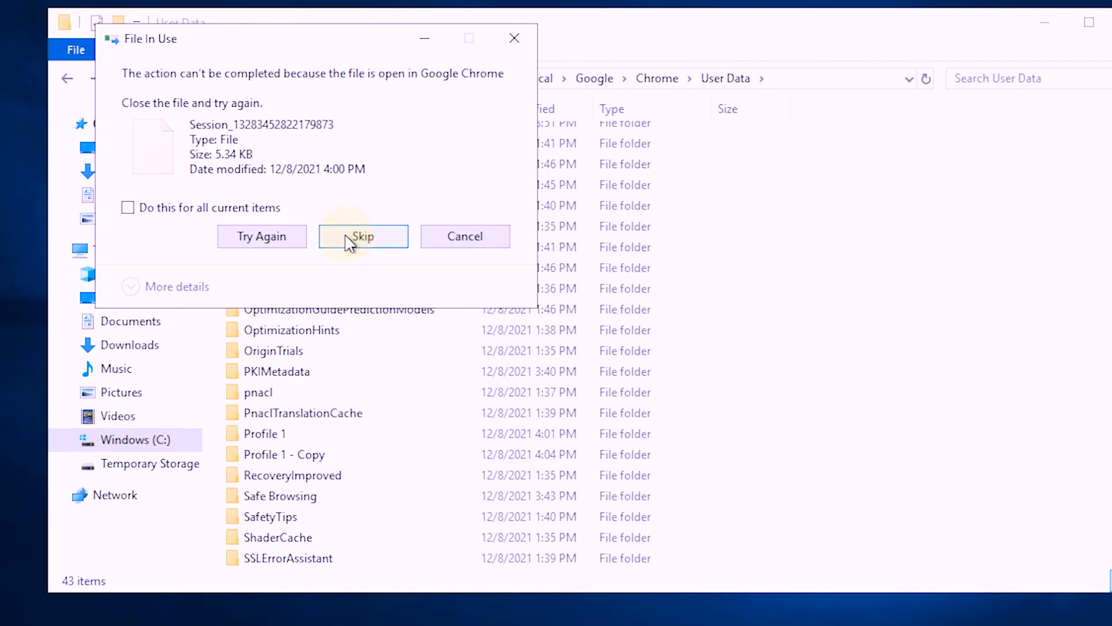
Step: Skip the three in-use files and select the new 'Profile 1 - Copy' folder
left_click(363, 236)
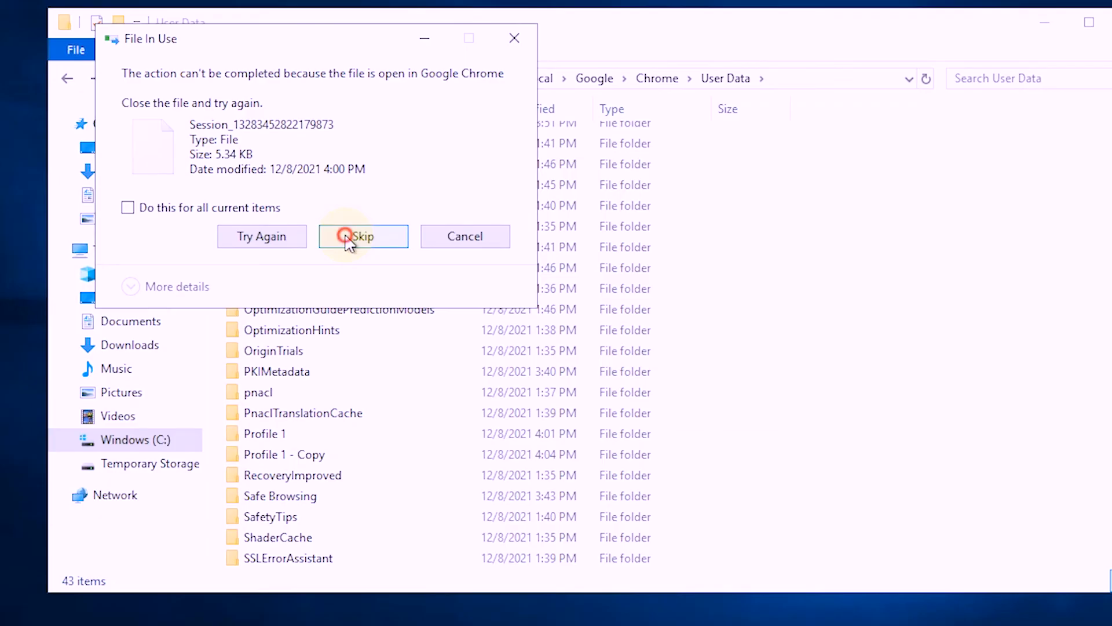
left_click(363, 237)
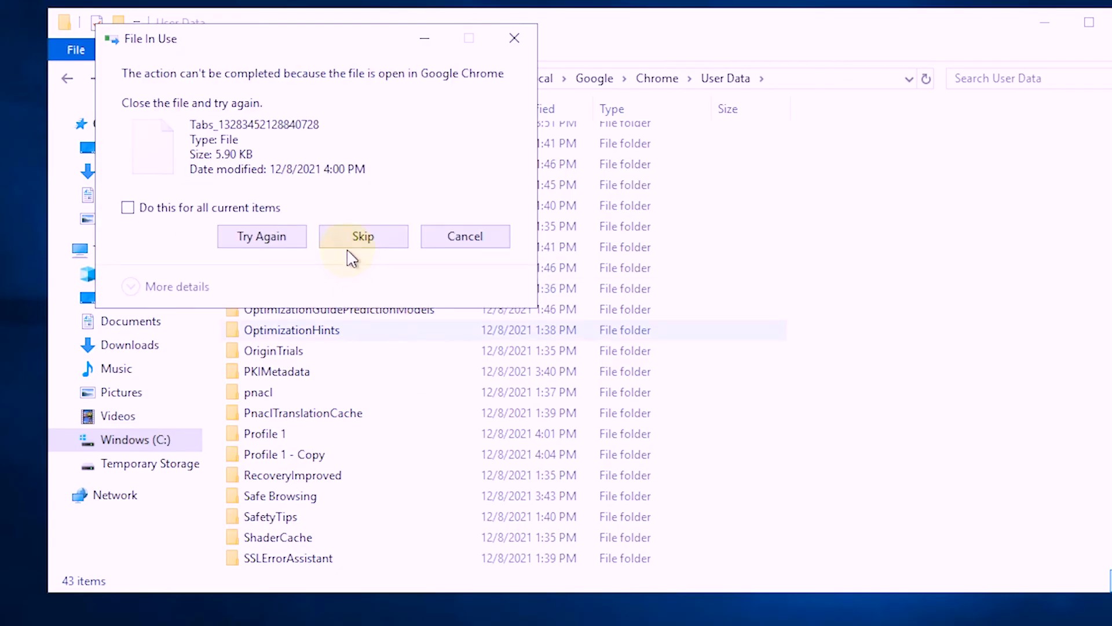
left_click(362, 236)
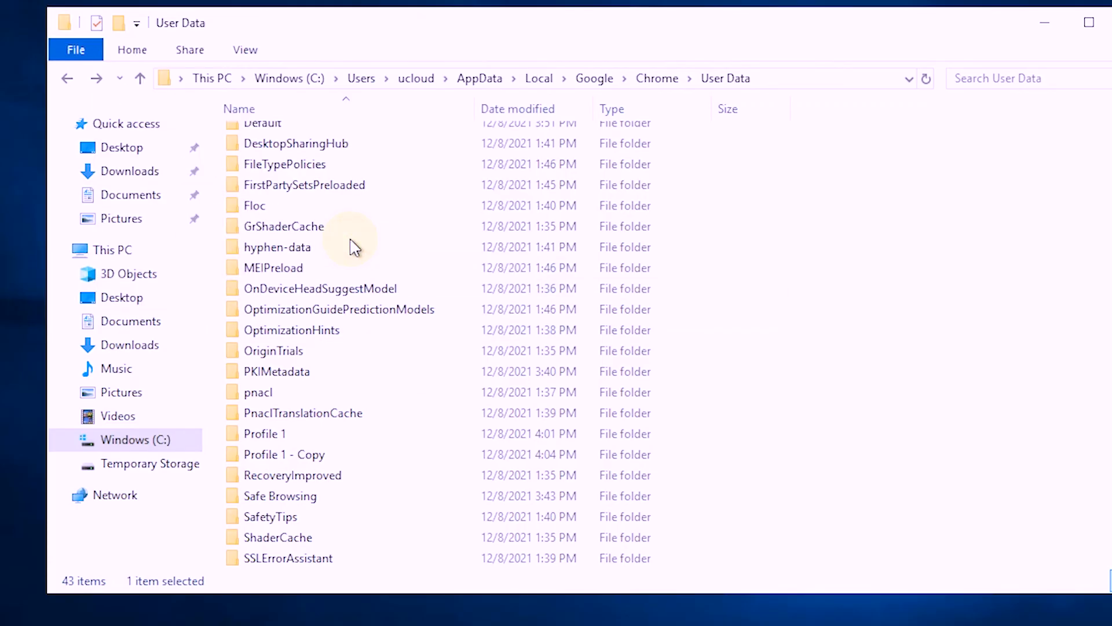
left_click(284, 454)
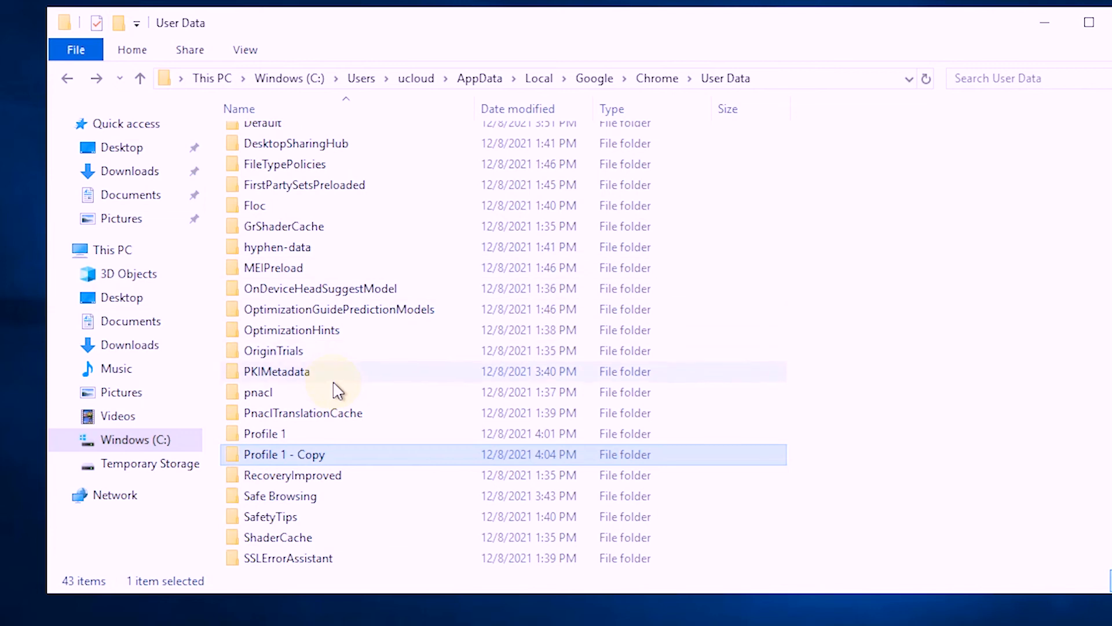
Step: Rename 'Profile 1 - Copy' to 'Profile 2'
right_click(284, 454)
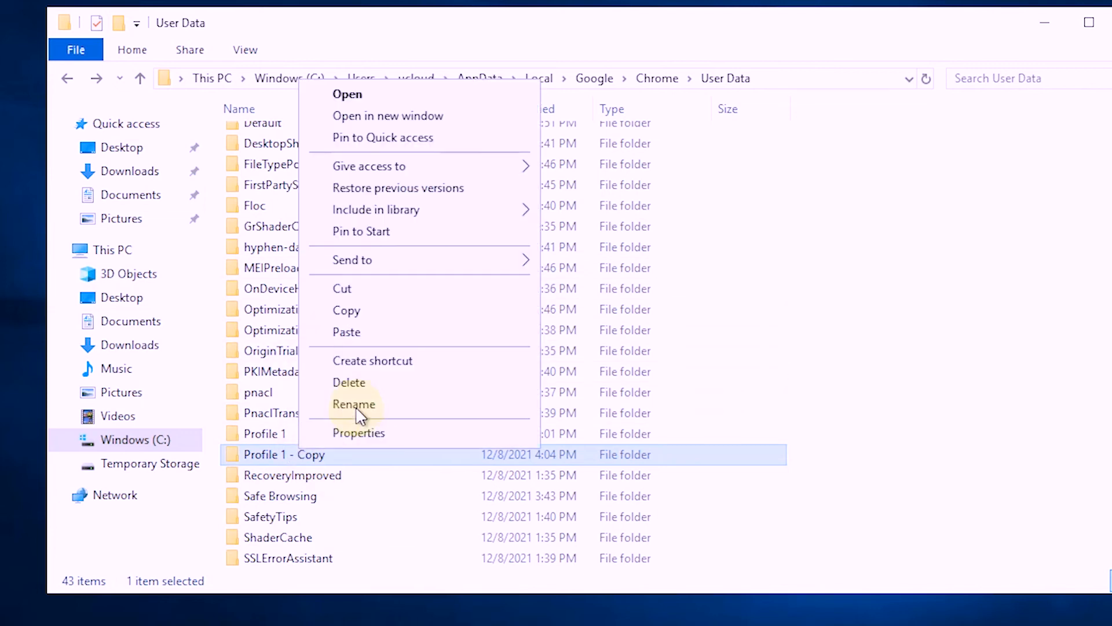
left_click(354, 404)
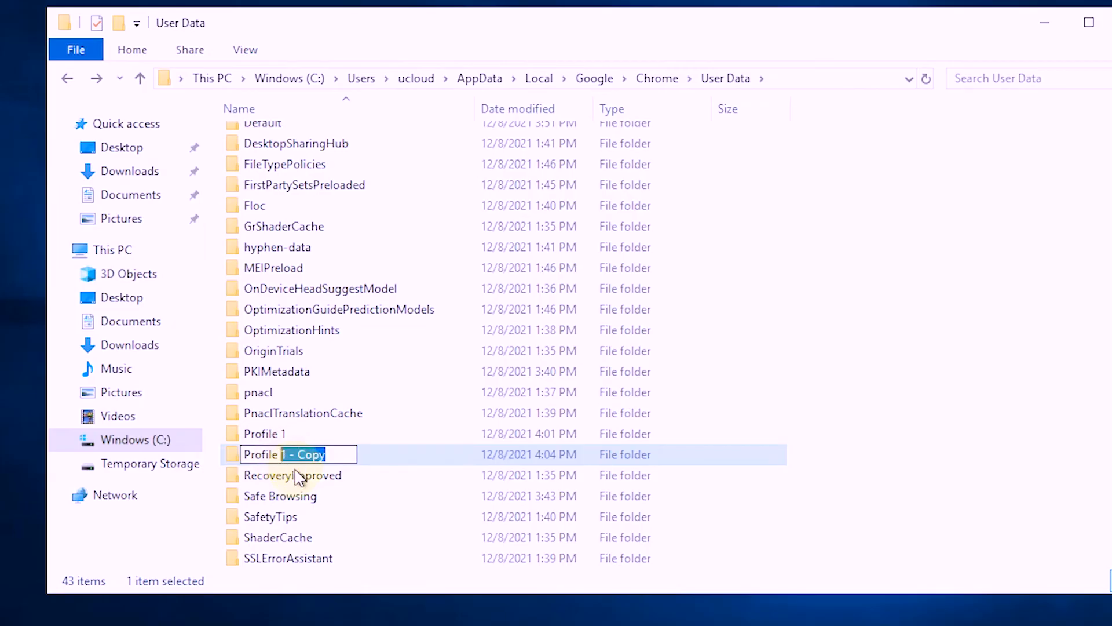
type("Profile 2")
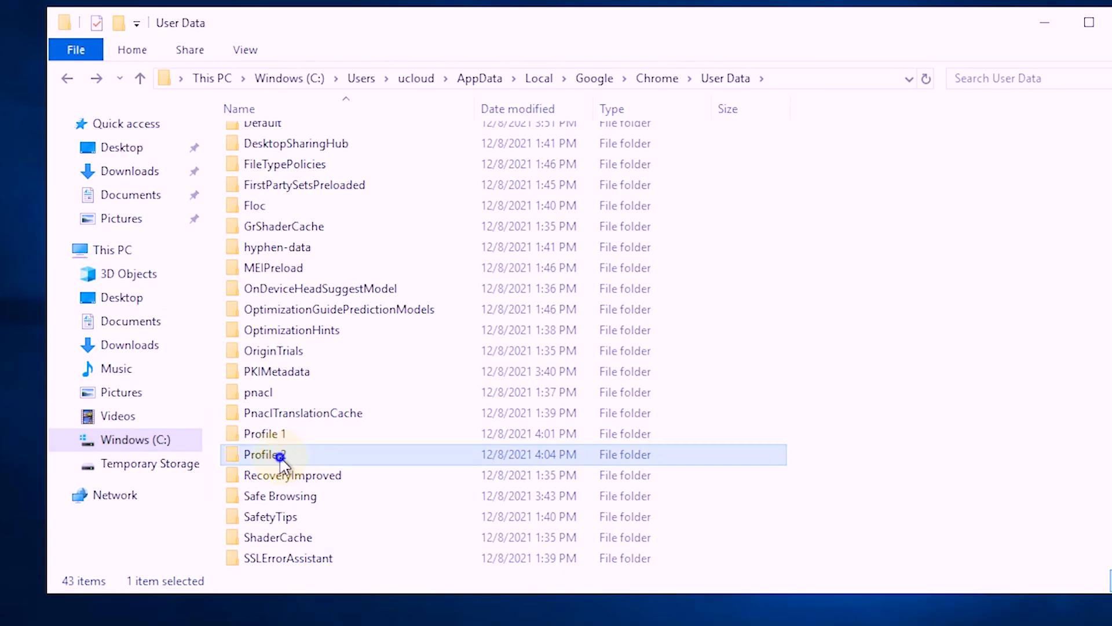
Step: Duplicate Profile 2 and rename 'Profile 2 - Copy' to 'Profile 3'
right_click(263, 454)
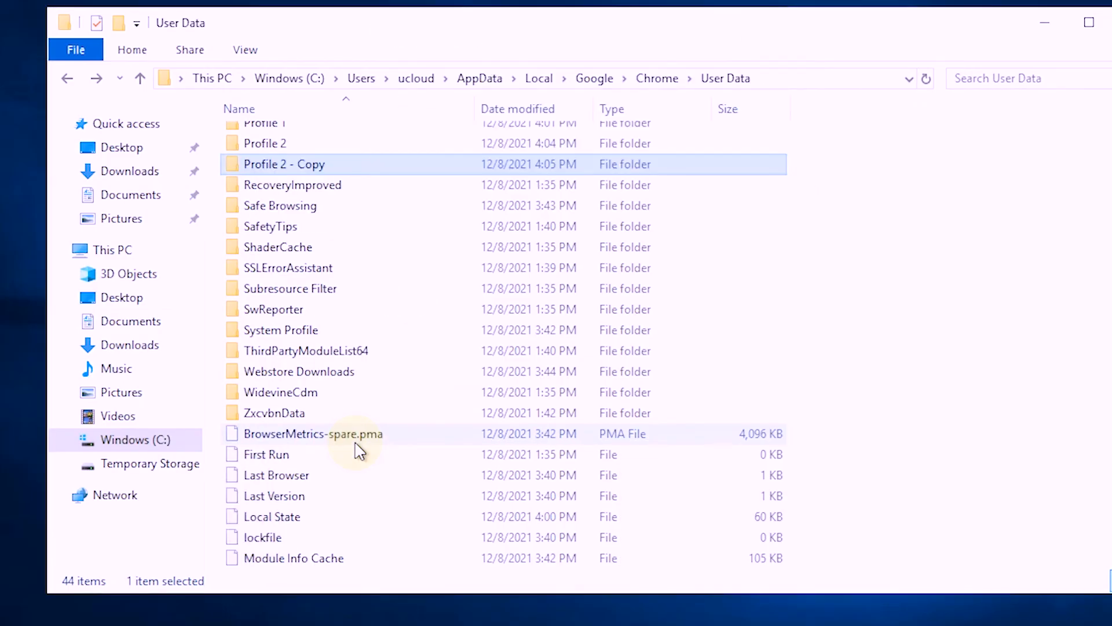
right_click(284, 164)
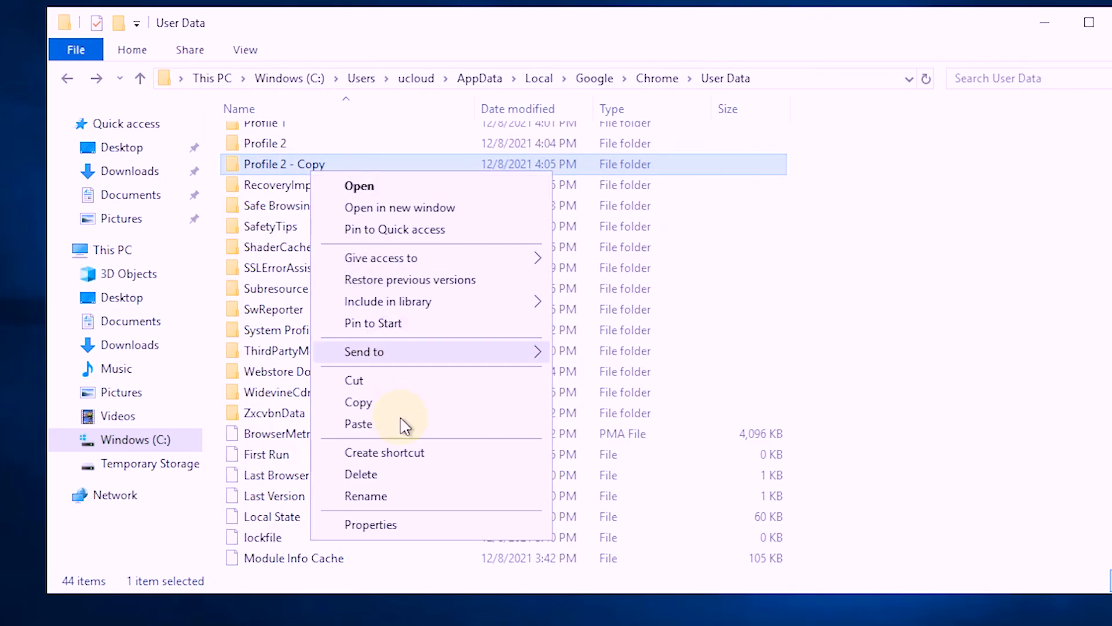
left_click(366, 496)
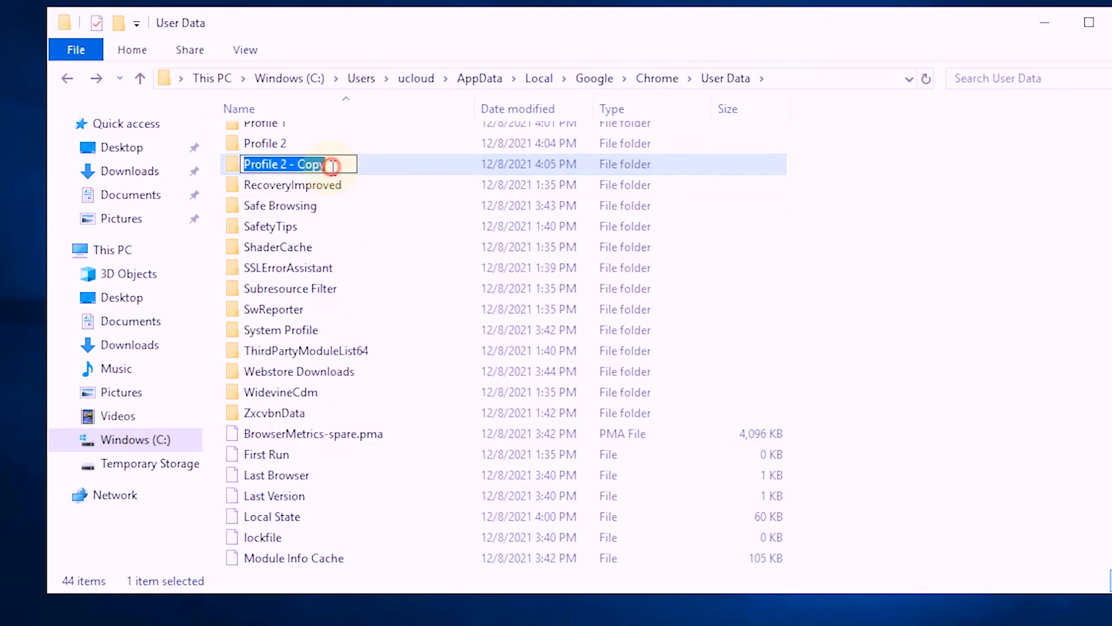
type("Profile 3")
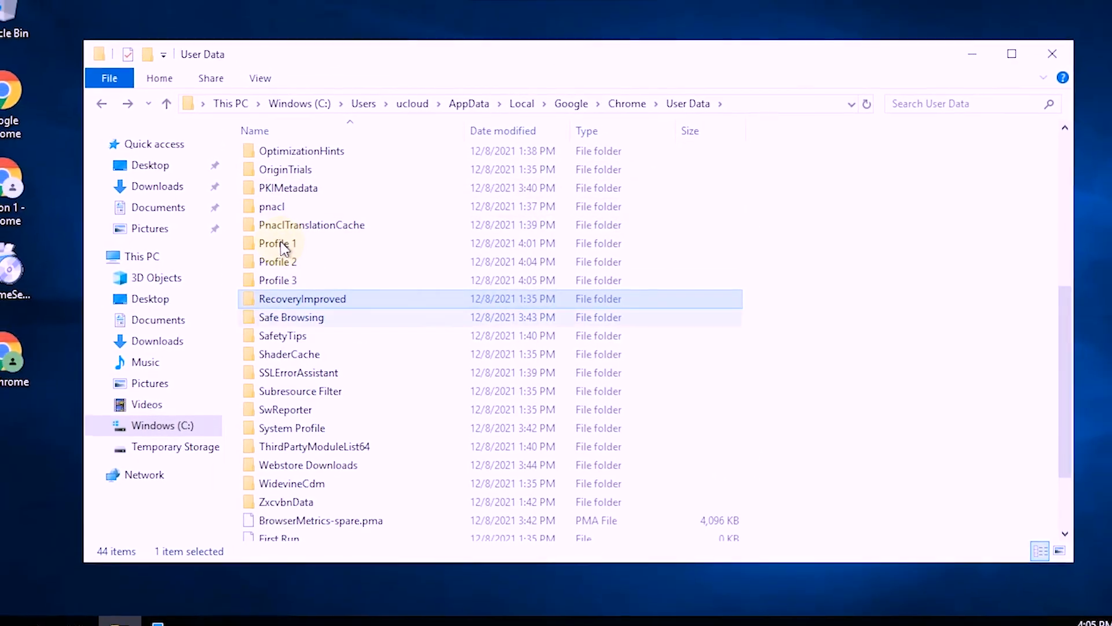
Step: Launch Chrome and add a profile named '2' without signing in
left_click(277, 243)
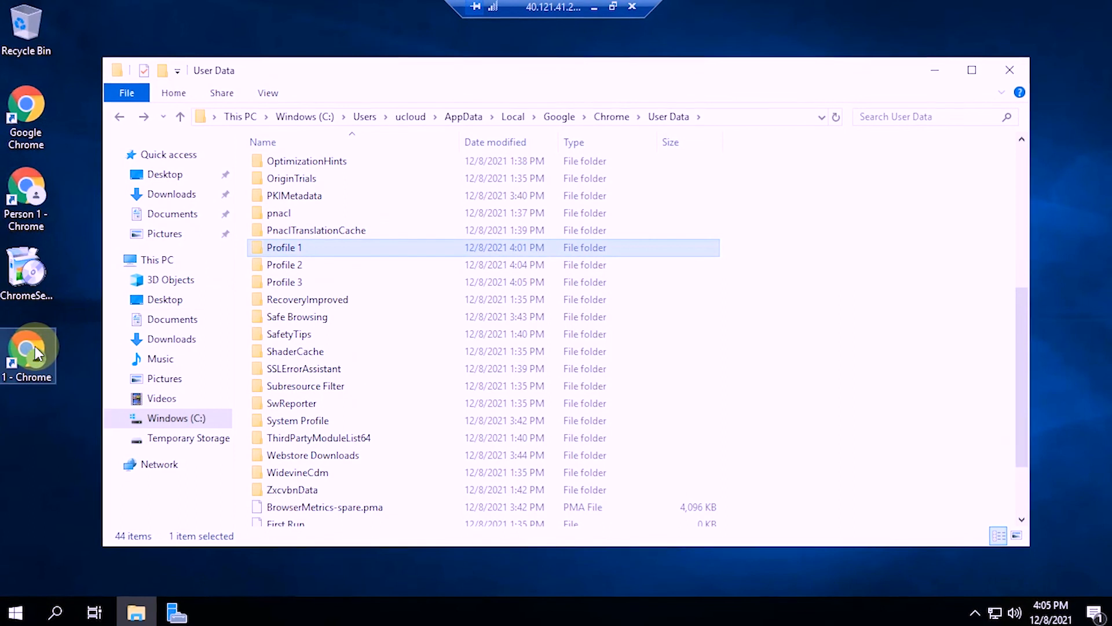
right_click(28, 351)
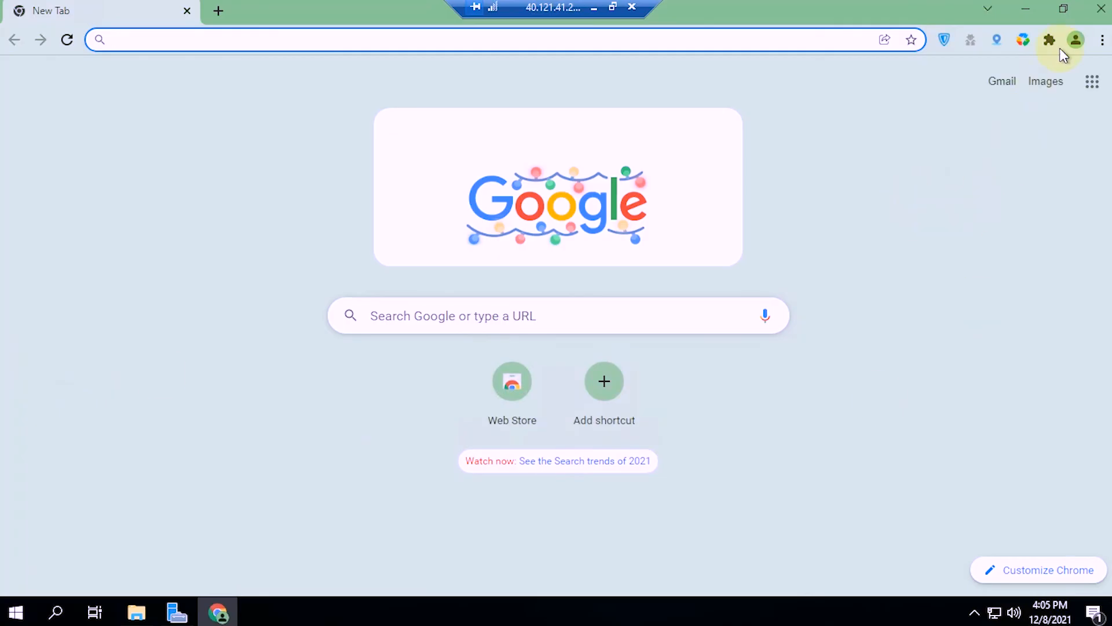
left_click(1075, 40)
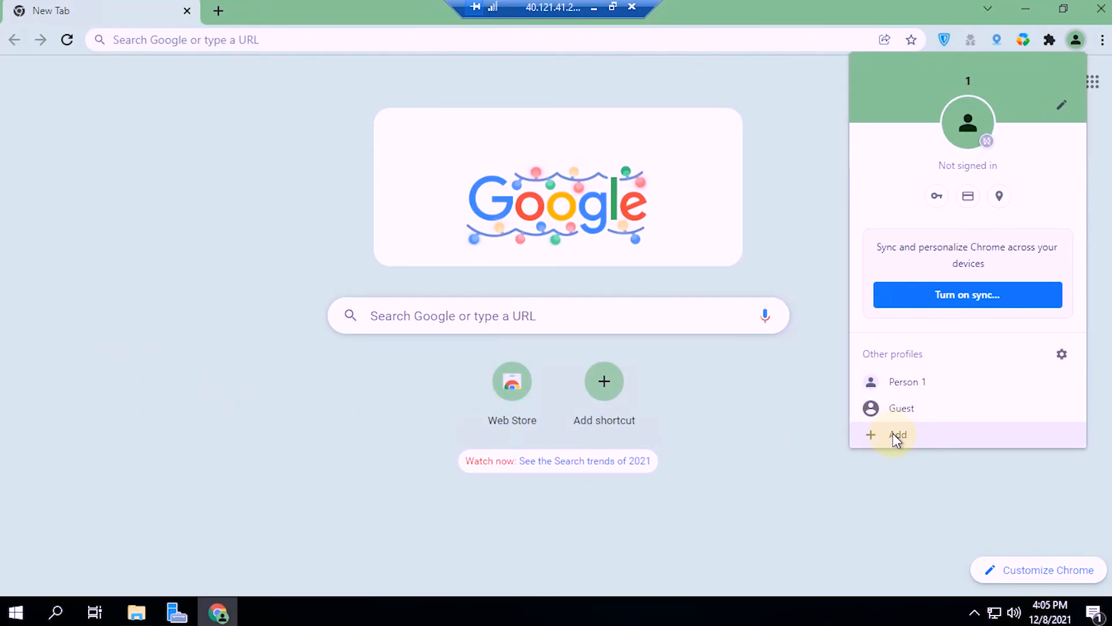
left_click(898, 434)
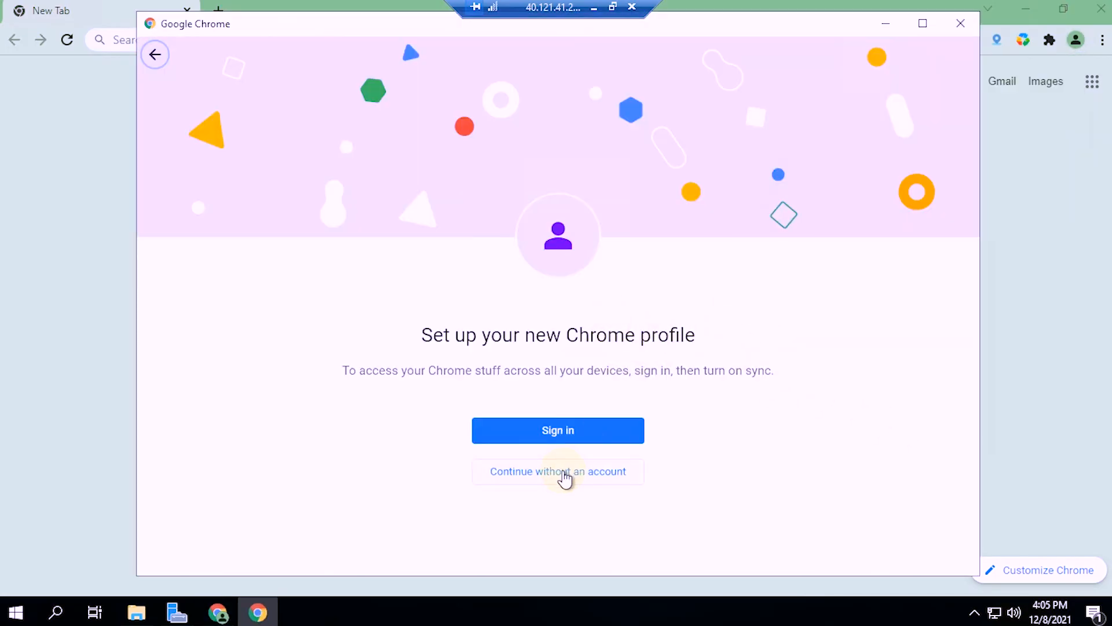
left_click(557, 471)
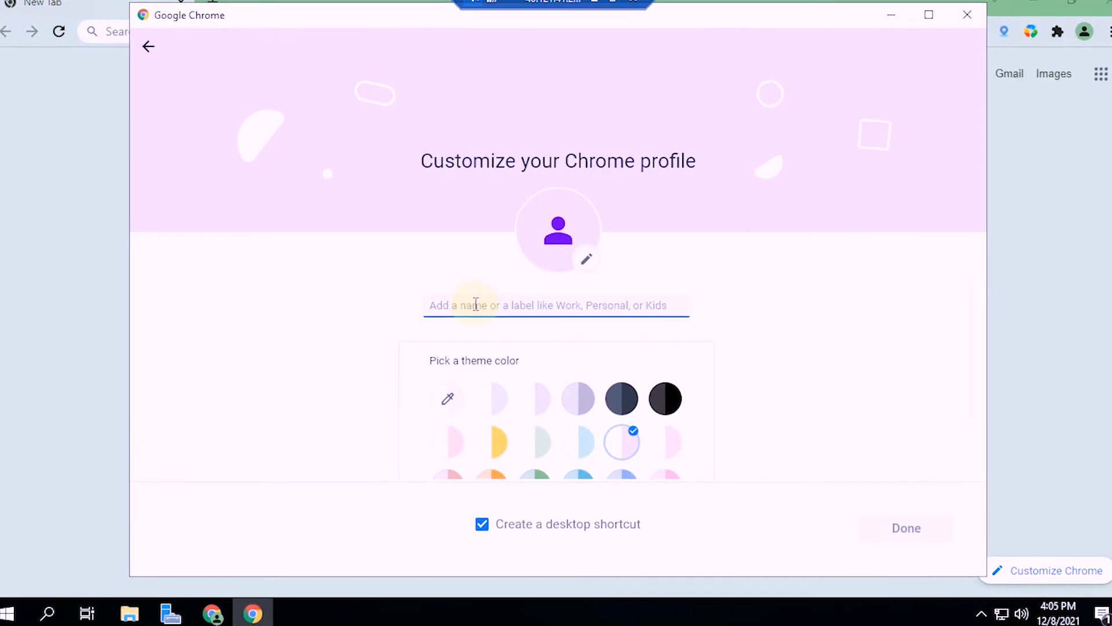
type("2")
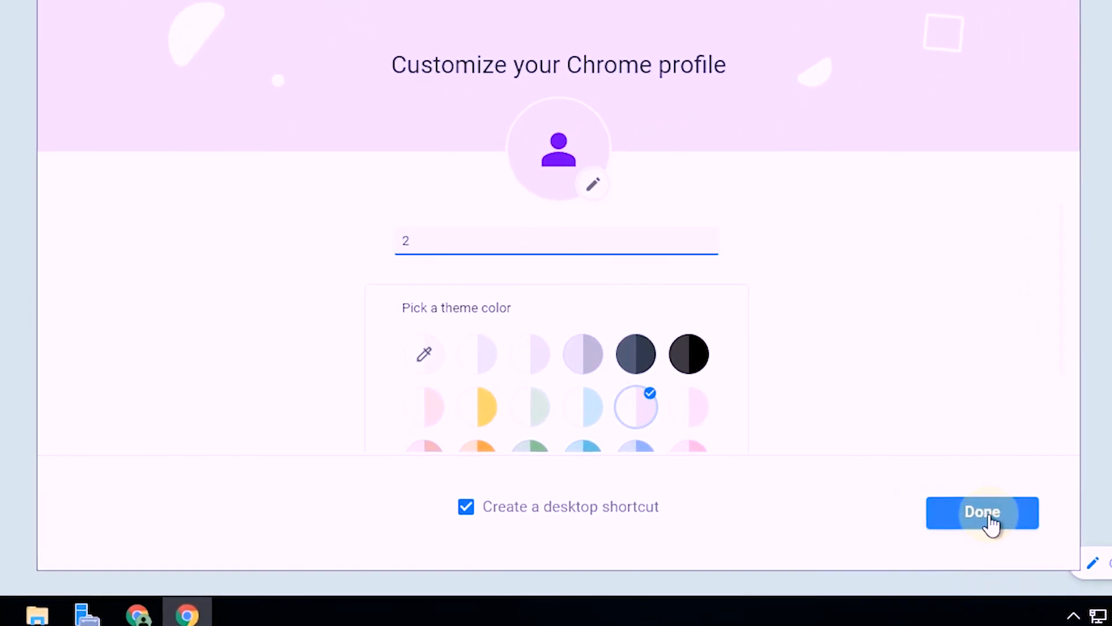
left_click(981, 512)
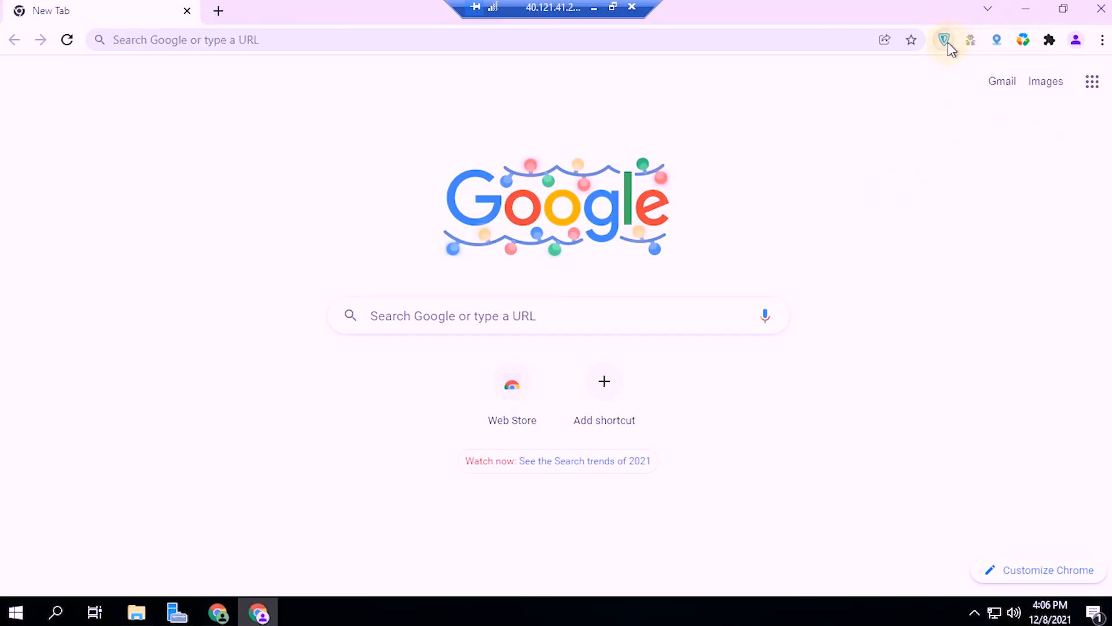
left_click(943, 40)
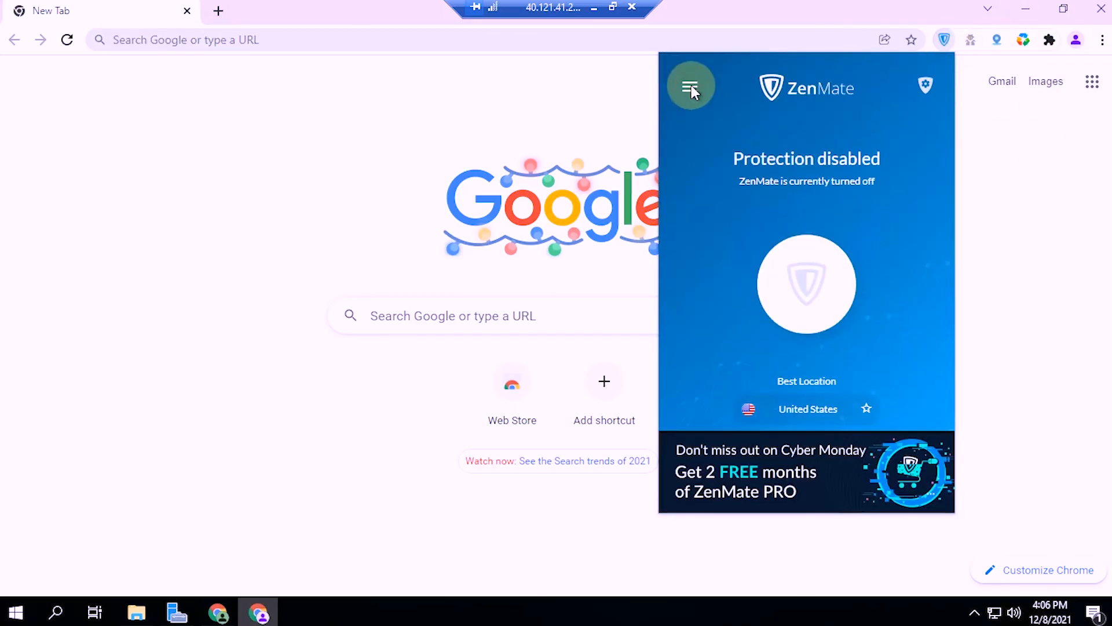
left_click(690, 88)
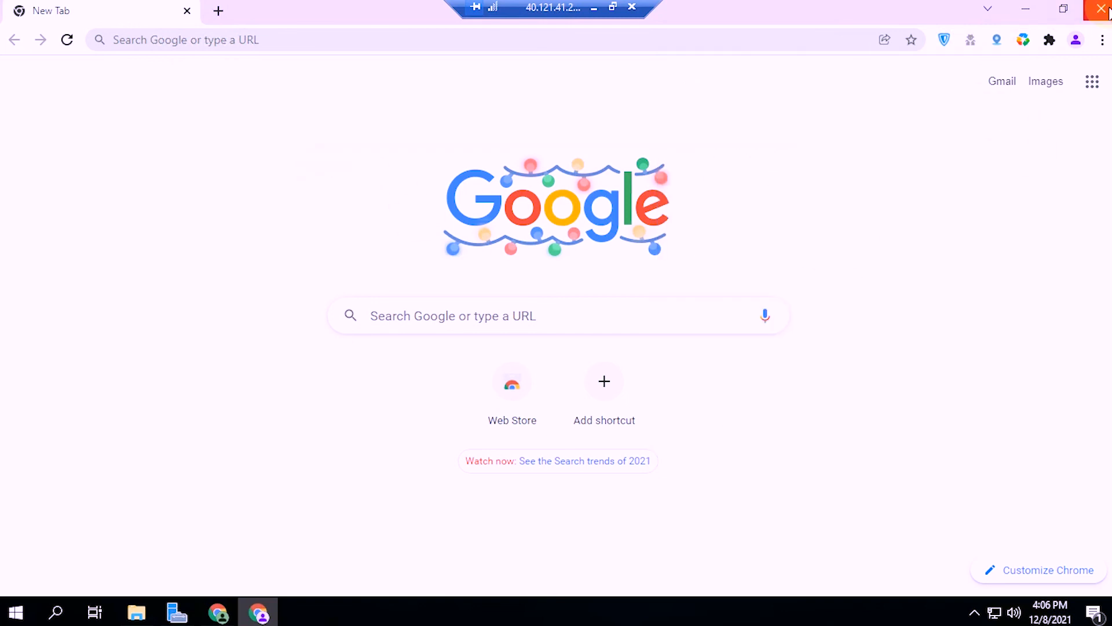
left_click(1075, 40)
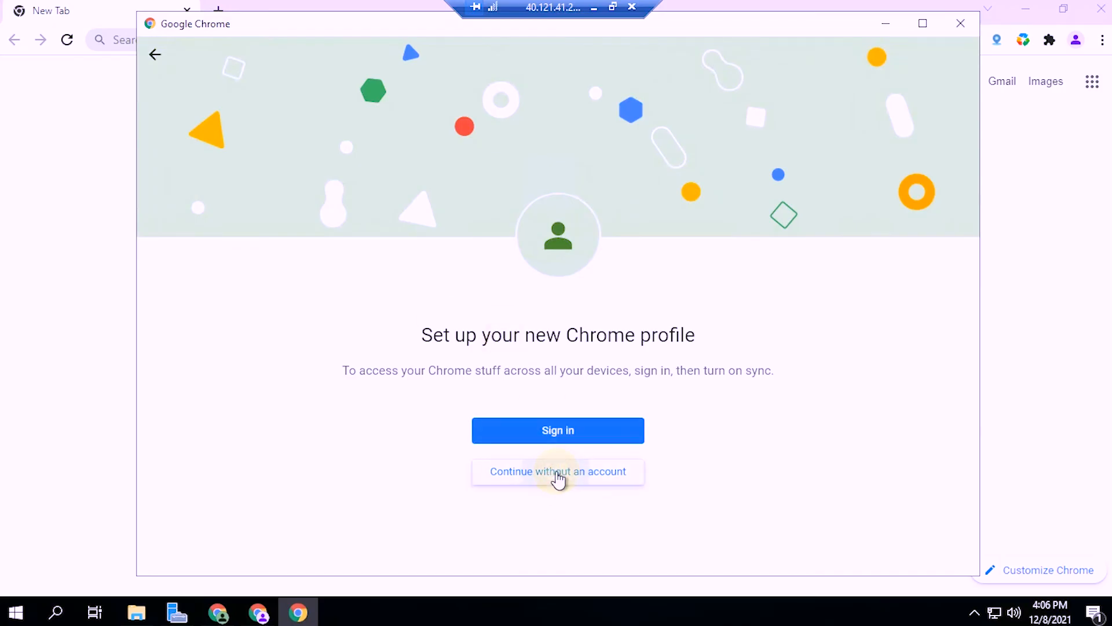
Step: Finish setting up a profile named '3' without an account
left_click(557, 471)
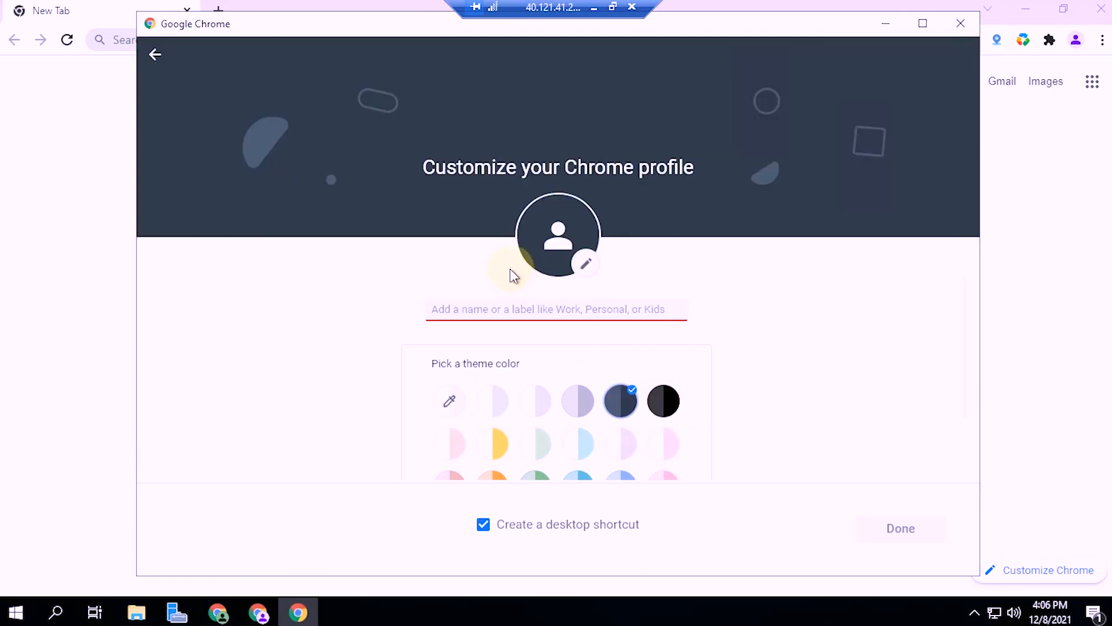
type("3")
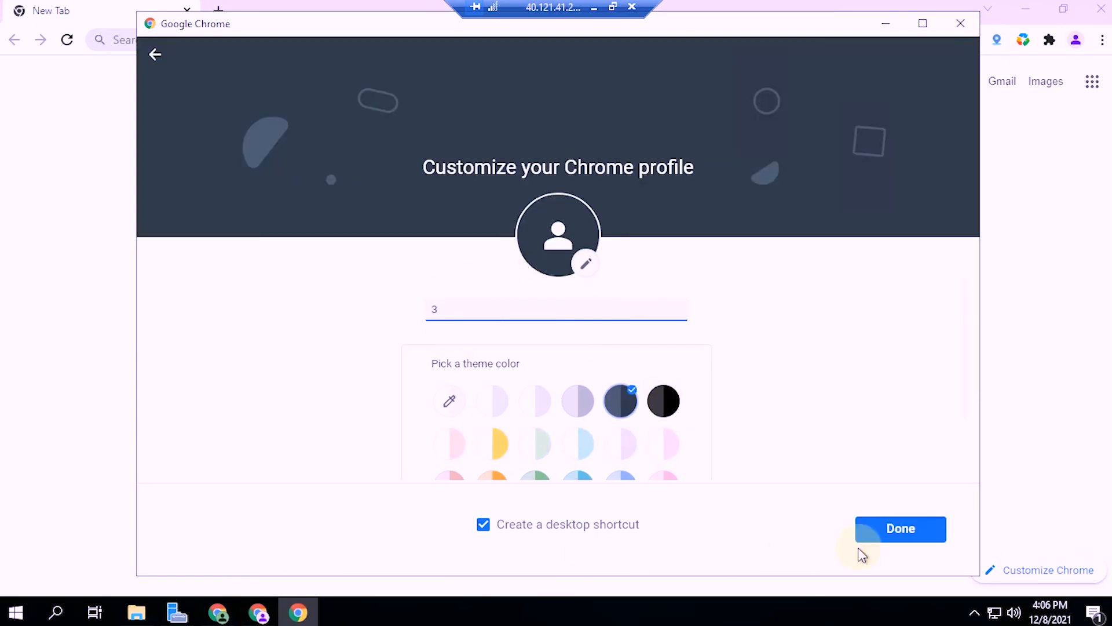
left_click(900, 528)
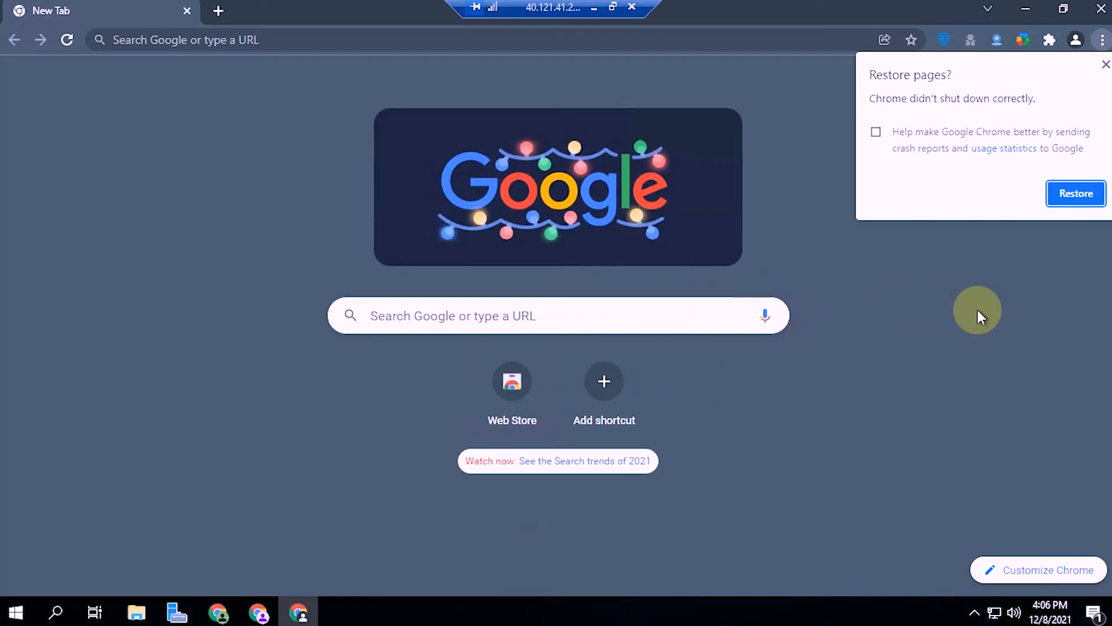